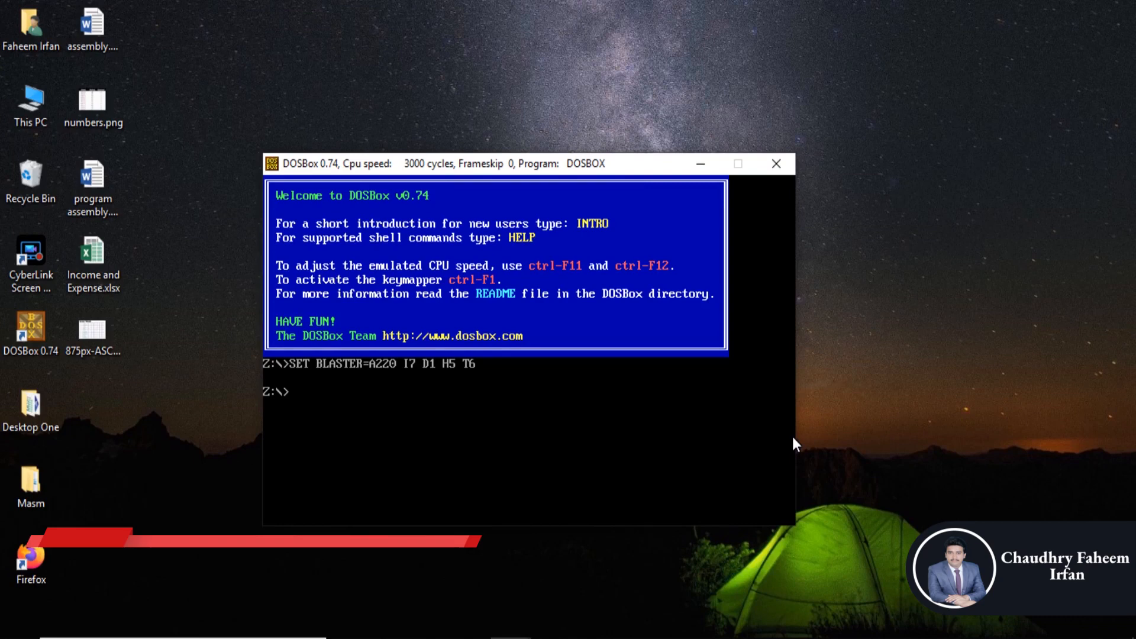
- Mount c:\mp as drive C and switch to it
{"action": "type", "text": "mount"}
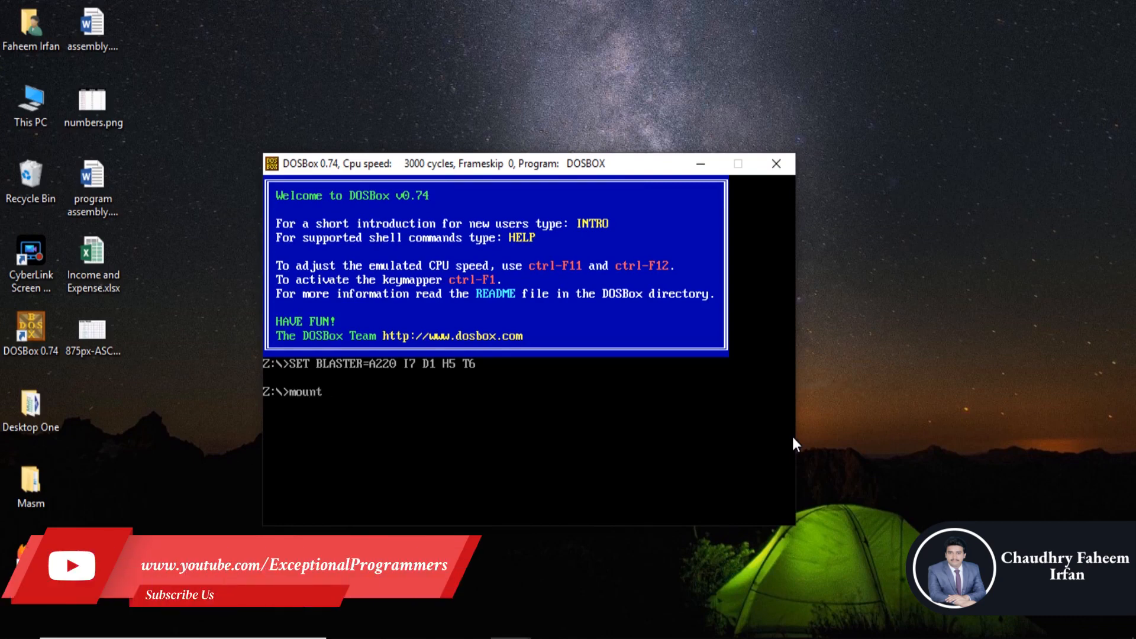
{"action": "type", "text": "c c"}
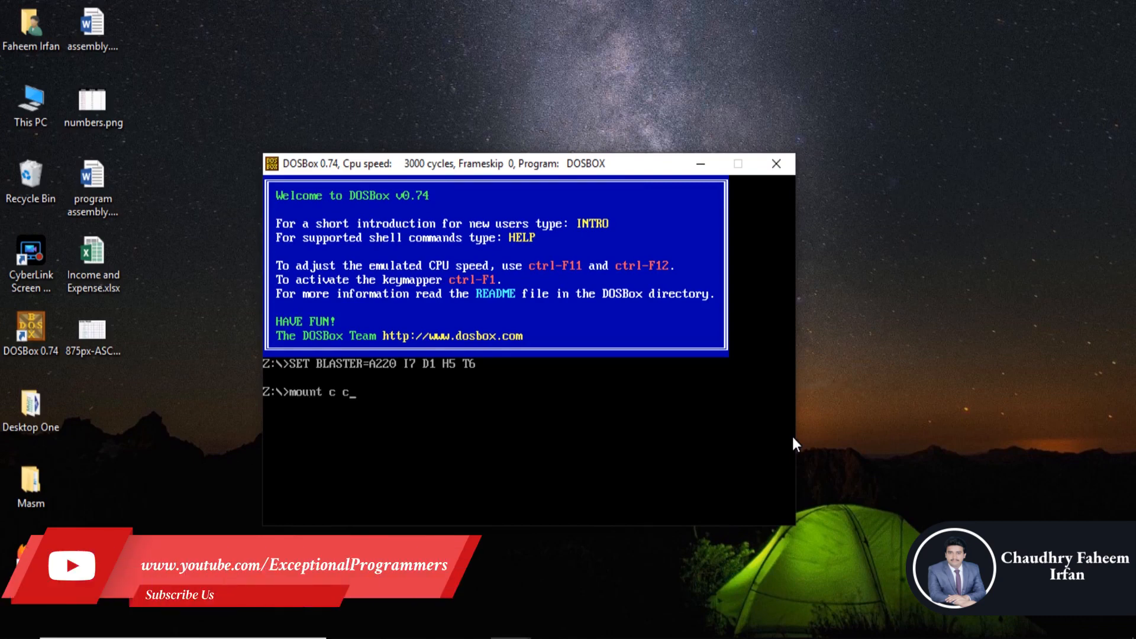
{"action": "type", "text": ":\\mp"}
{"action": "type", "text": "c:"}
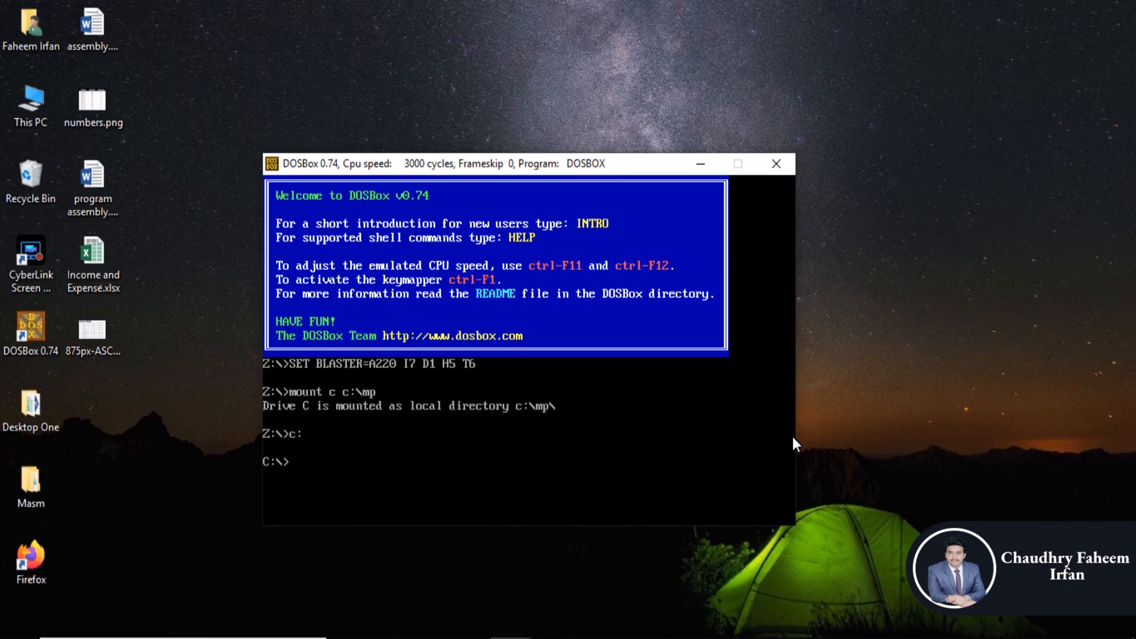
- Create a new CAPITAL.ASM file in the DOS editor
{"action": "type", "text": "edit cap"}
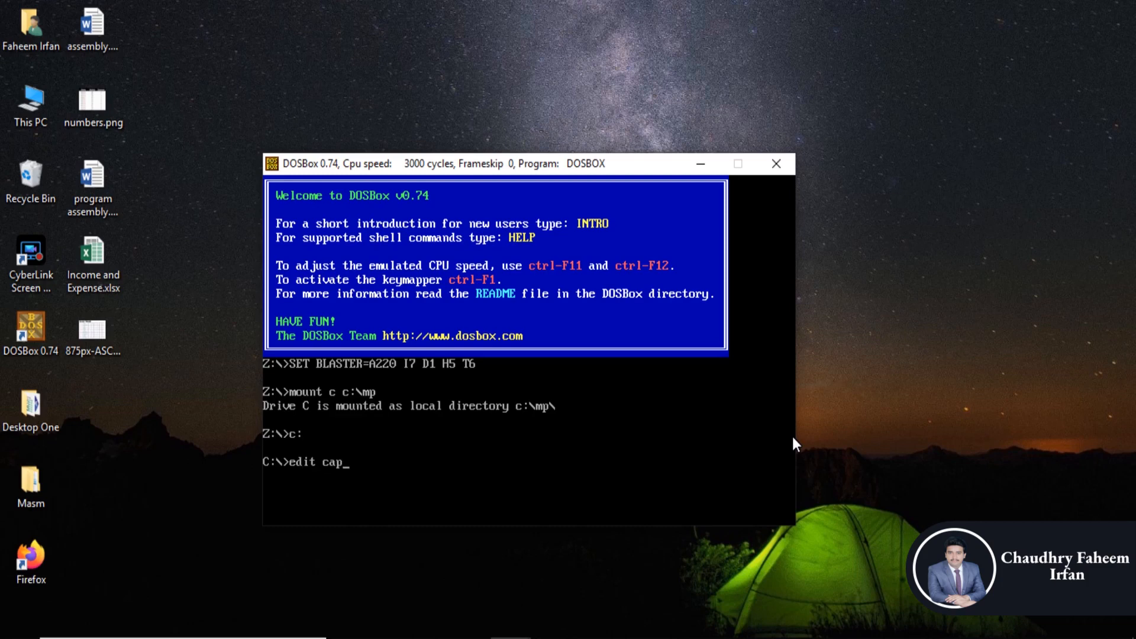
{"action": "type", "text": "ital.as"}
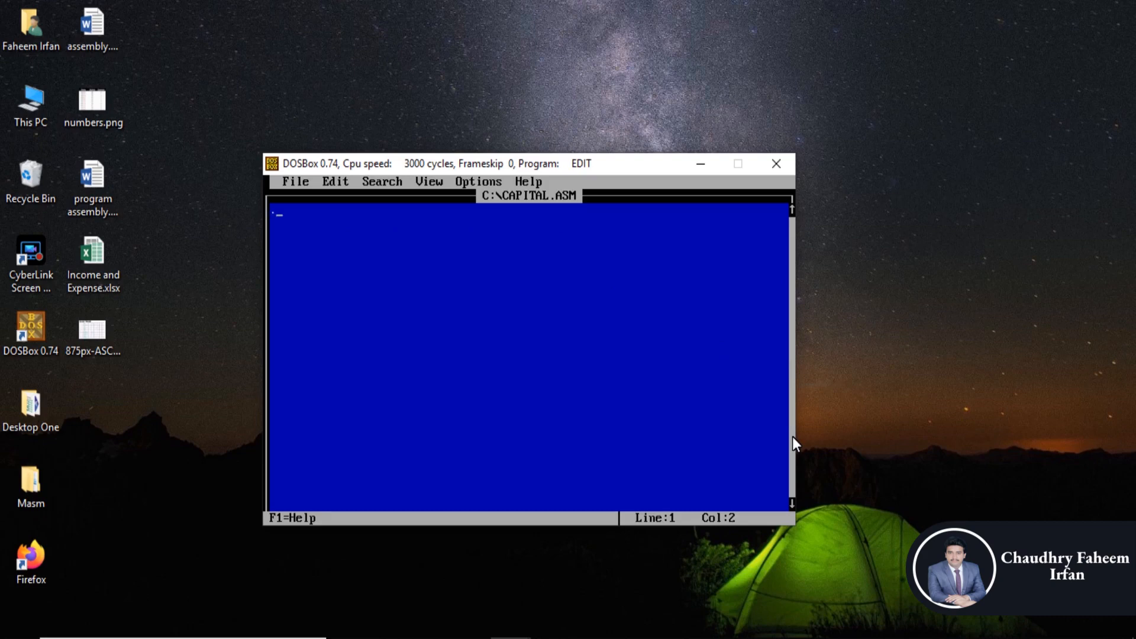
- Write the skeleton: .model small, .stack 100h, .data and .code
{"action": "type", "text": ".model"}
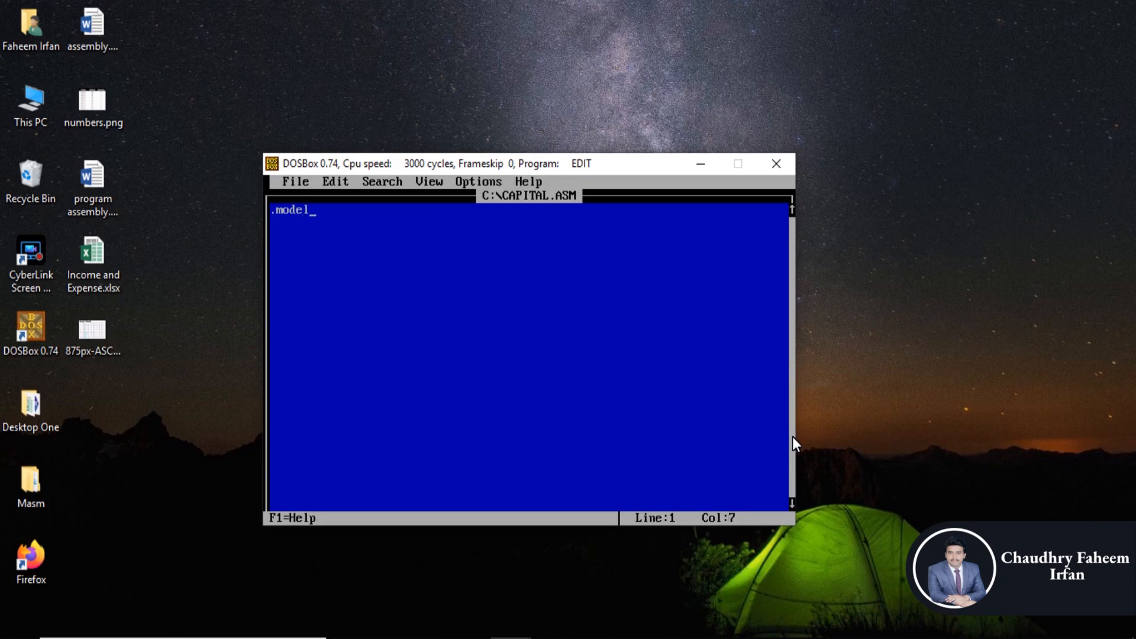
{"action": "type", "text": "sm"}
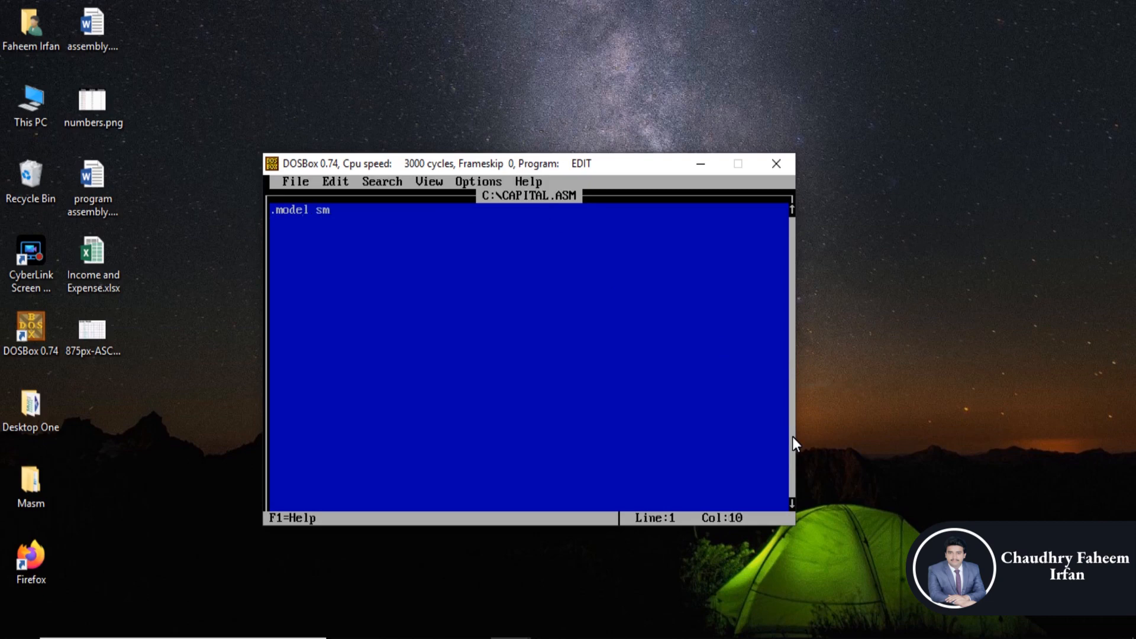
{"action": "type", "text": "all"}
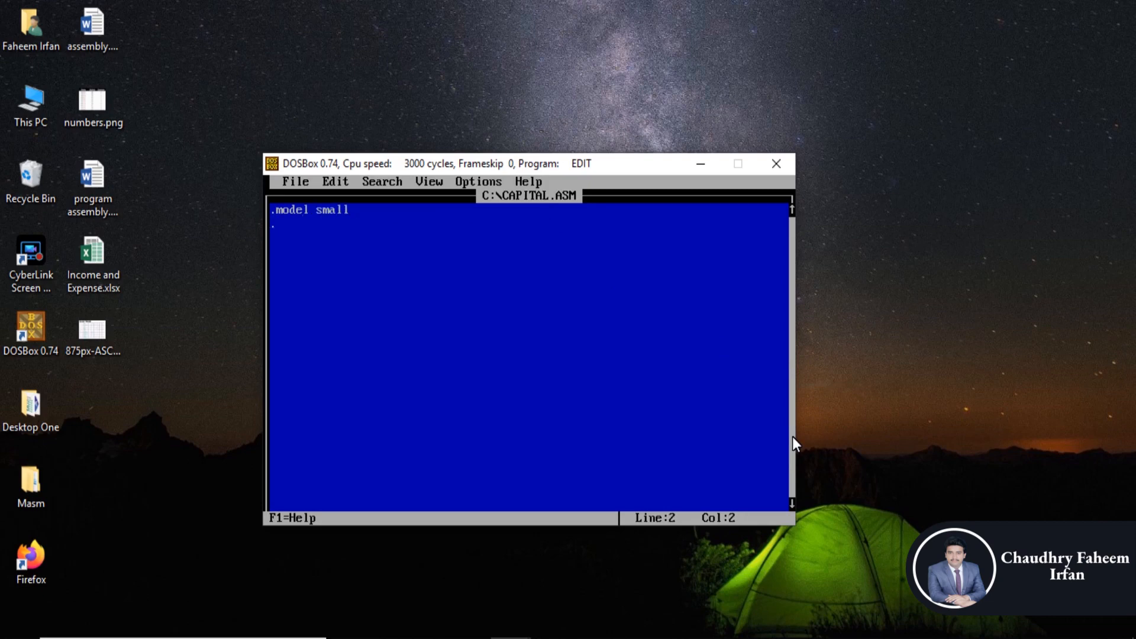
{"action": "type", "text": ".stack 100h"}
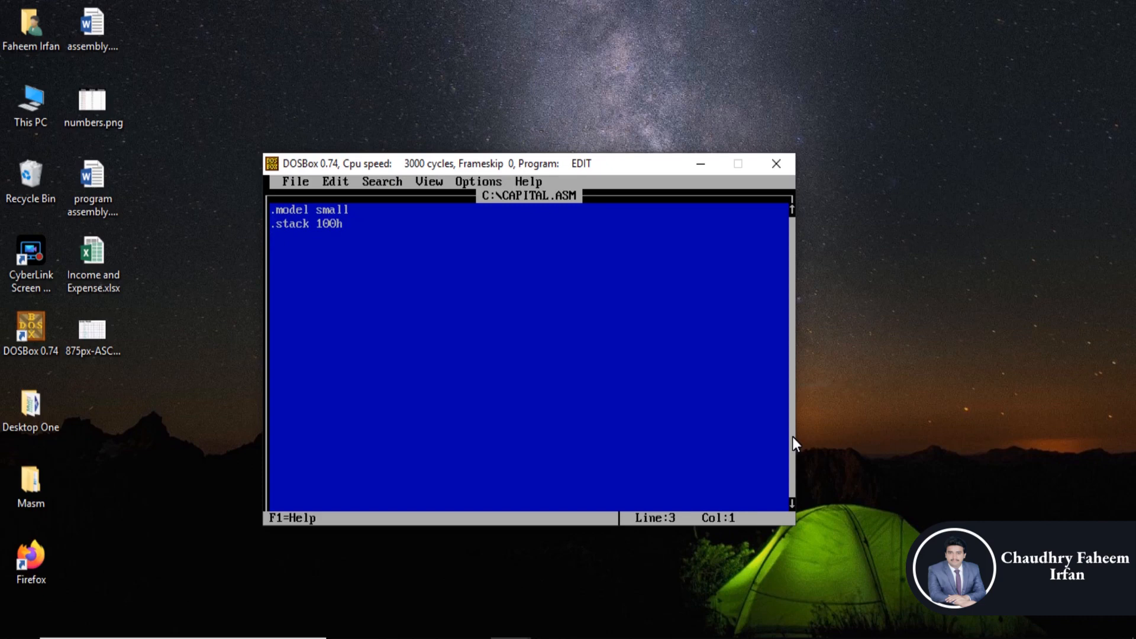
{"action": "type", "text": ".data"}
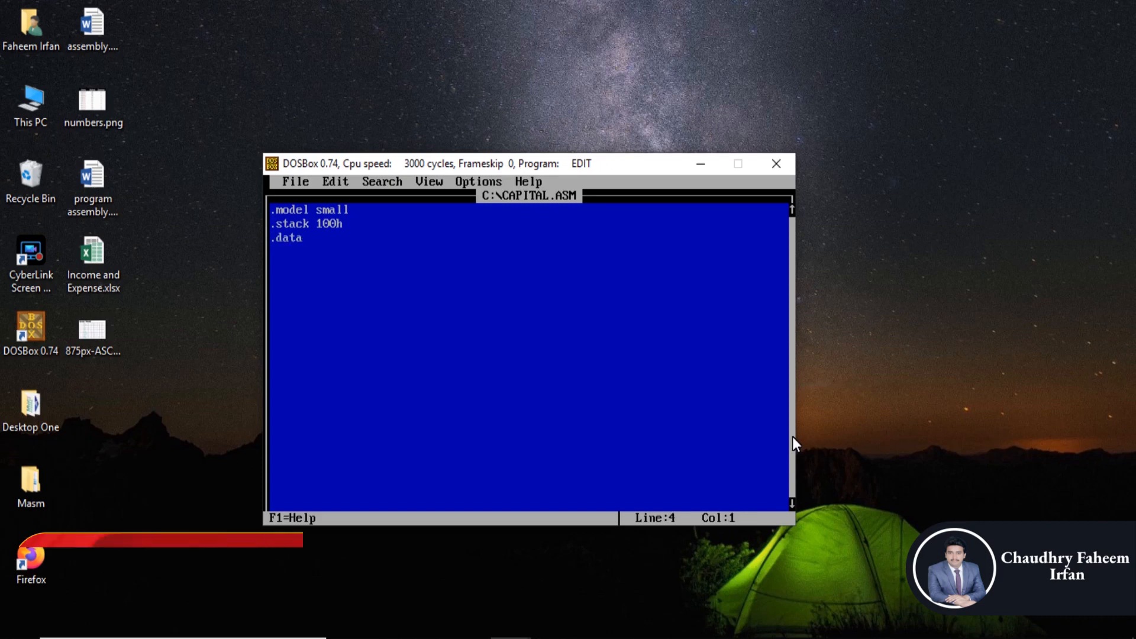
{"action": "type", "text": ".code"}
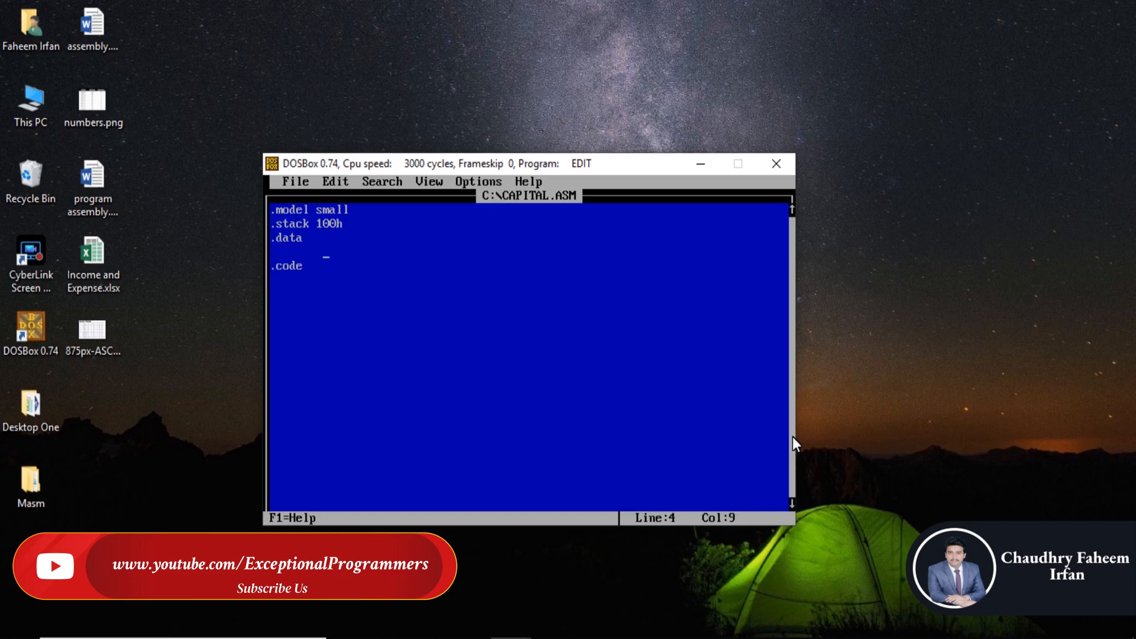
- Define string1 db "Enter Capital Letter:" terminated with "$"
{"action": "type", "text": "string"}
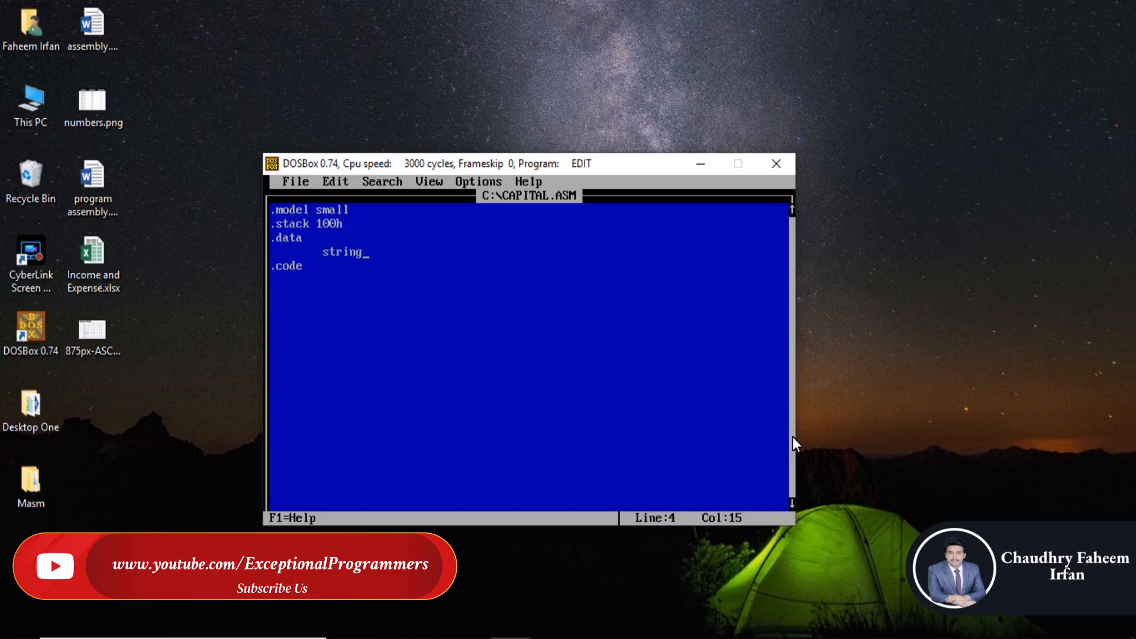
{"action": "type", "text": "1 db\""}
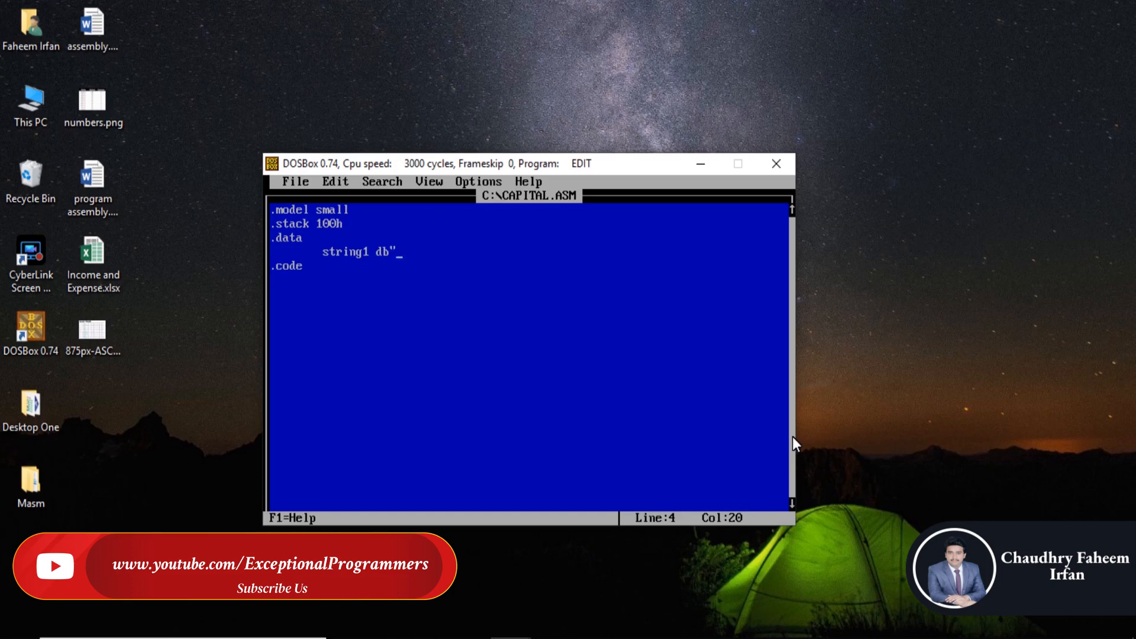
{"action": "type", "text": "Ente"}
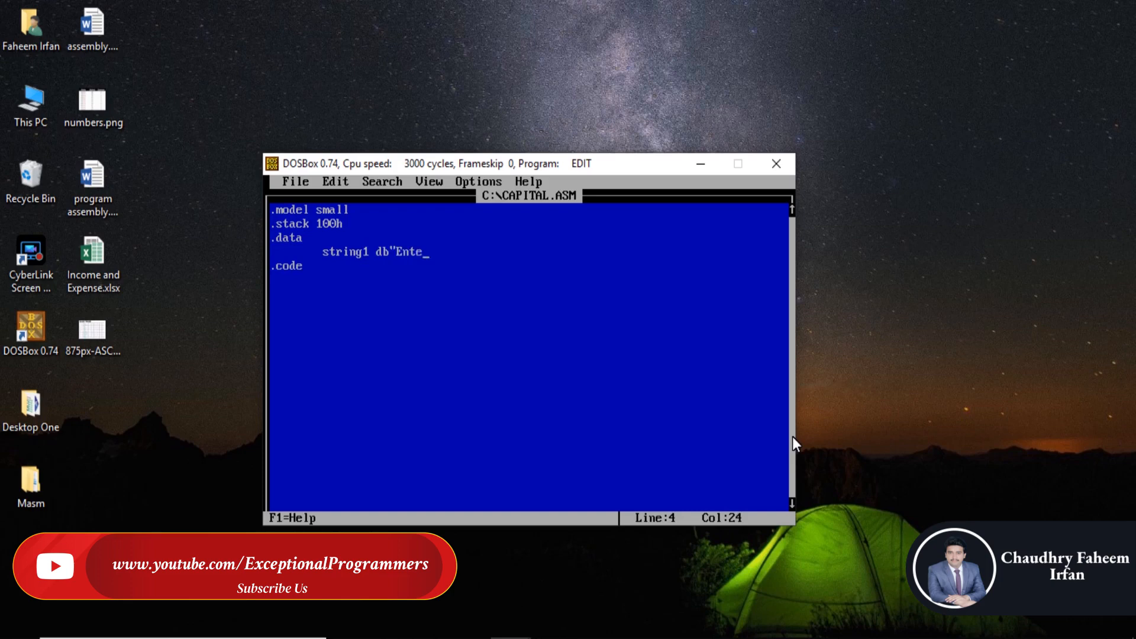
{"action": "type", "text": "r Ca"}
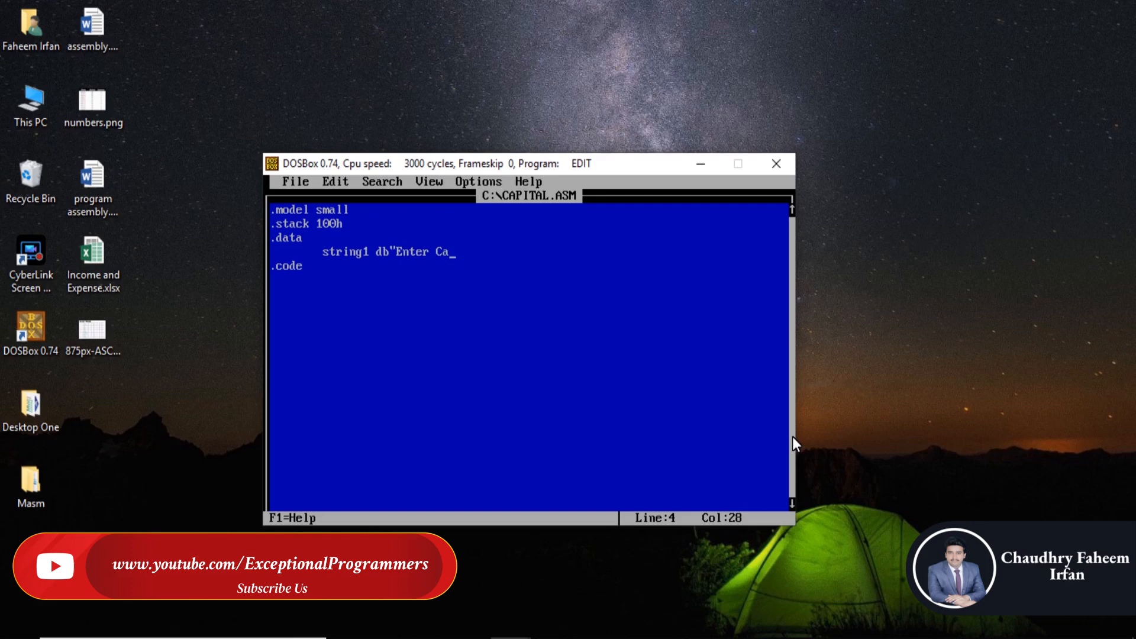
{"action": "type", "text": "pital le"}
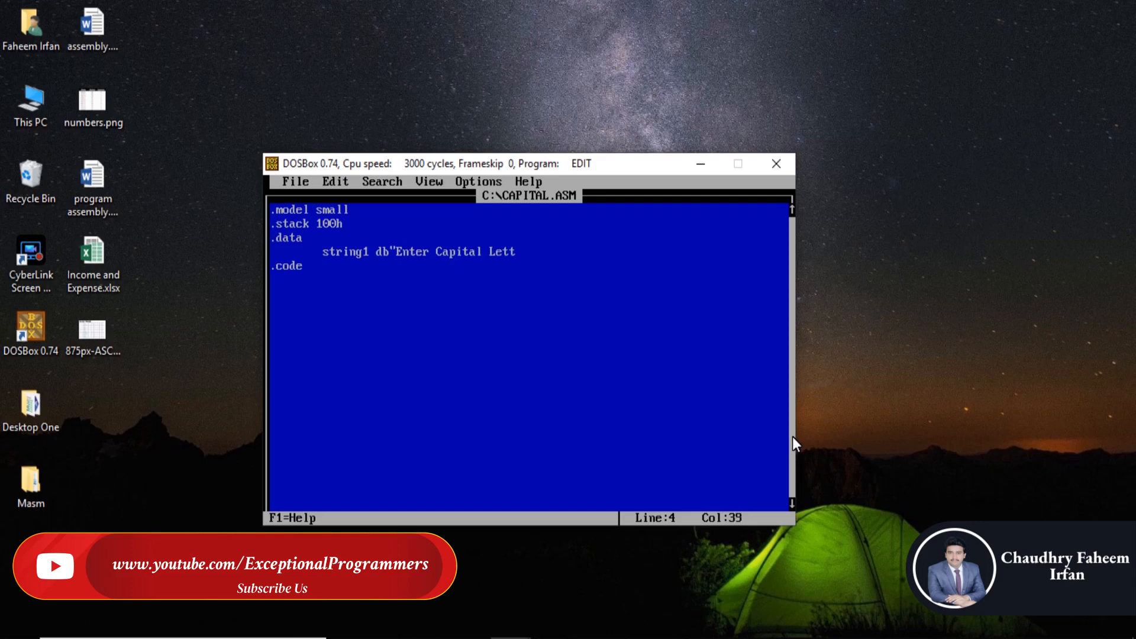
{"action": "type", "text": "er:"}
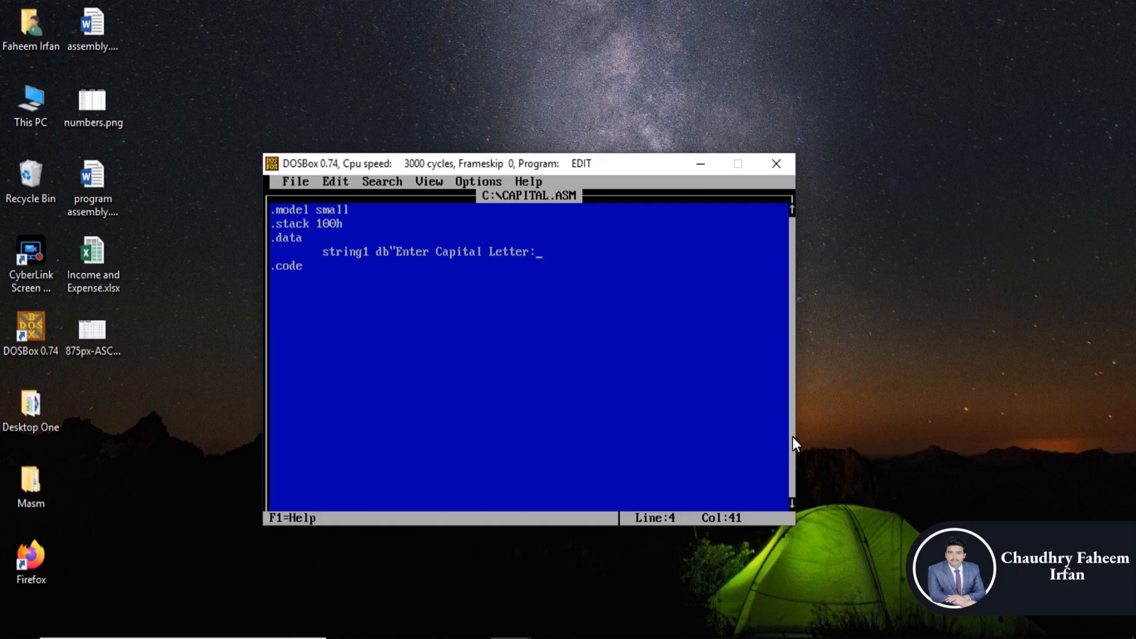
{"action": "type", "text": "\",\"$"}
{"action": "type", "text": "s"}
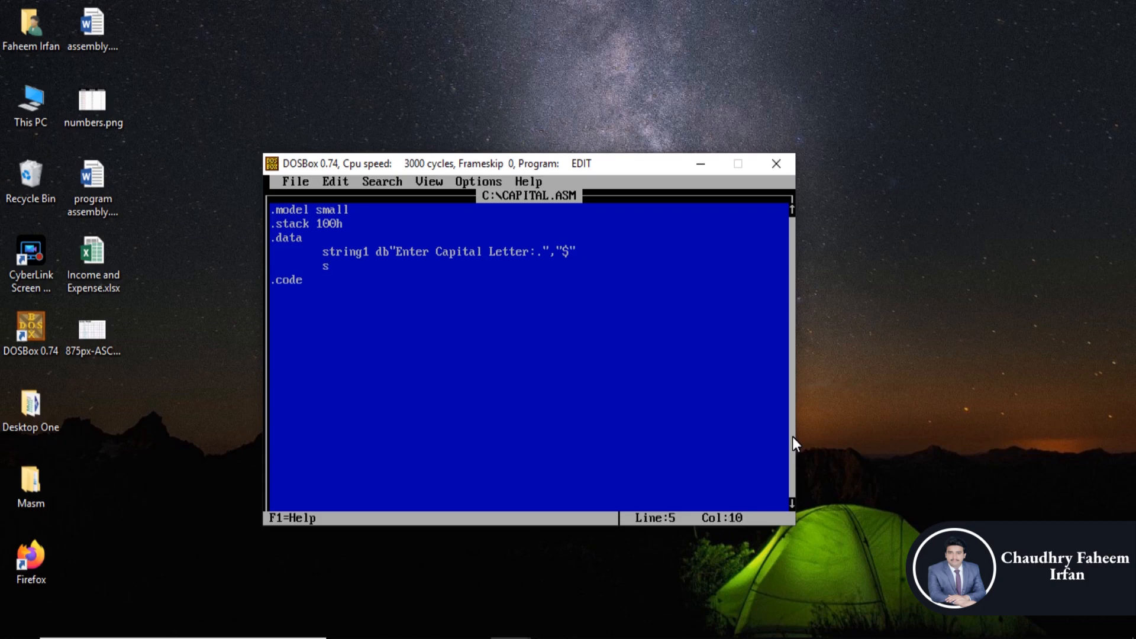
- Define string2 db "Small Letter is:-" terminated with "$"
{"action": "type", "text": "tring2"}
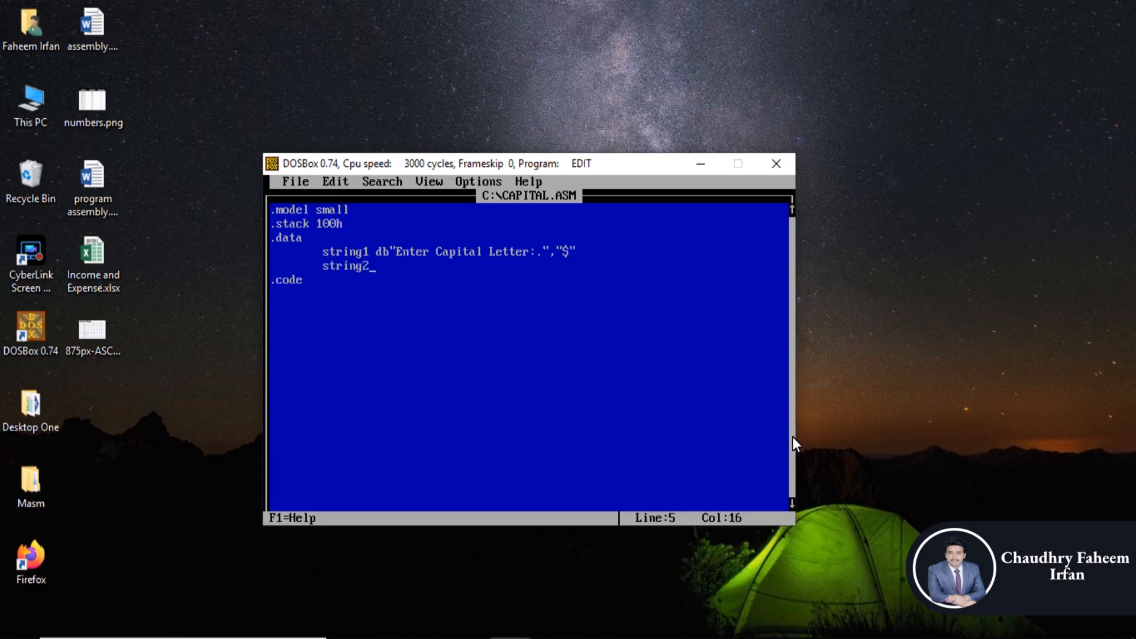
{"action": "type", "text": "db\""}
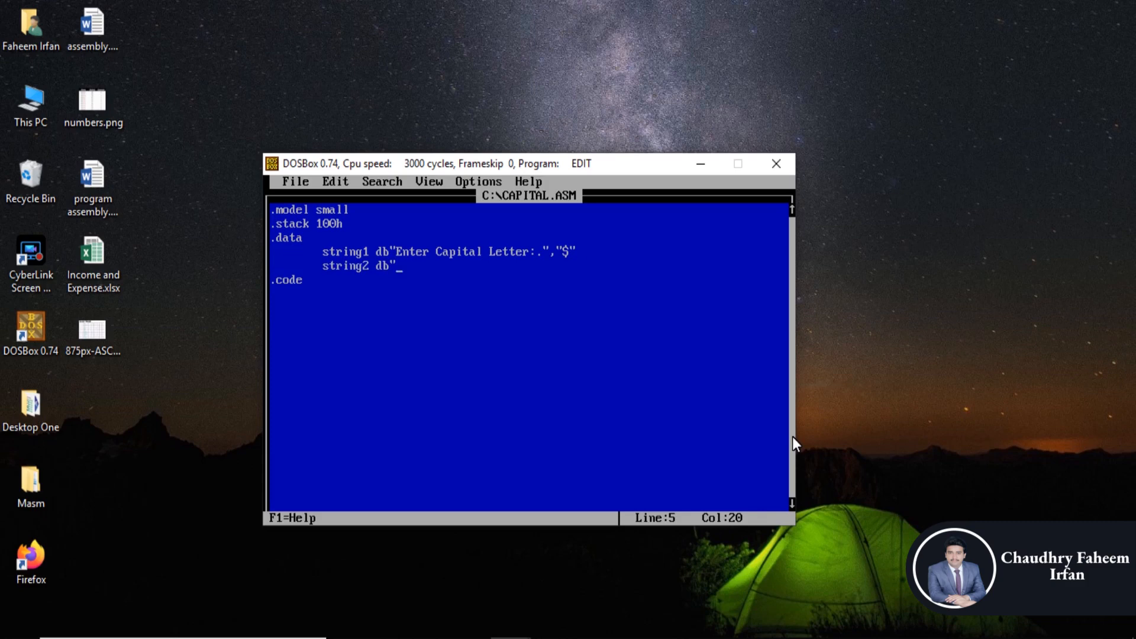
{"action": "type", "text": "S"}
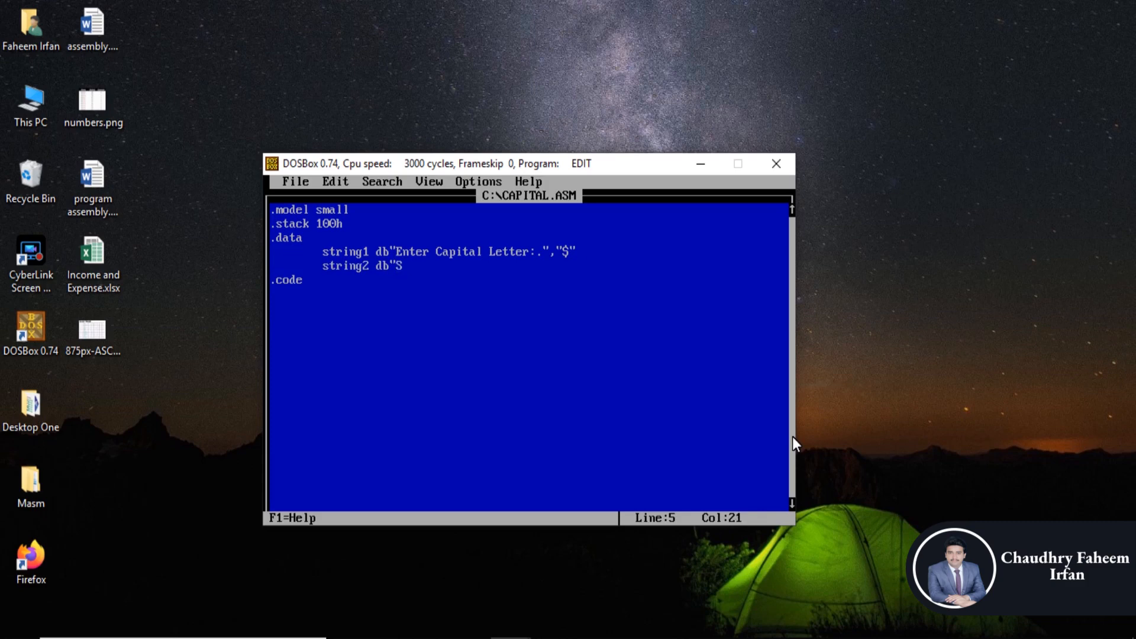
{"action": "type", "text": "mall Letter is"}
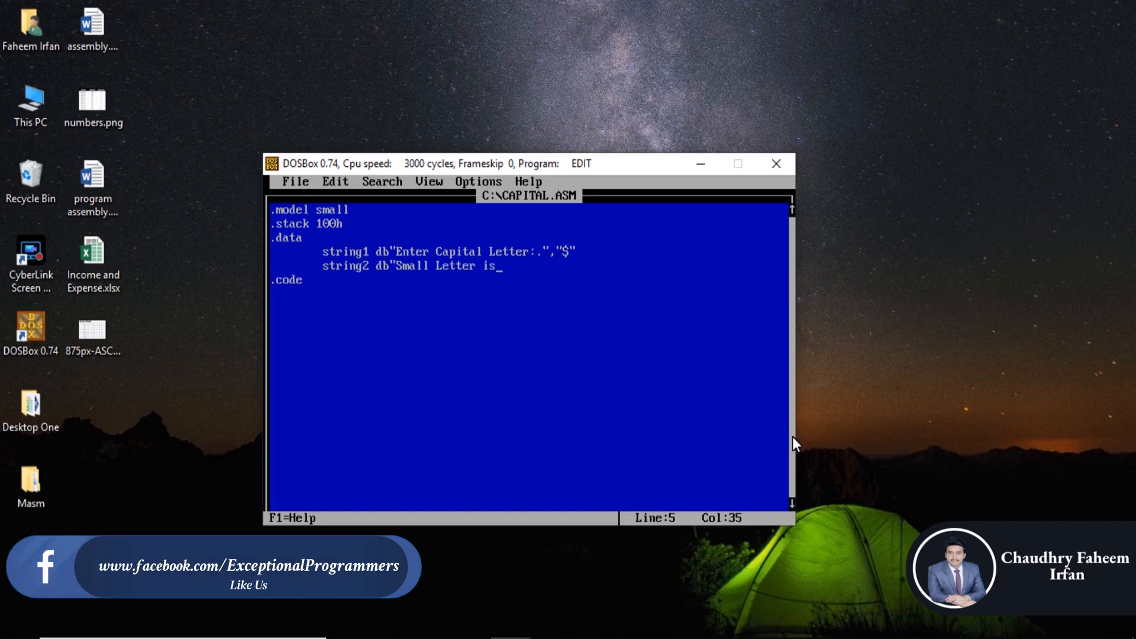
{"action": "type", "text": ":-"}
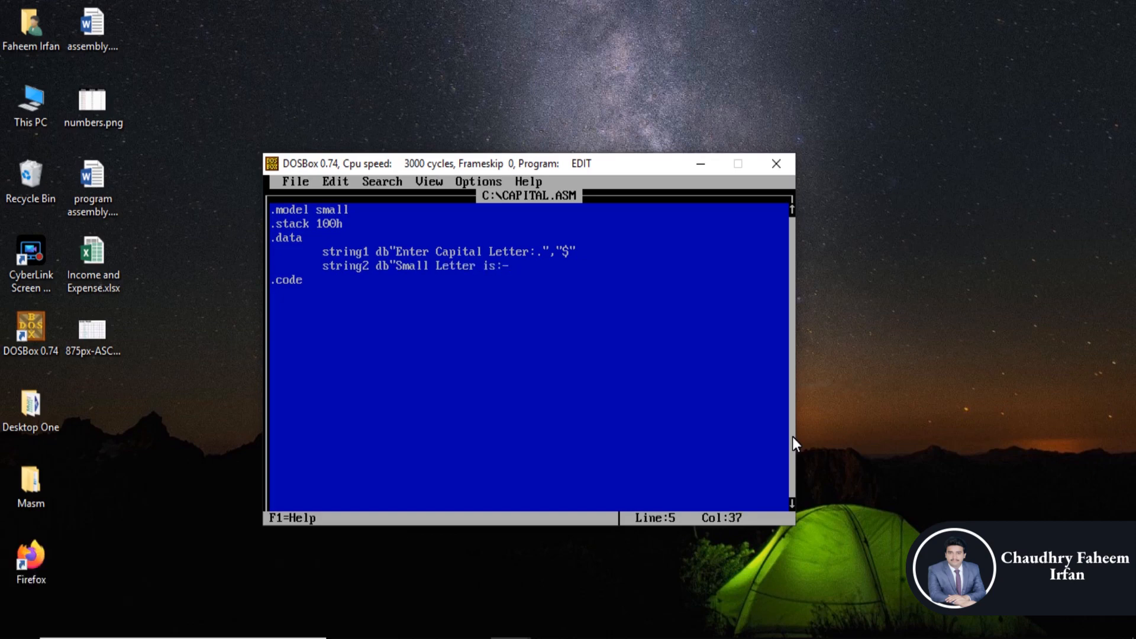
{"action": "type", "text": "\","}
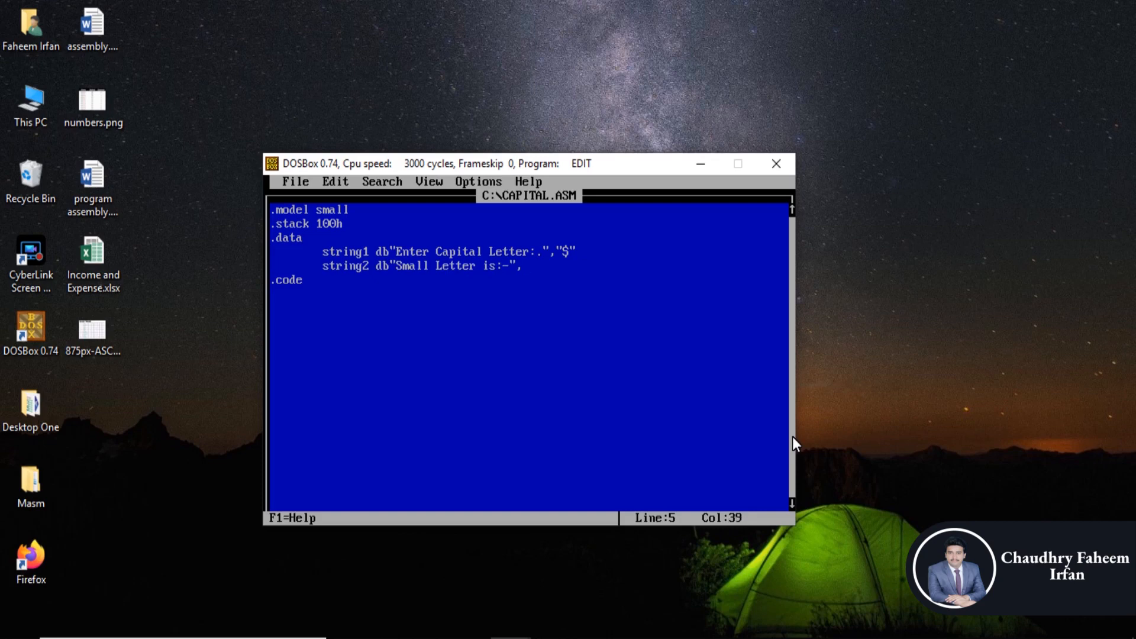
{"action": "type", "text": "\""}
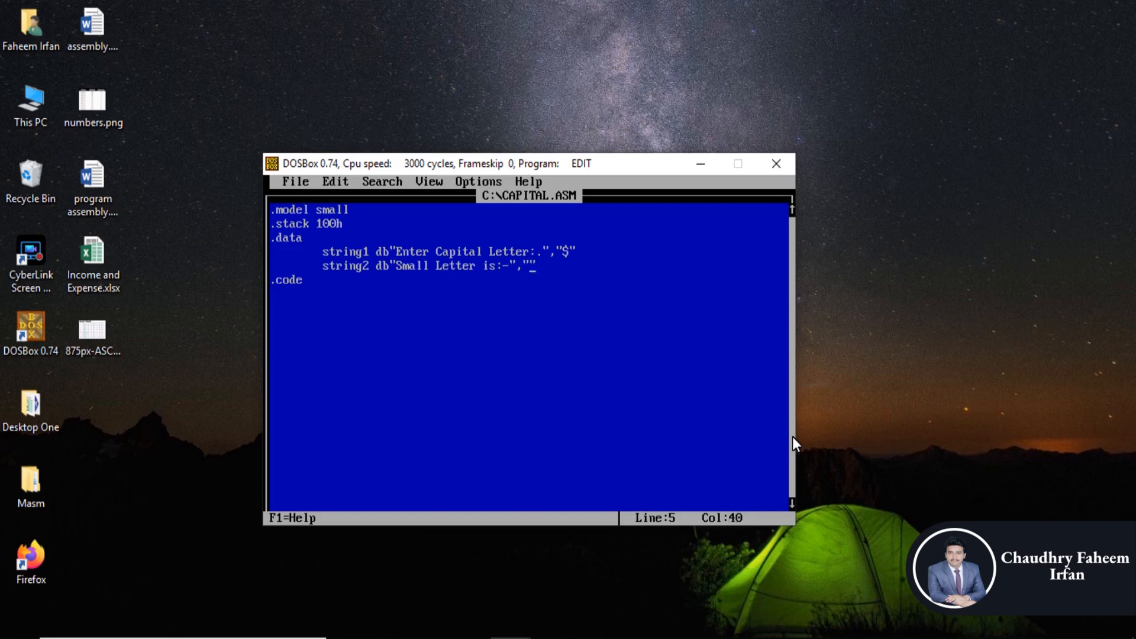
{"action": "type", "text": "$"}
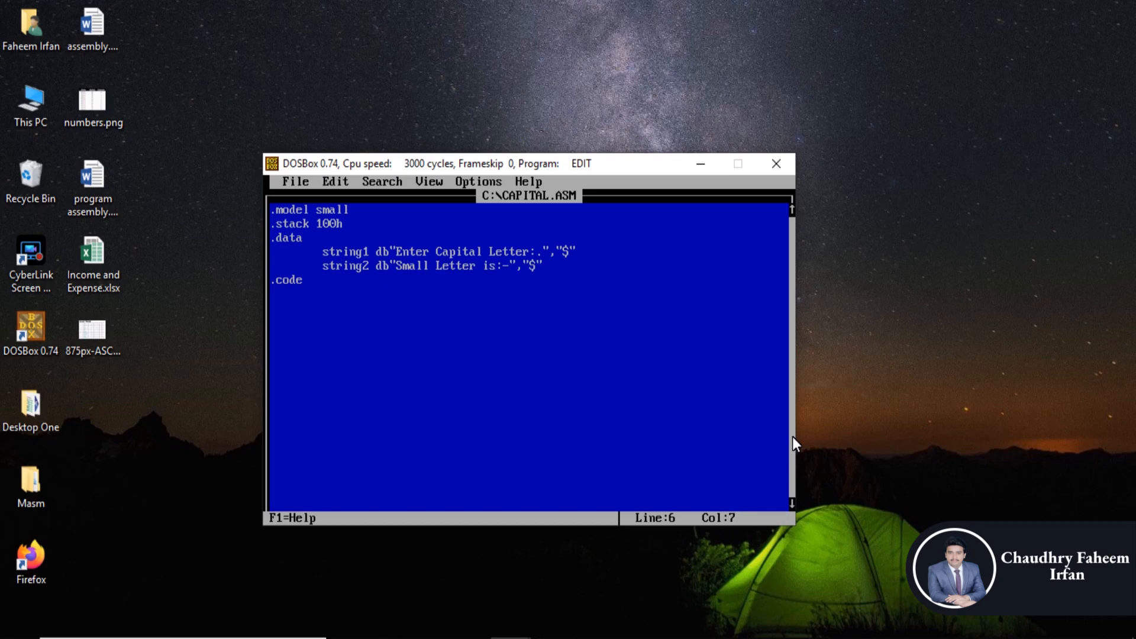
{"action": "key", "text": "Enter"}
{"action": "type", "text": ".end"}
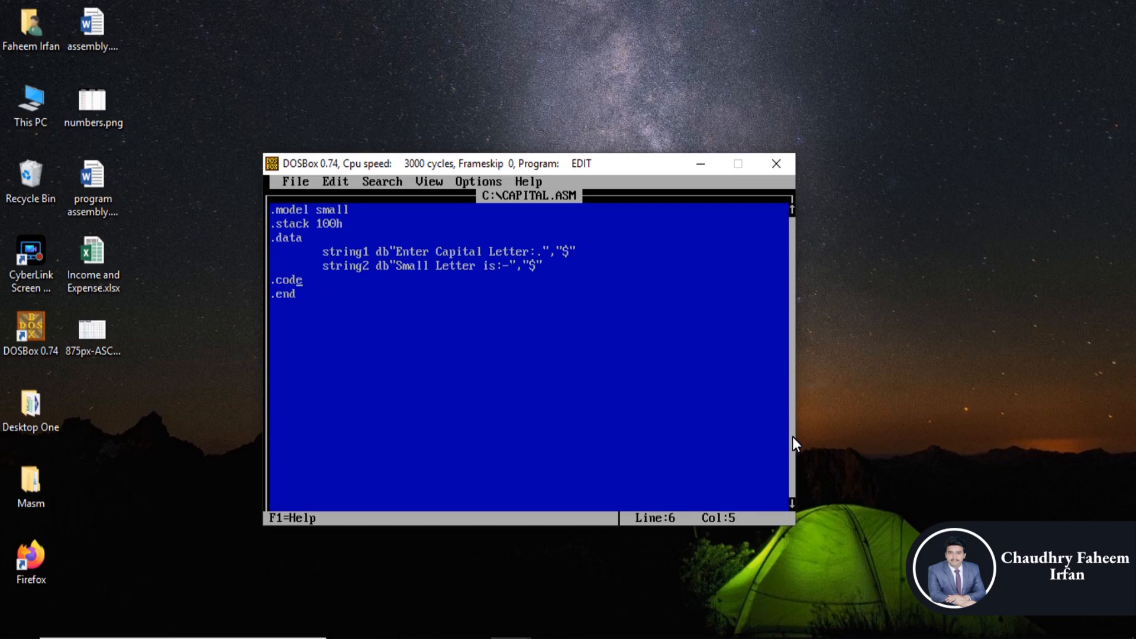
{"action": "key", "text": "enter"}
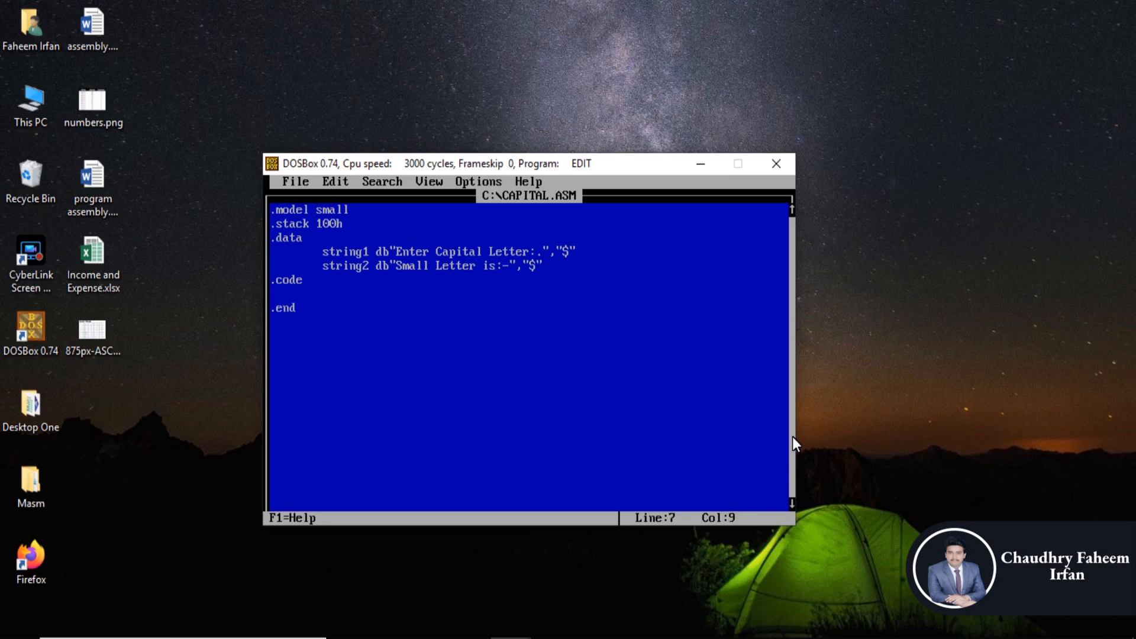
{"action": "type", "text": "mo"}
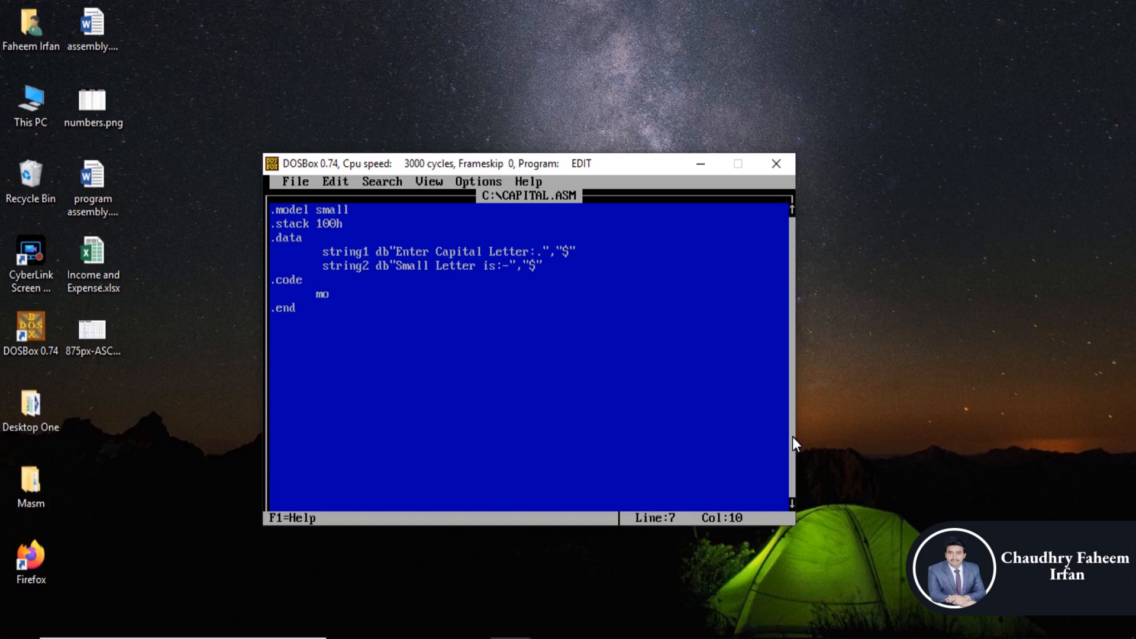
{"action": "type", "text": "v"}
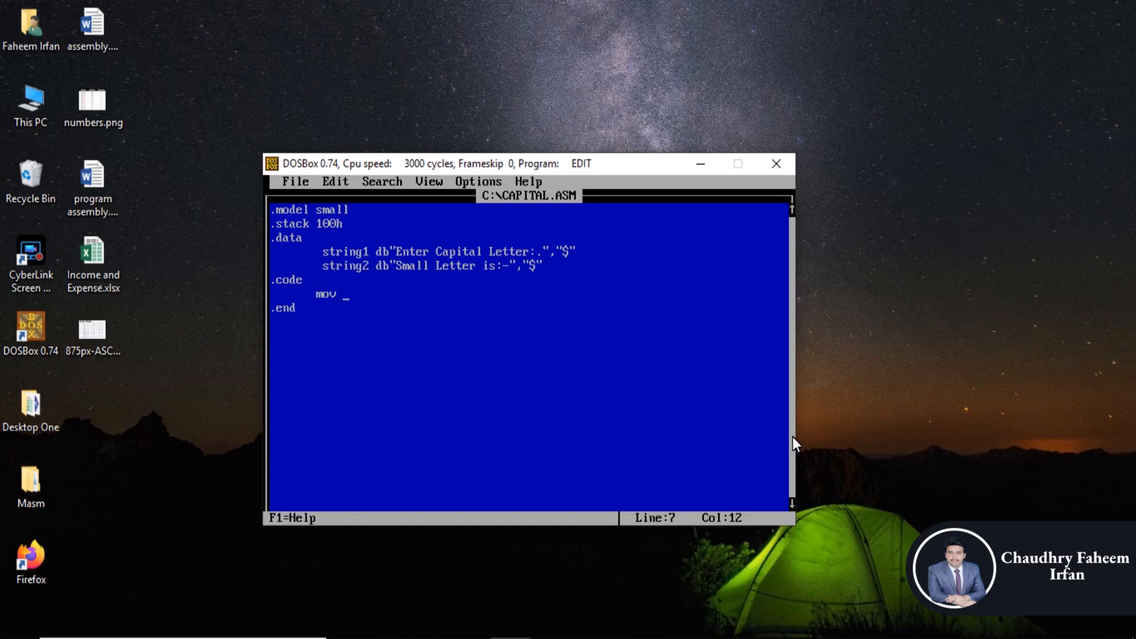
{"action": "type", "text": "ax"}
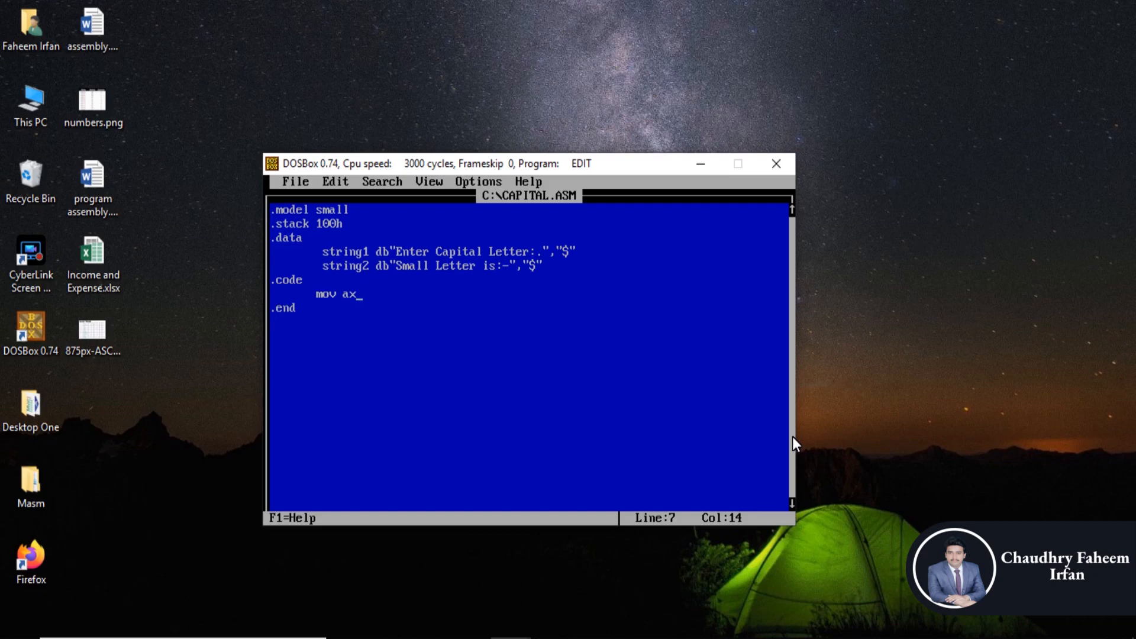
{"action": "type", "text": ",$"}
{"action": "type", "text": "mov ds"}
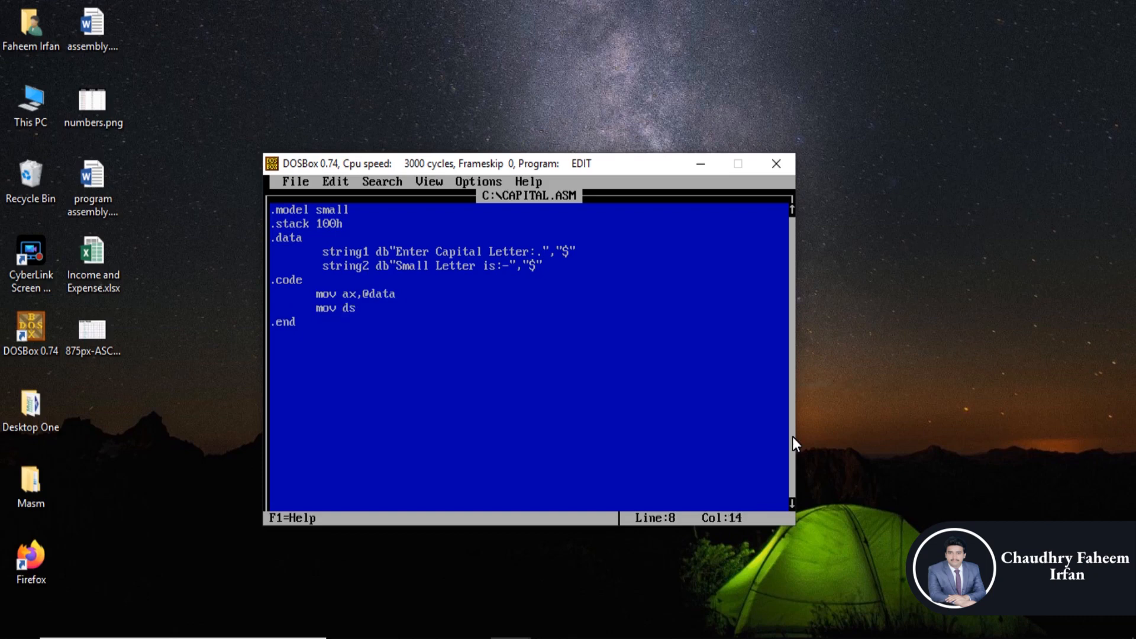
{"action": "type", "text": ",ax"}
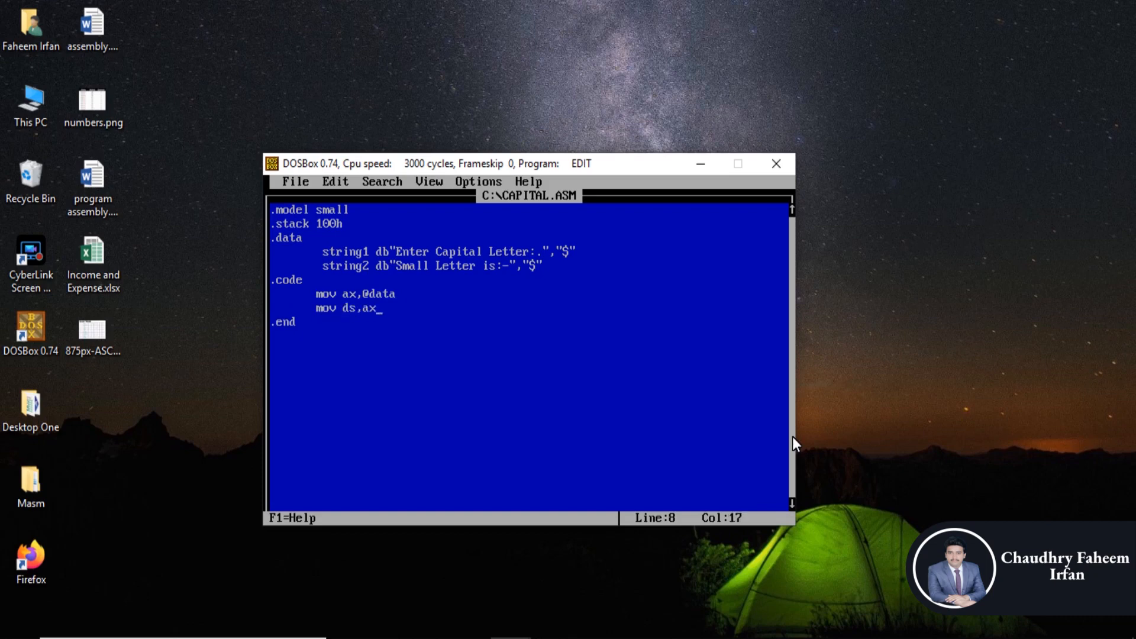
{"action": "key", "text": "enter"}
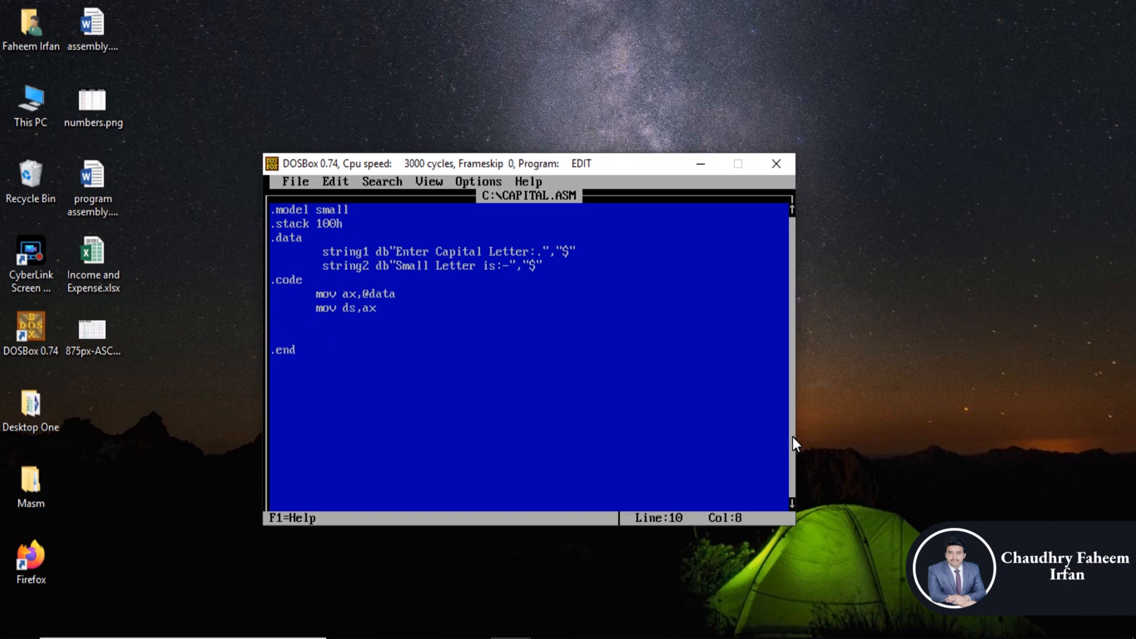
- Print string1 via mov ah,09h, mov dx,offset string1 and int 21h
{"action": "type", "text": "mov"}
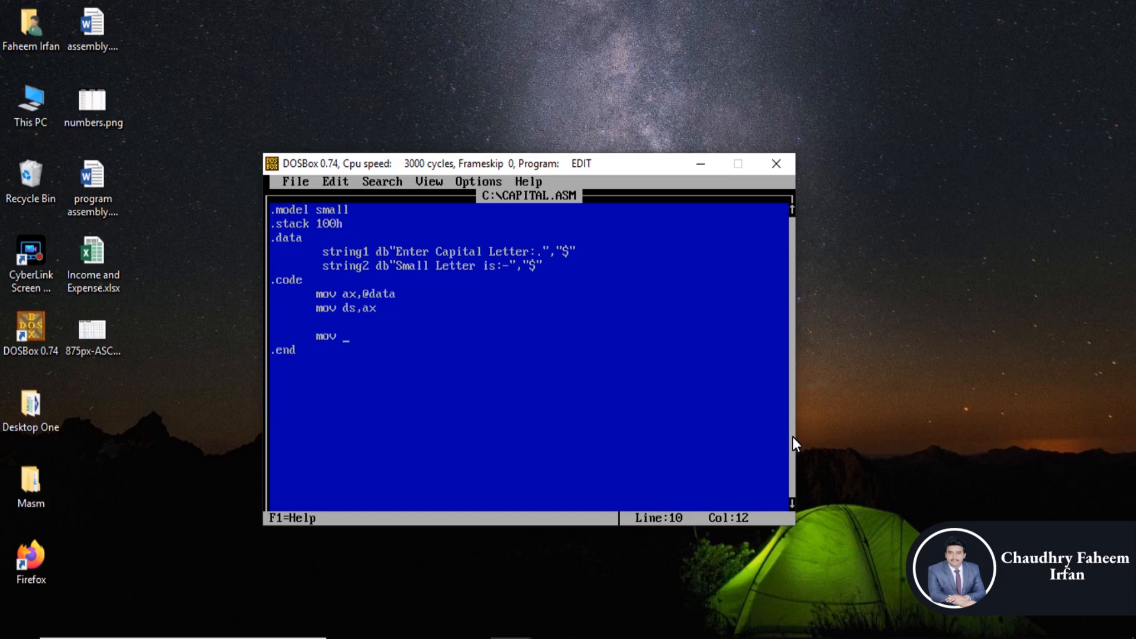
{"action": "type", "text": ","}
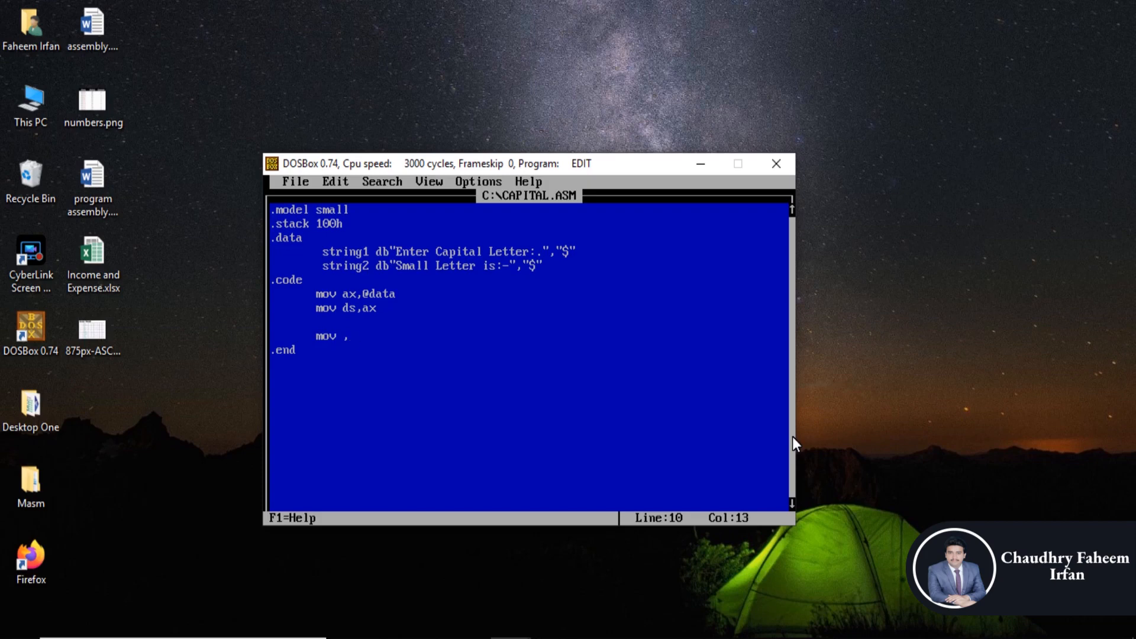
{"action": "type", "text": "09"}
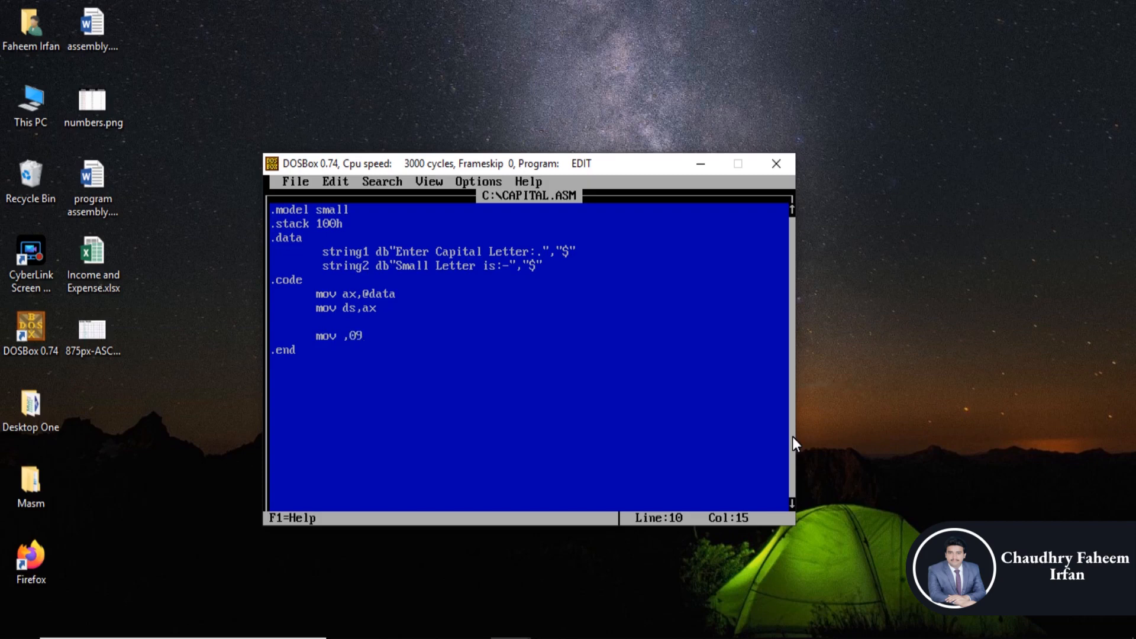
{"action": "type", "text": "h"}
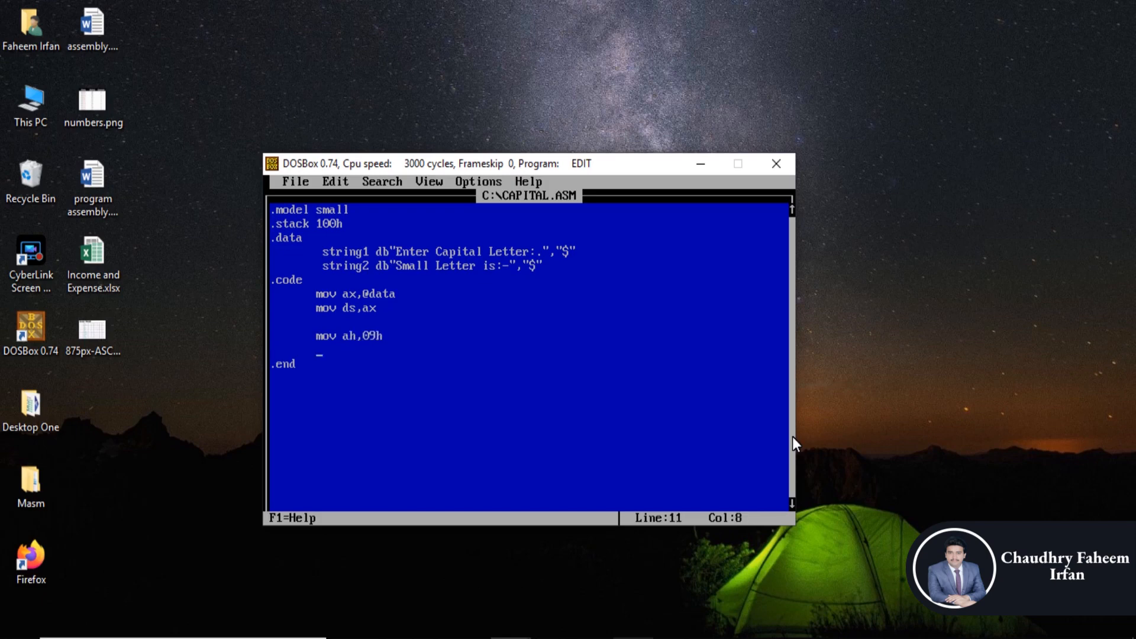
{"action": "type", "text": "mov d"}
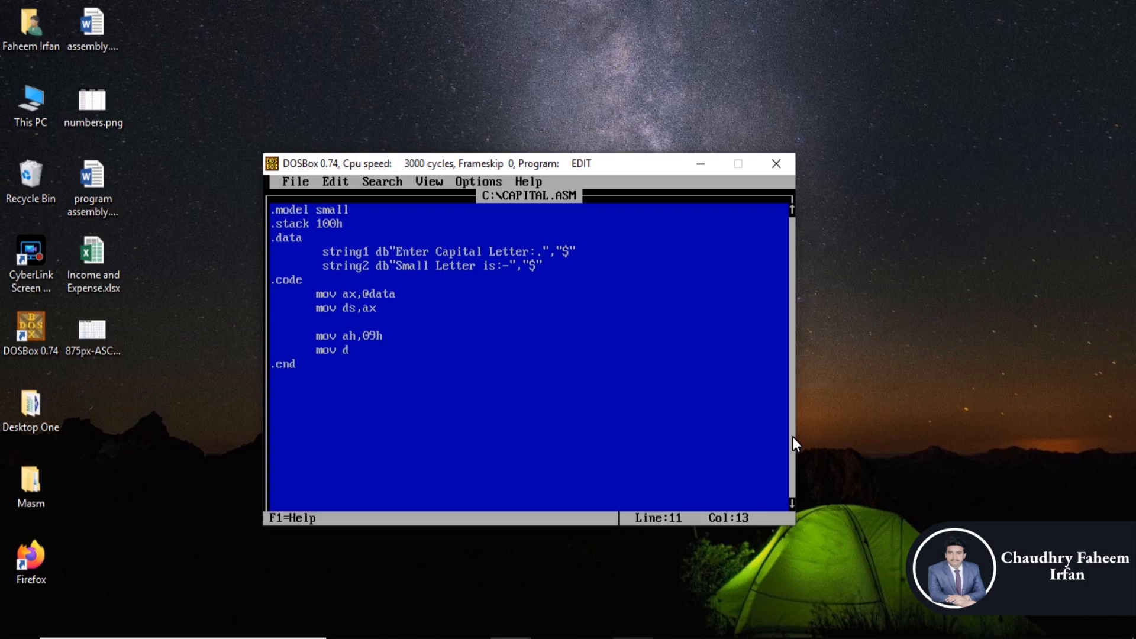
{"action": "type", "text": "x,"}
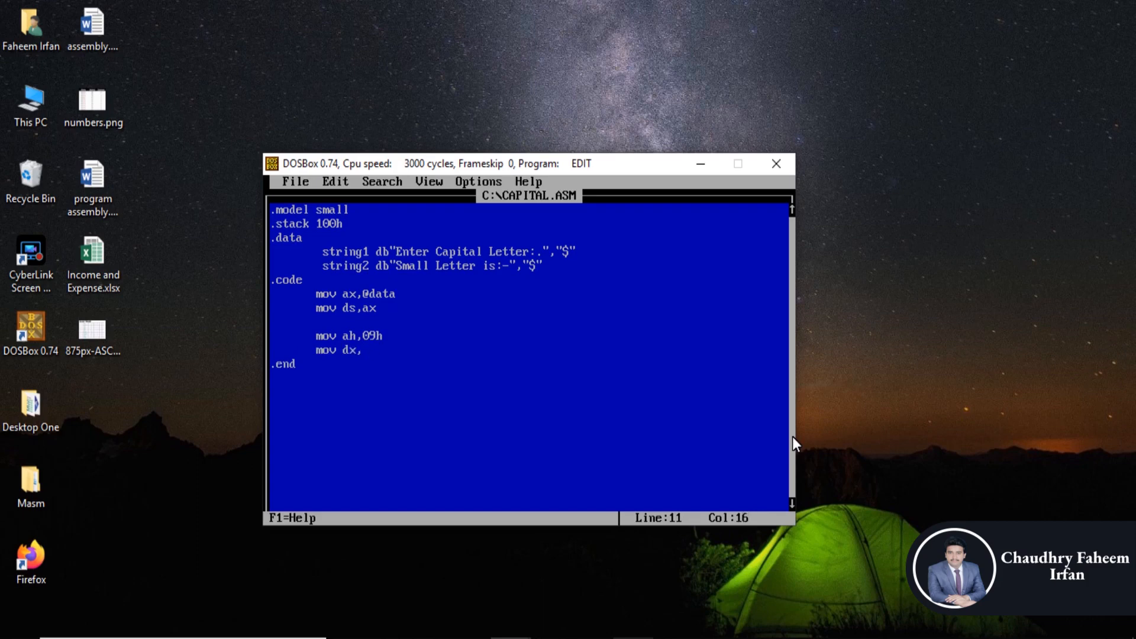
{"action": "type", "text": "offset string1"}
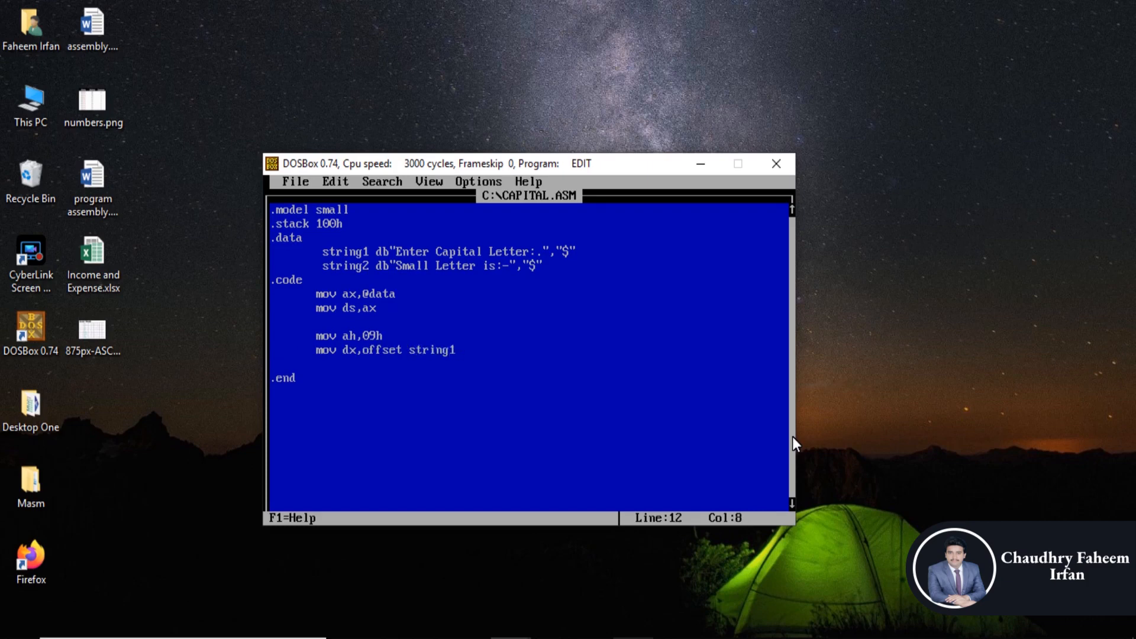
{"action": "type", "text": "int 21h"}
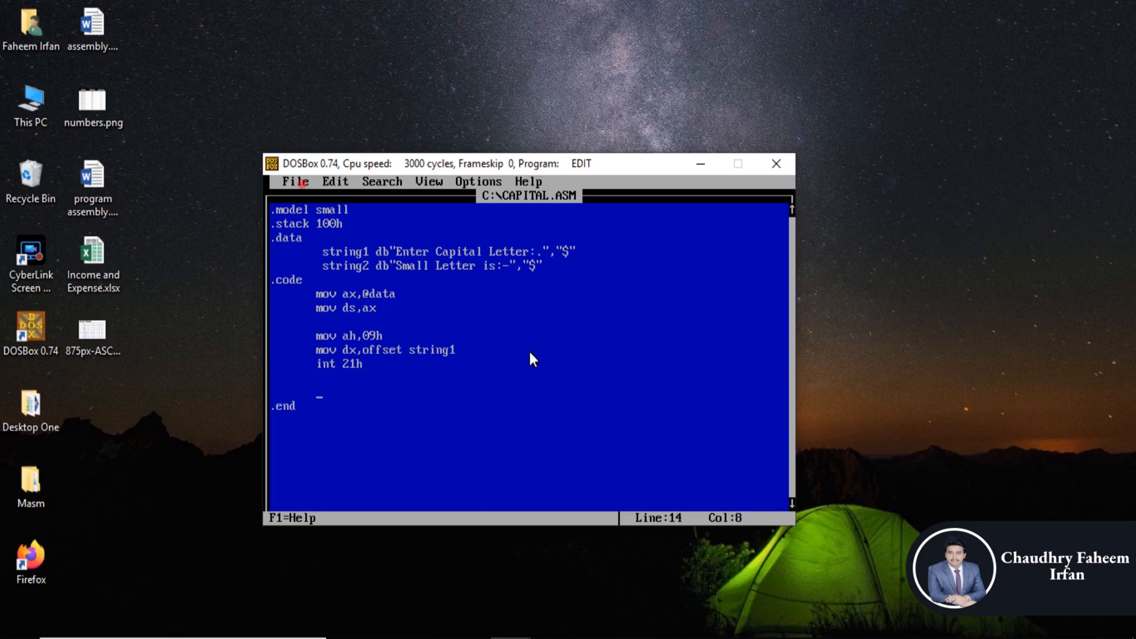
{"action": "left_click", "coordinate": [295, 181]}
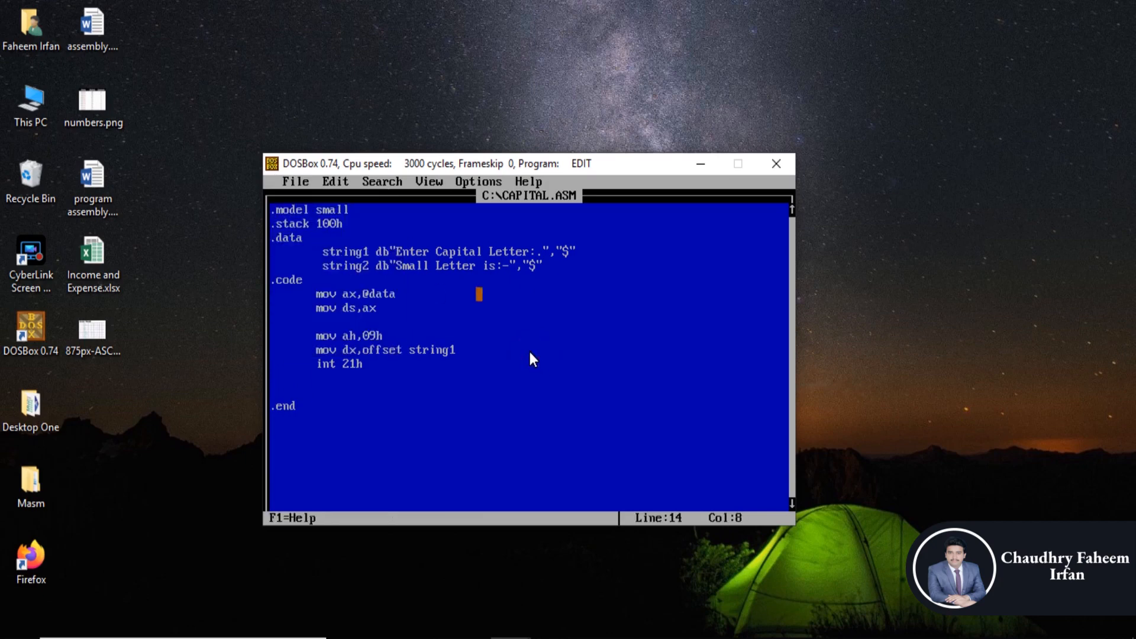
{"action": "left_click", "coordinate": [294, 181]}
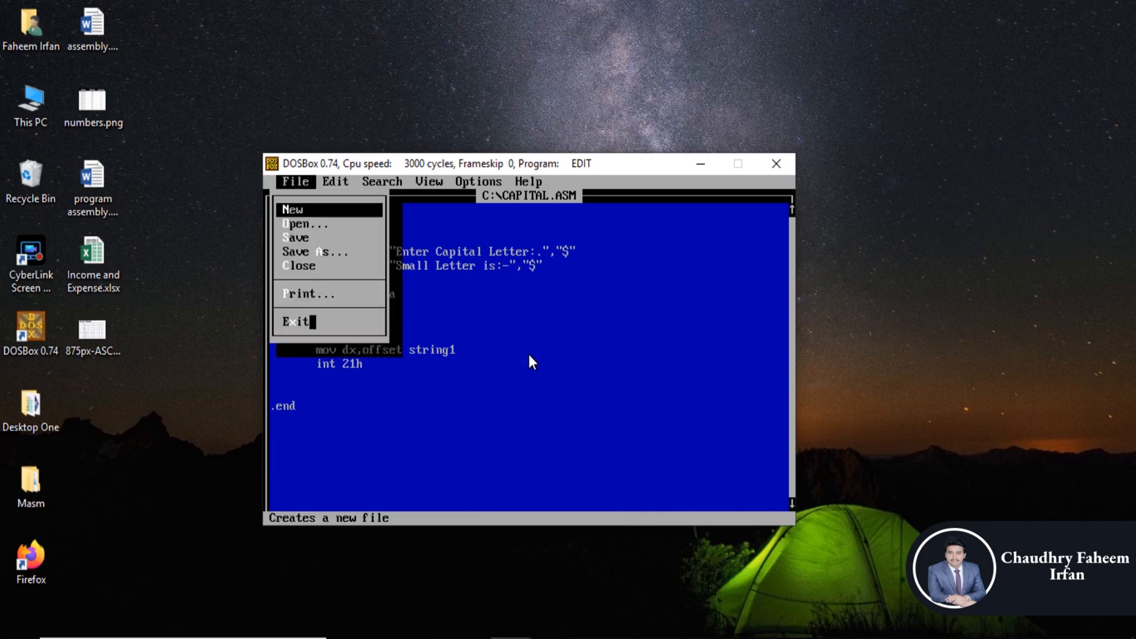
- Exit the editor and assemble capital.asm with MASM, which reports errors on line 15
{"action": "left_click", "coordinate": [294, 321]}
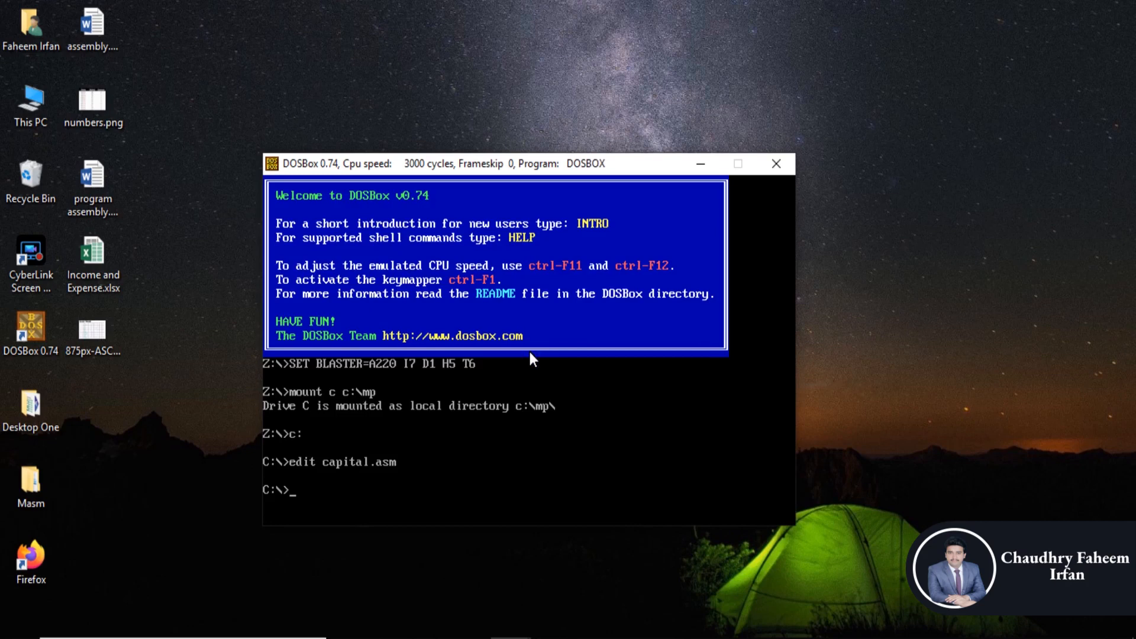
{"action": "type", "text": "masm"}
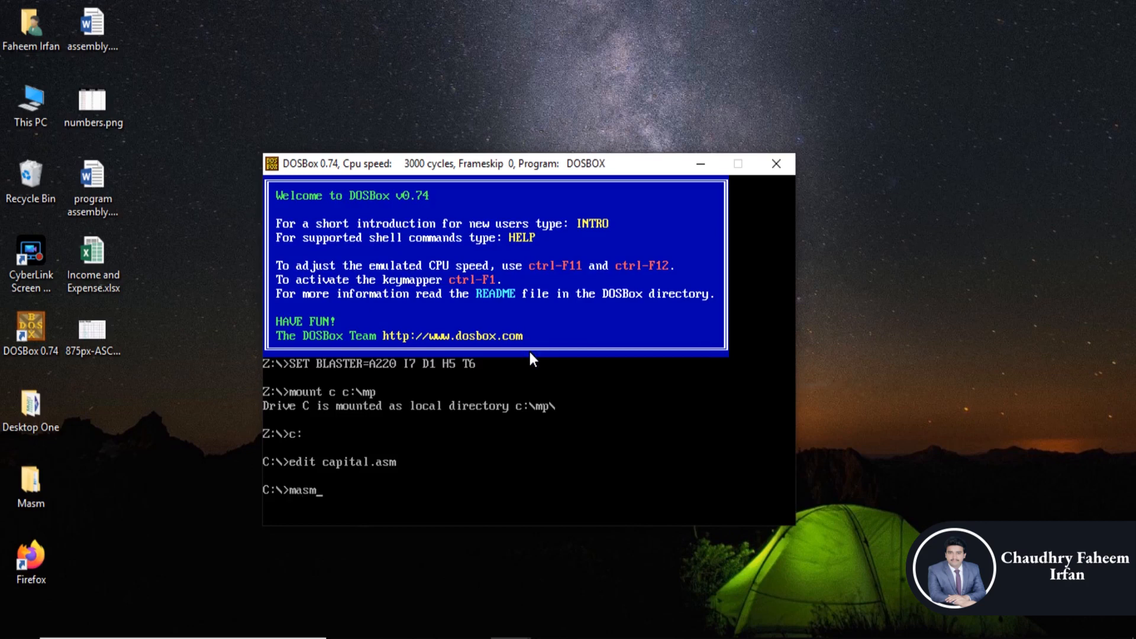
{"action": "type", "text": "capital.as"}
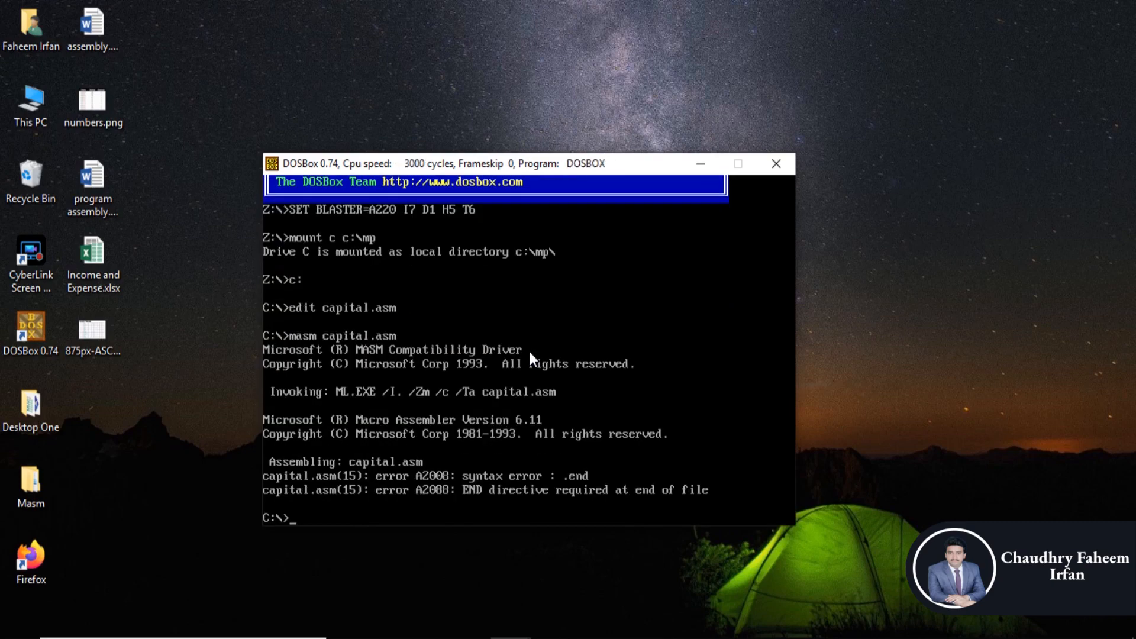
{"action": "type", "text": "masm capital.asm"}
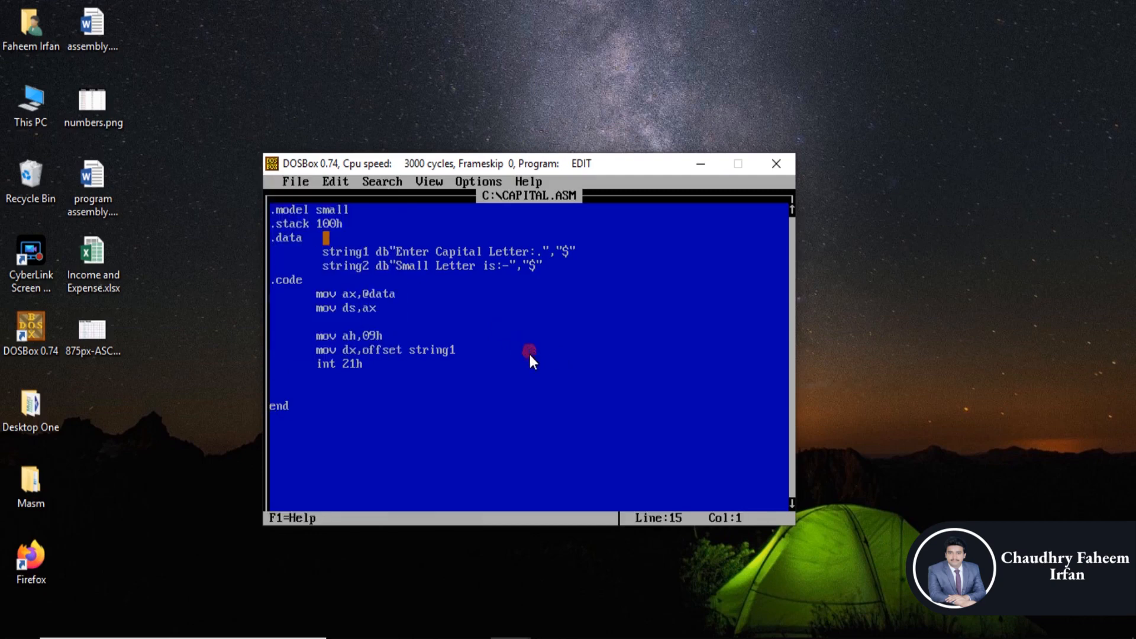
- Fix '.end' to 'end', reassemble capital.asm cleanly and link capital.obj into capital.exe
{"action": "left_click", "coordinate": [295, 181]}
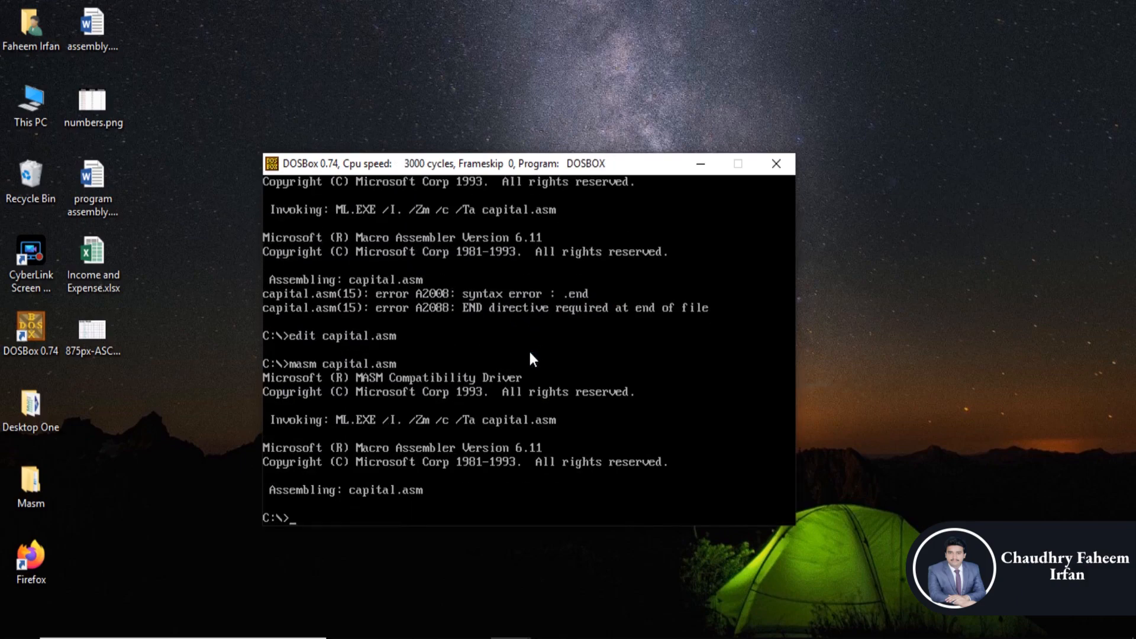
{"action": "type", "text": "masm capital.a"}
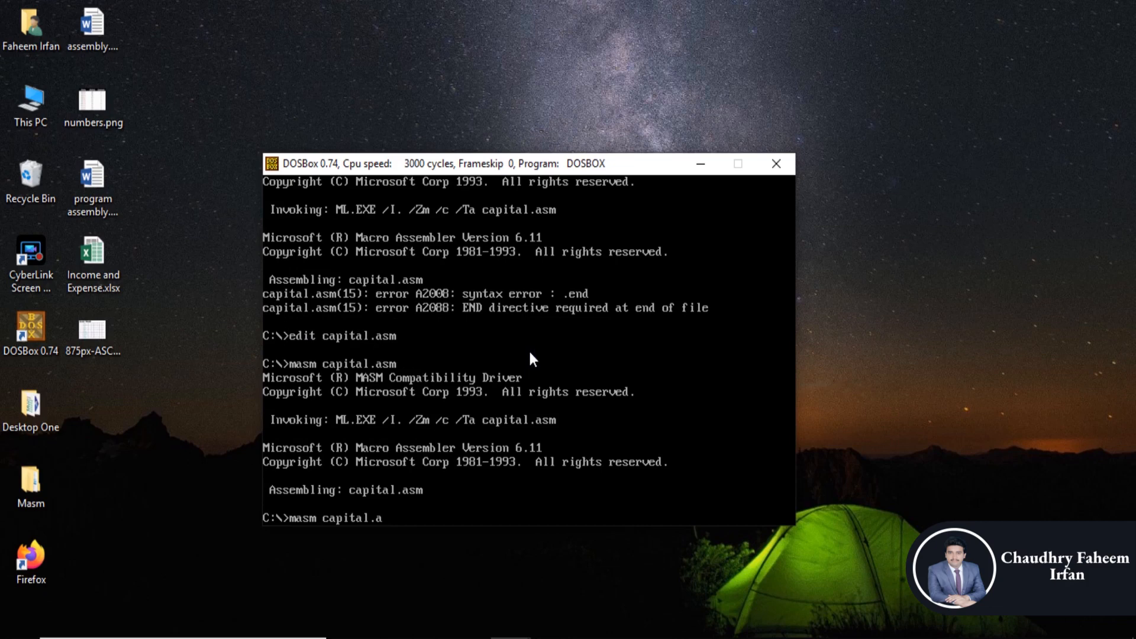
{"action": "type", "text": "obj"}
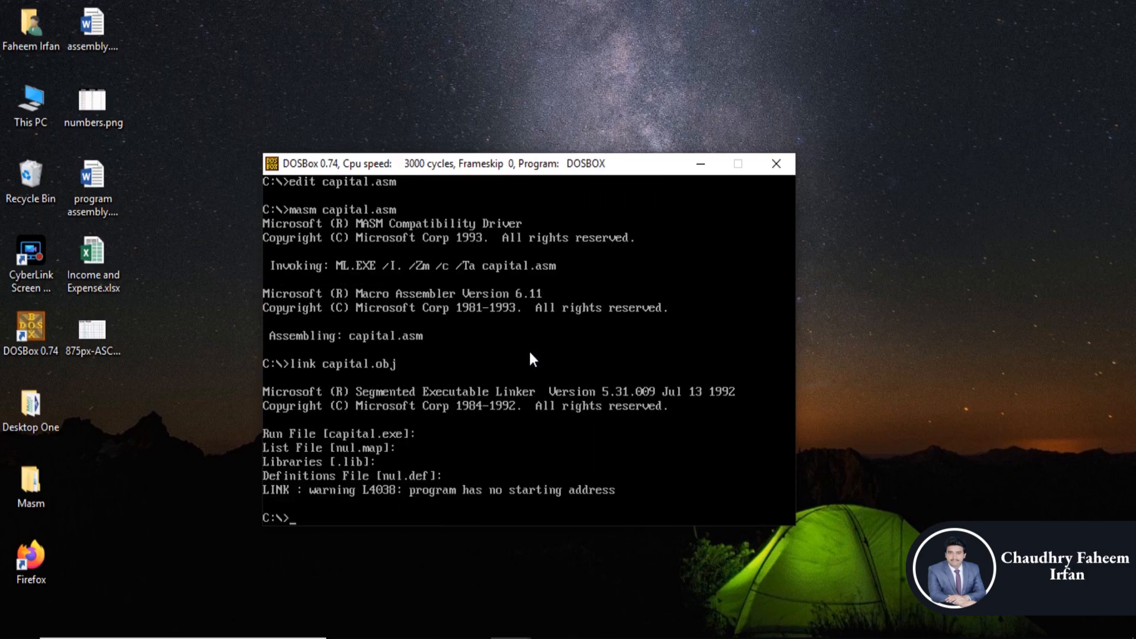
- Run capital.exe, which prints garbled output, then close the DOSBox window
{"action": "type", "text": "masm ca"}
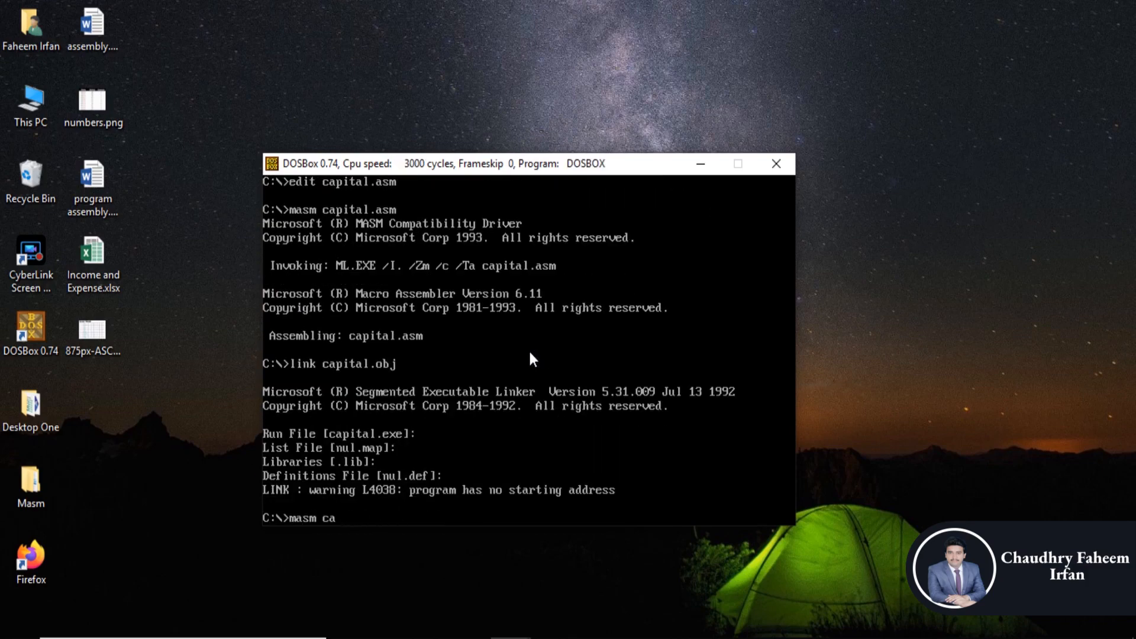
{"action": "type", "text": "capi"}
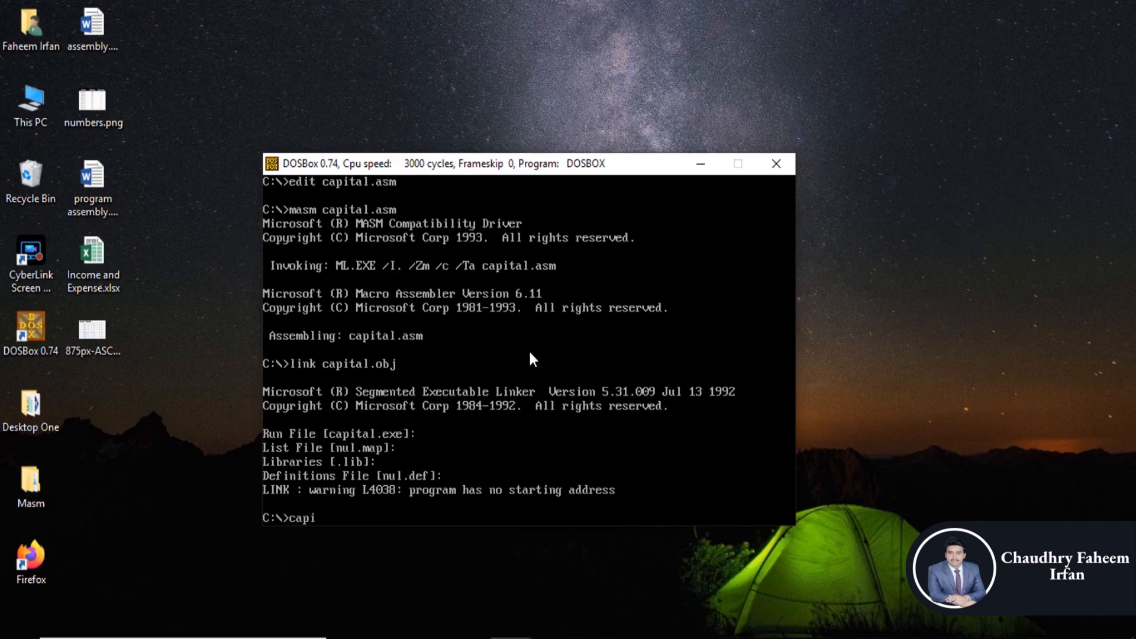
{"action": "type", "text": "tal.exe"}
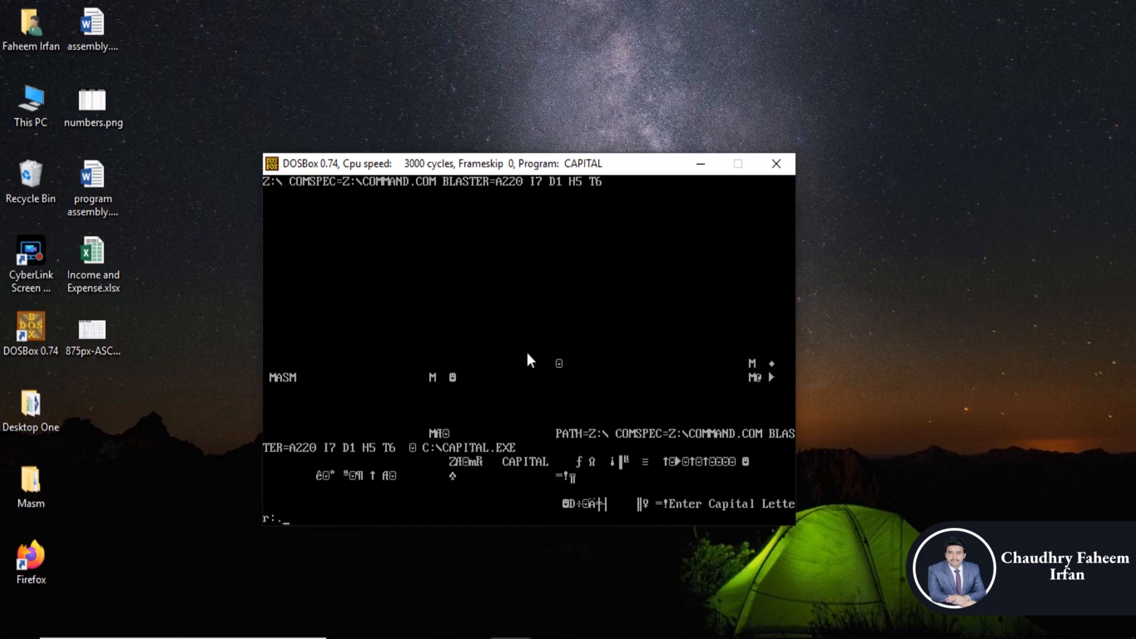
{"action": "mouse_move", "coordinate": [672, 366]}
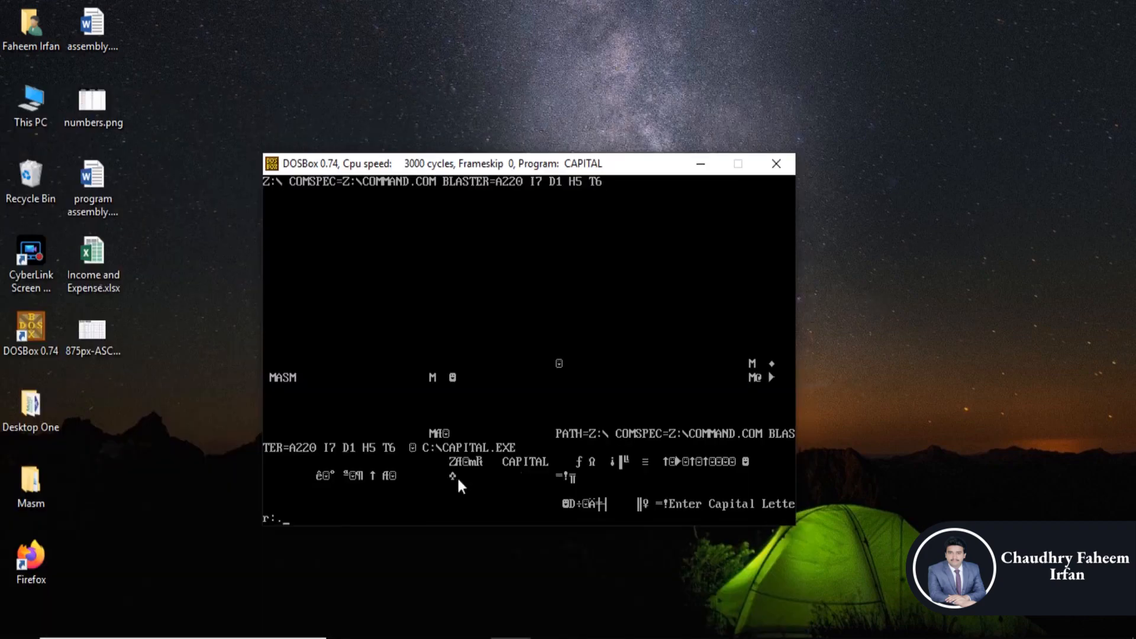
{"action": "mouse_move", "coordinate": [388, 509]}
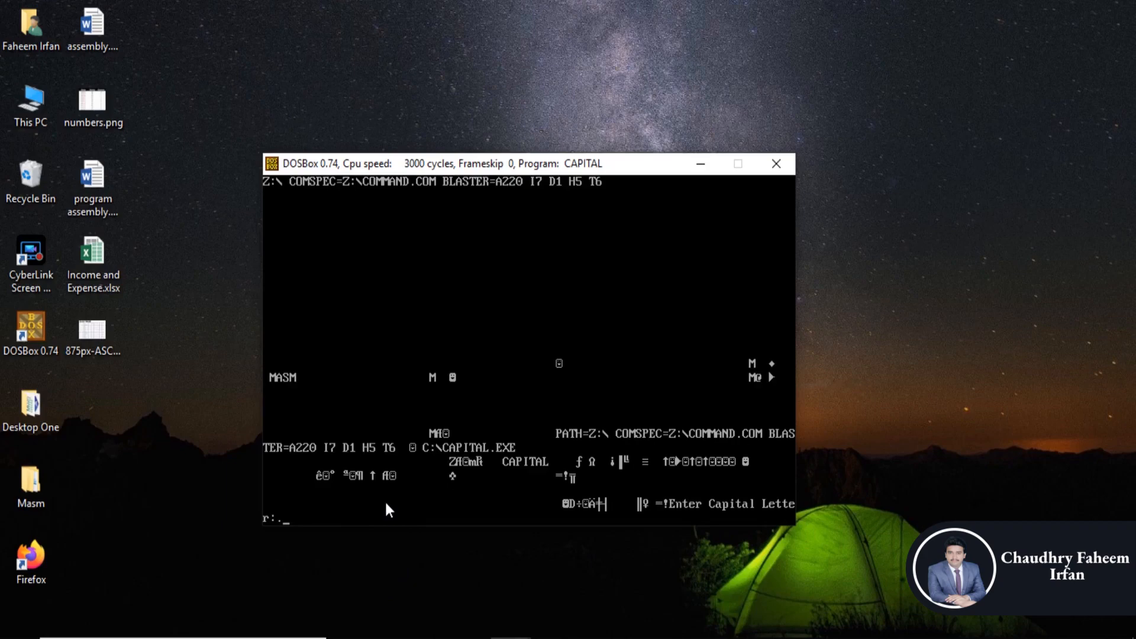
{"action": "mouse_move", "coordinate": [531, 360]}
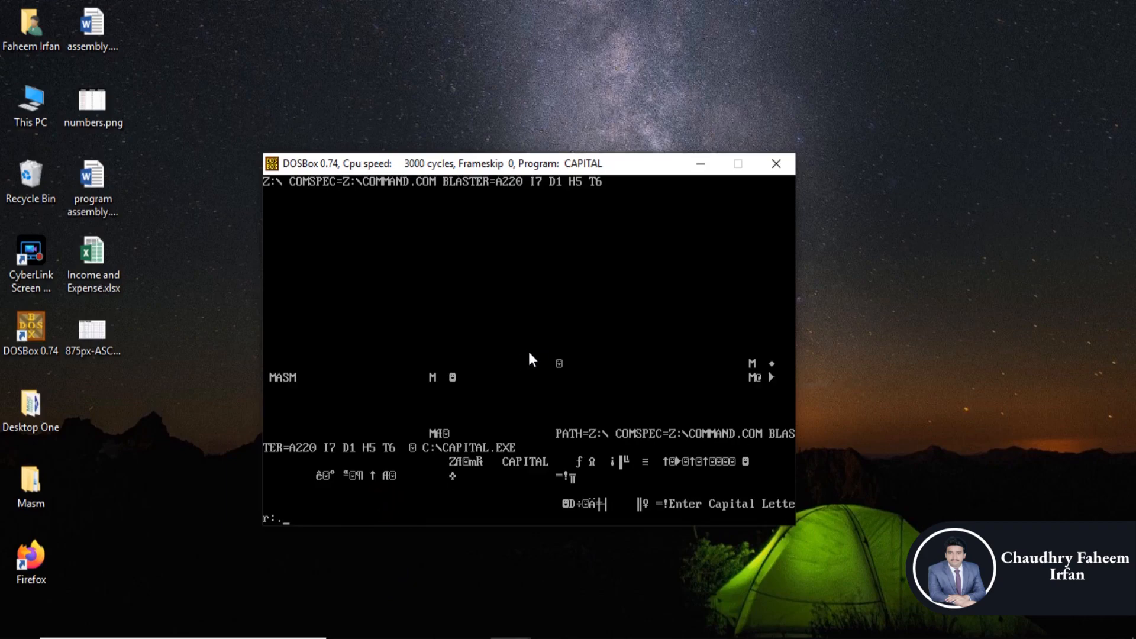
{"action": "left_click", "coordinate": [9, 634]}
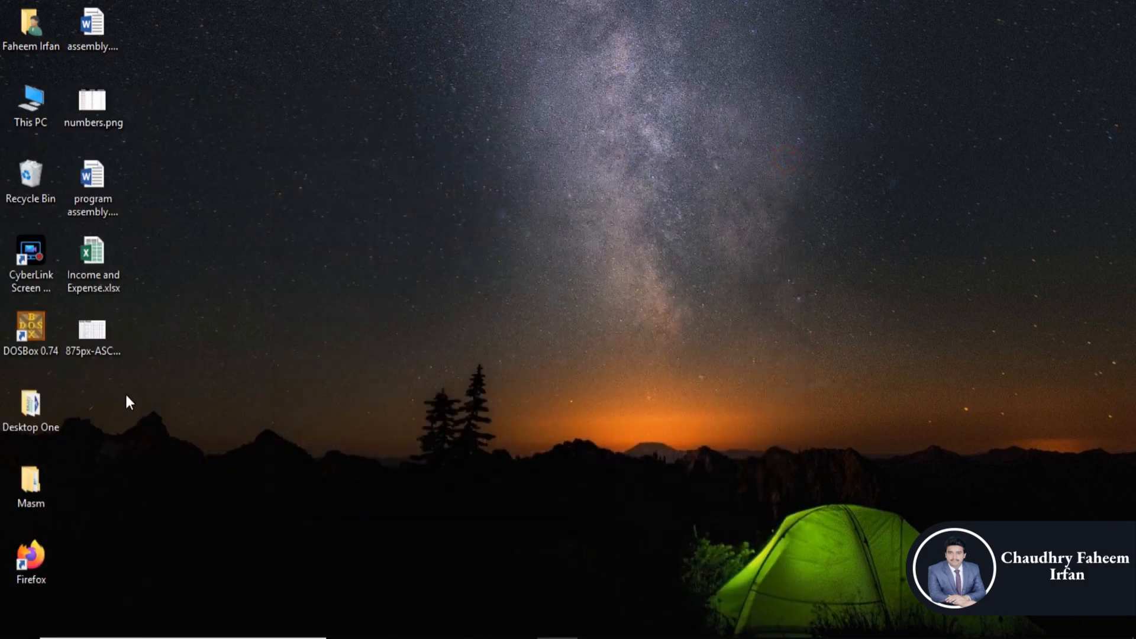
- Launch a fresh DOSBox session from the desktop shortcut
{"action": "double_click", "coordinate": [30, 330]}
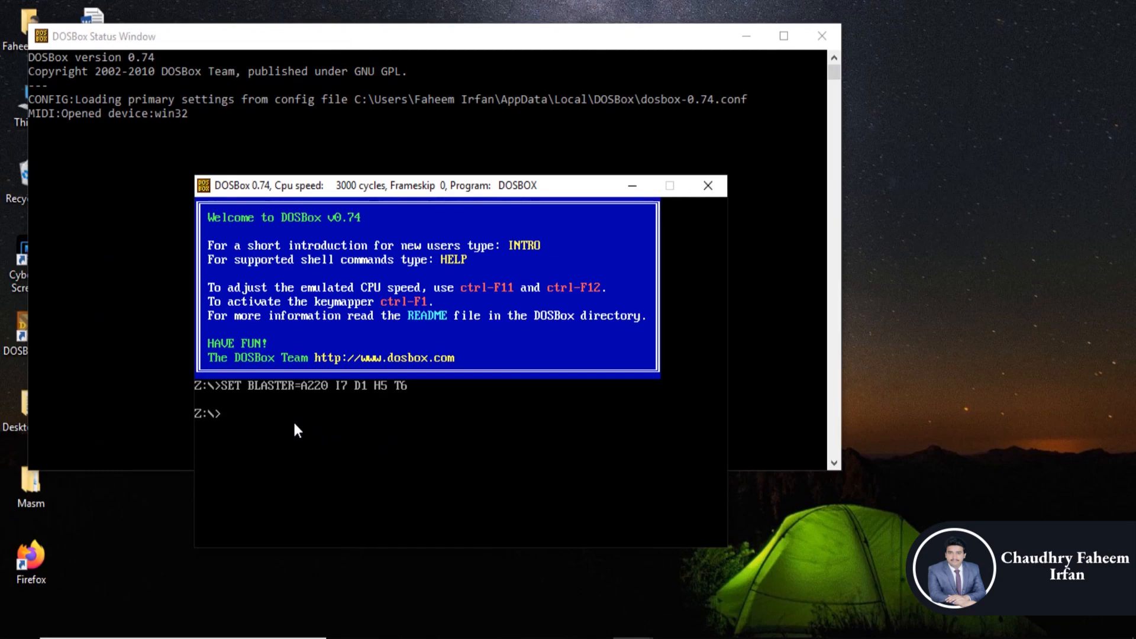
- Mount c:\mp as drive C again and switch to it
{"action": "type", "text": "m"}
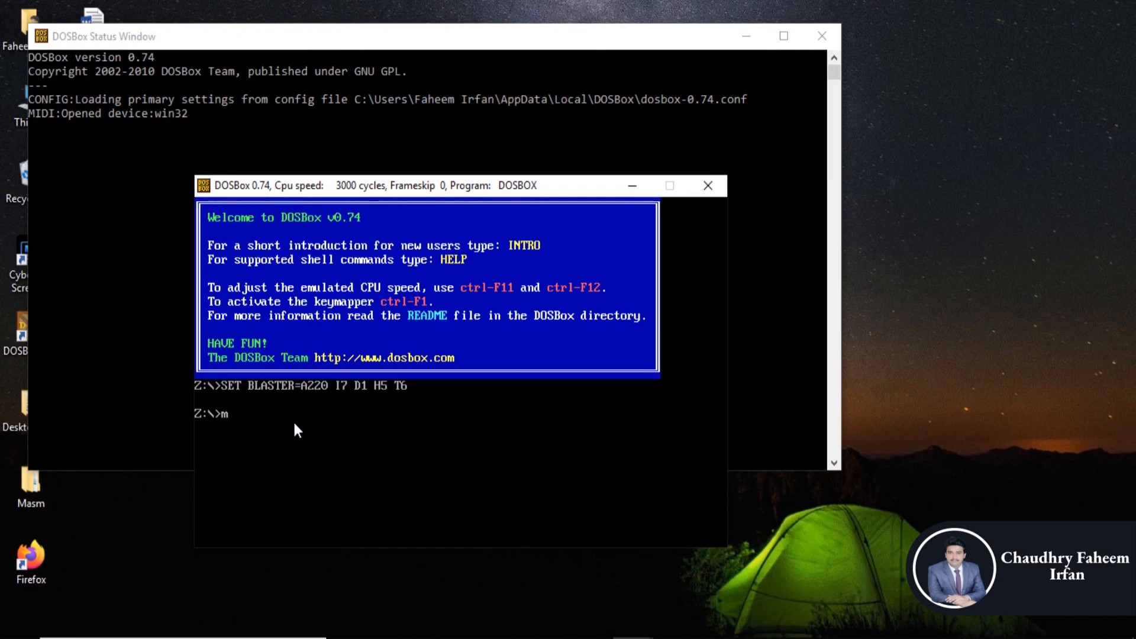
{"action": "type", "text": "ount"}
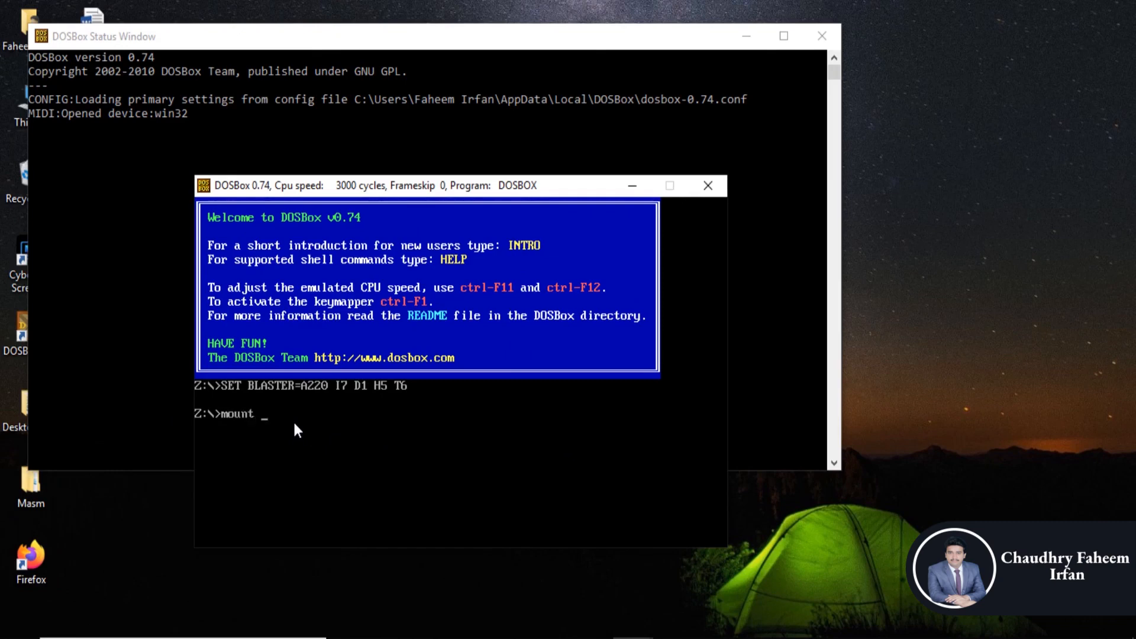
{"action": "type", "text": "c c"}
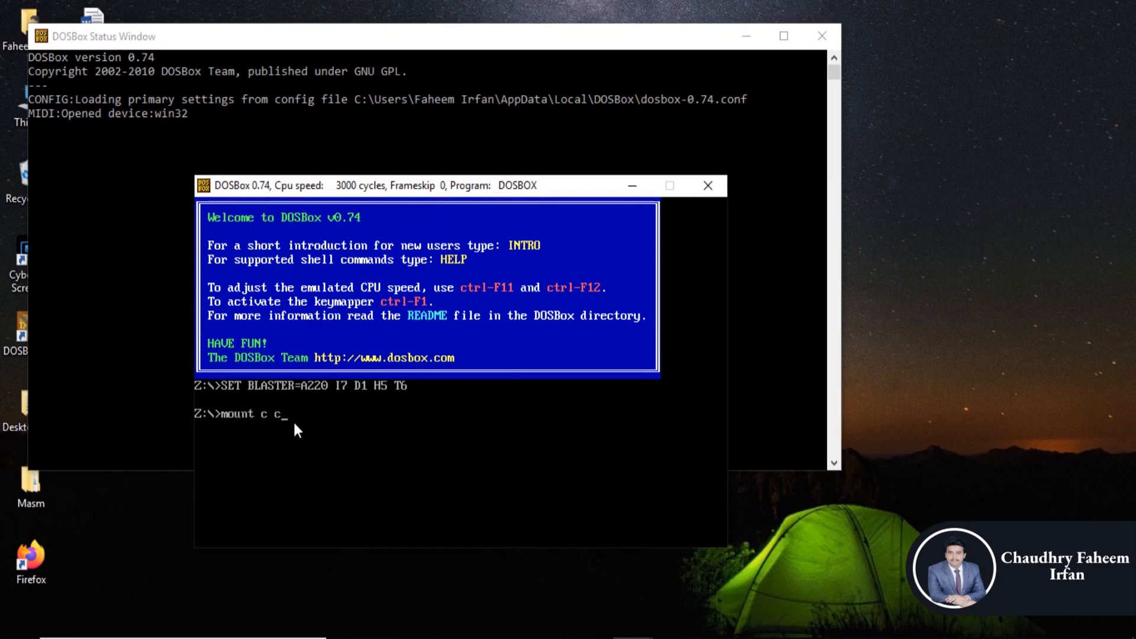
{"action": "type", "text": ":\\"}
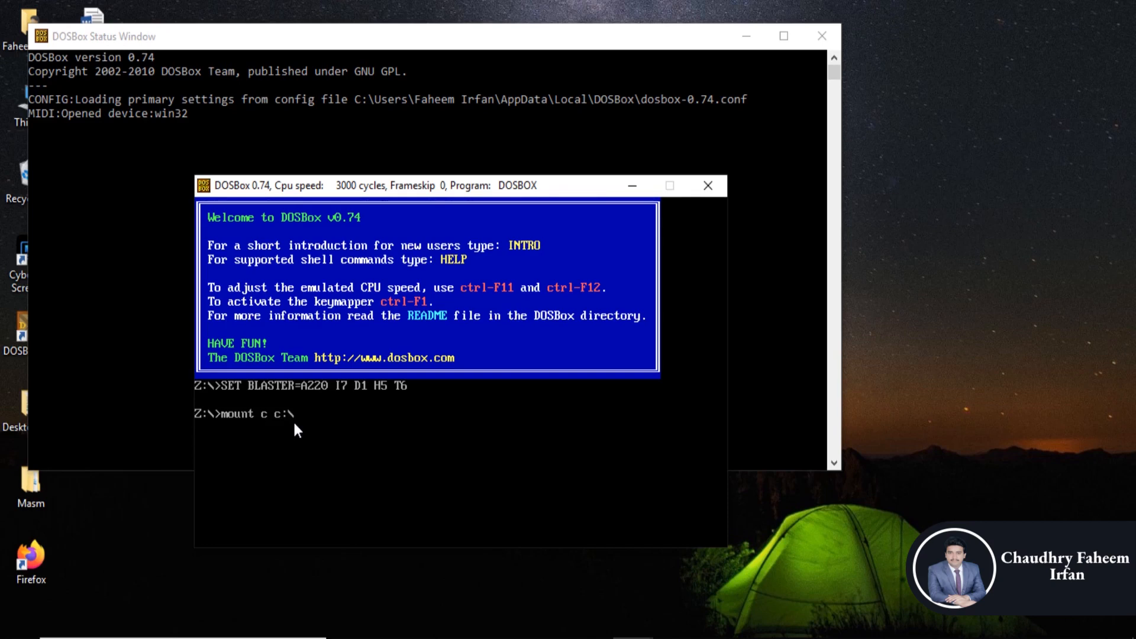
{"action": "type", "text": "m"}
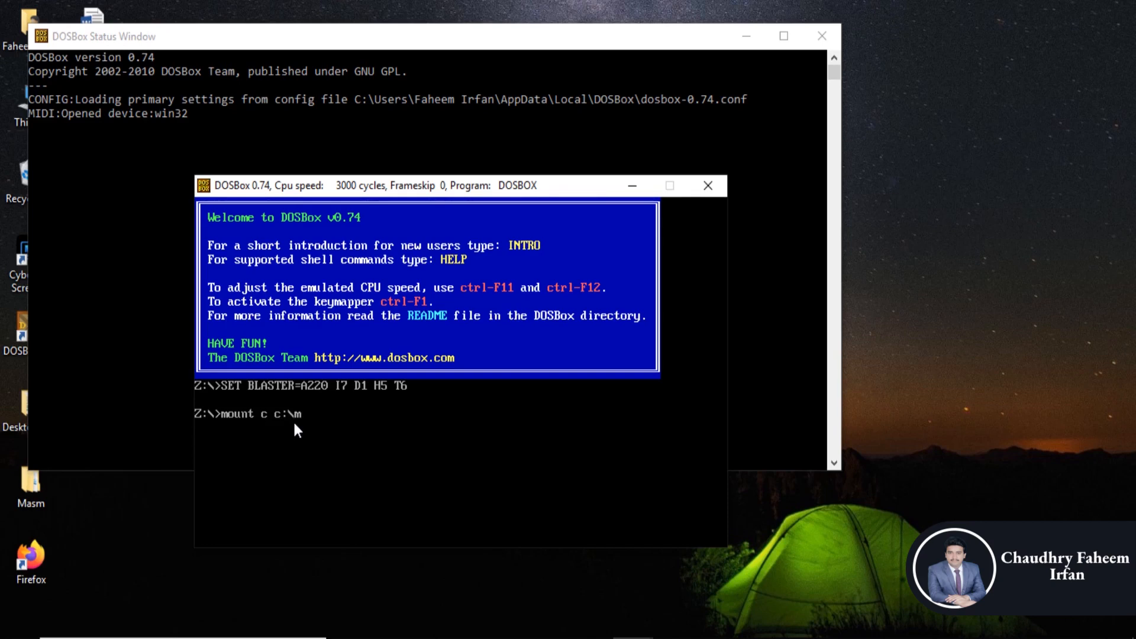
{"action": "type", "text": "p"}
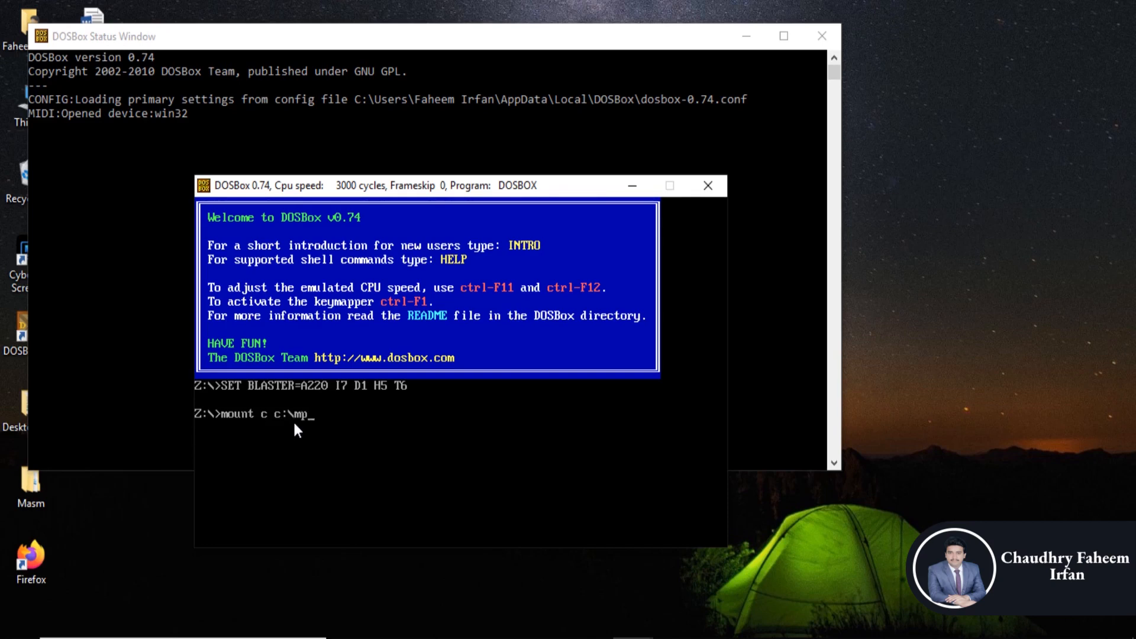
{"action": "type", "text": "c:"}
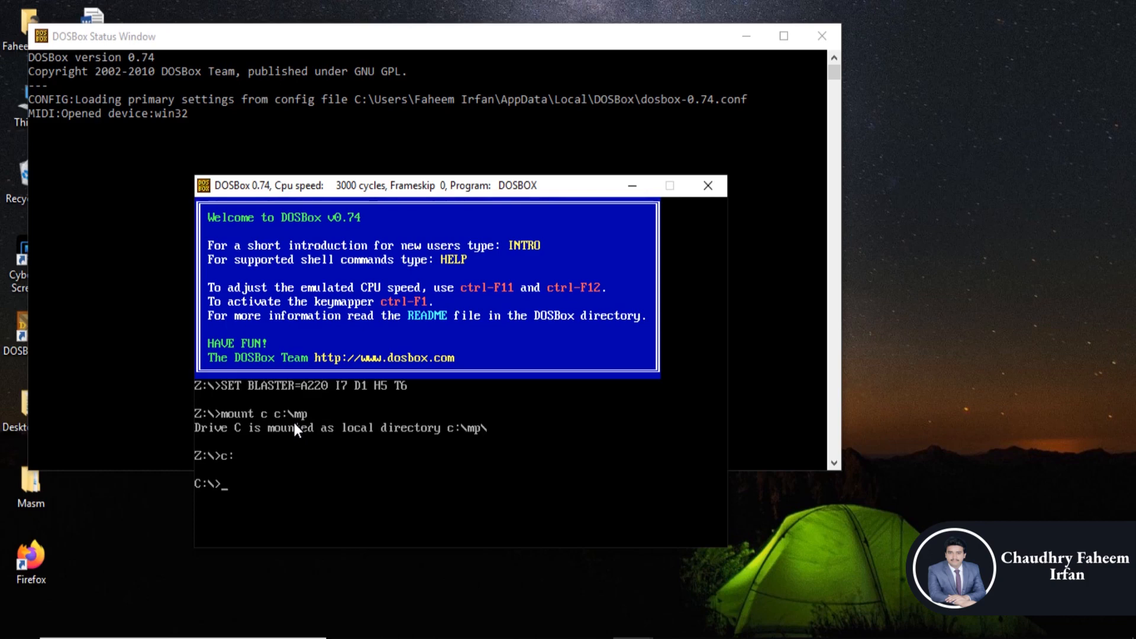
- Reopen CAPITAL.ASM in the DOS editor with its existing code
{"action": "type", "text": "edit"}
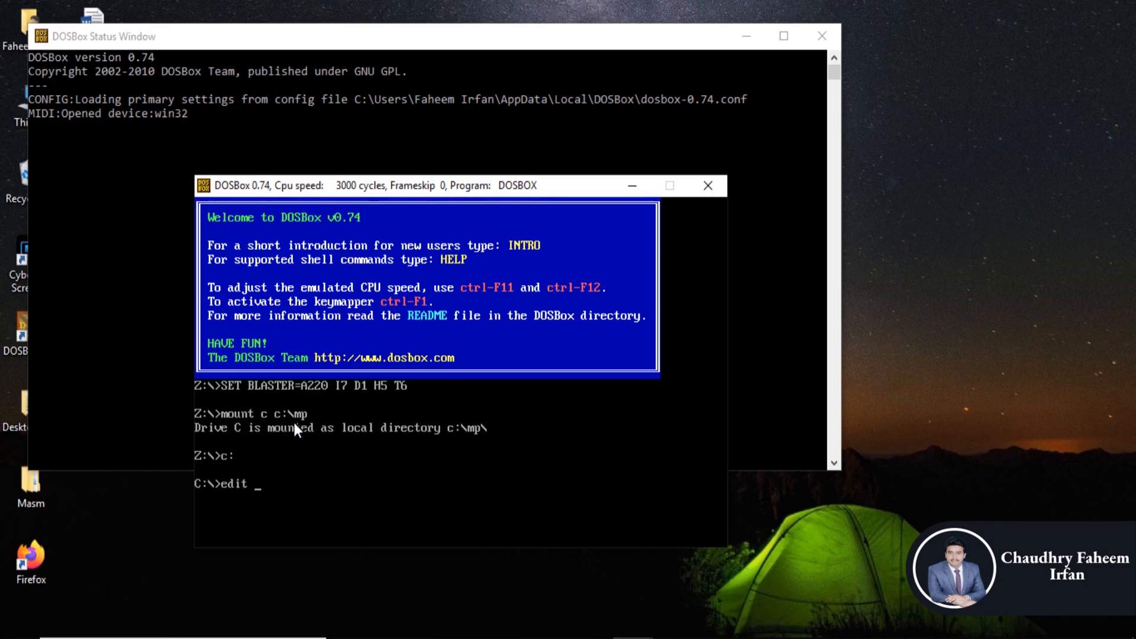
{"action": "type", "text": "cap"}
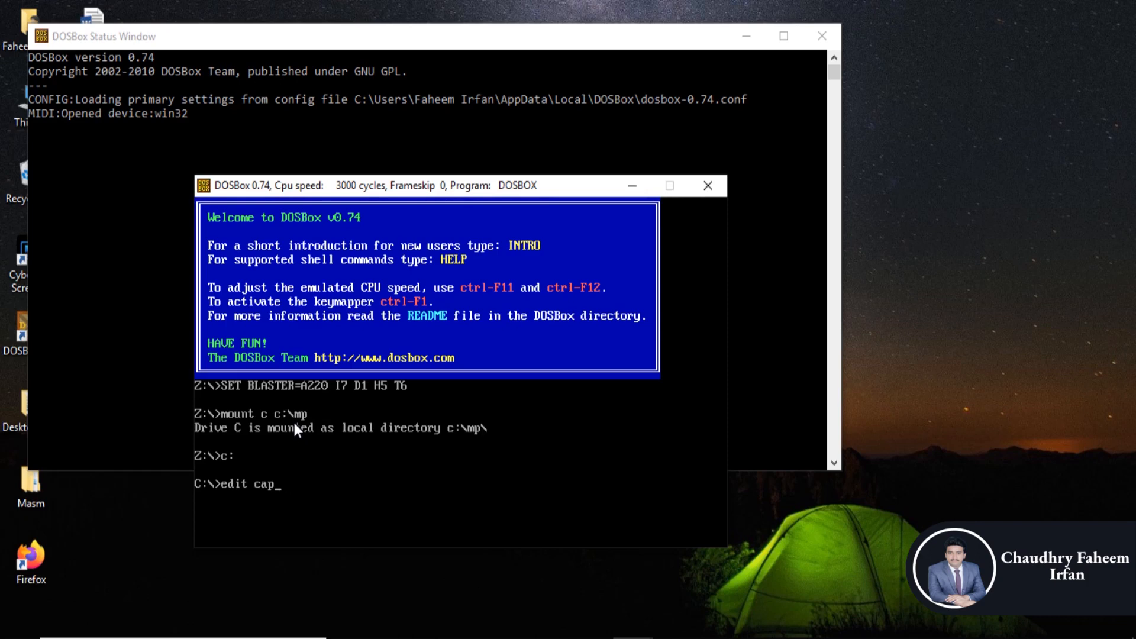
{"action": "type", "text": "ital.a"}
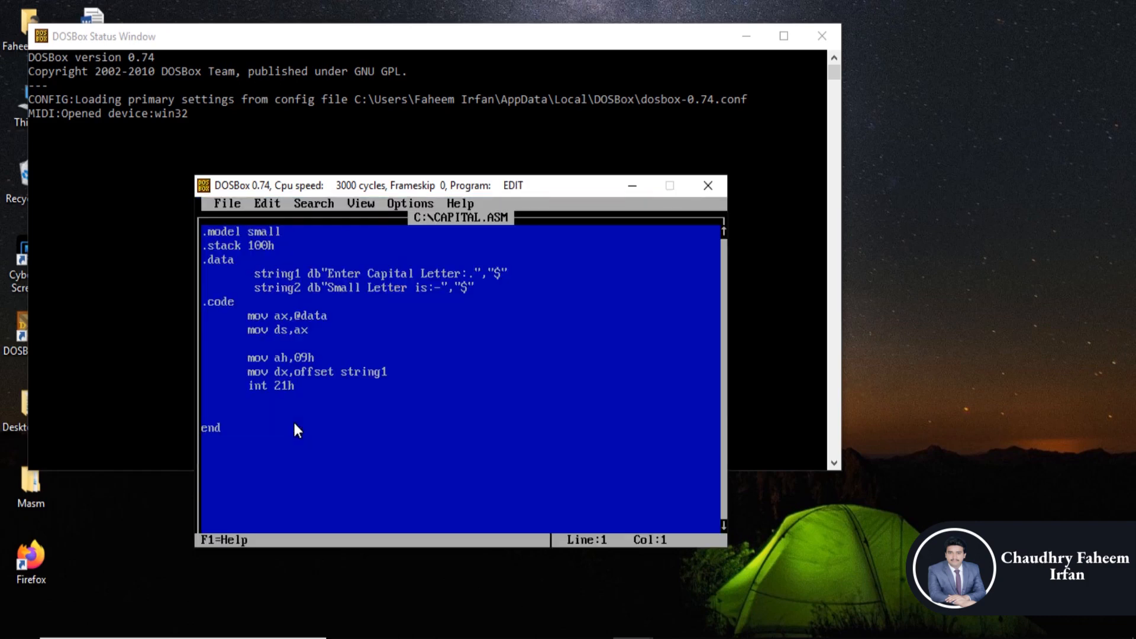
{"action": "mouse_move", "coordinate": [382, 477]}
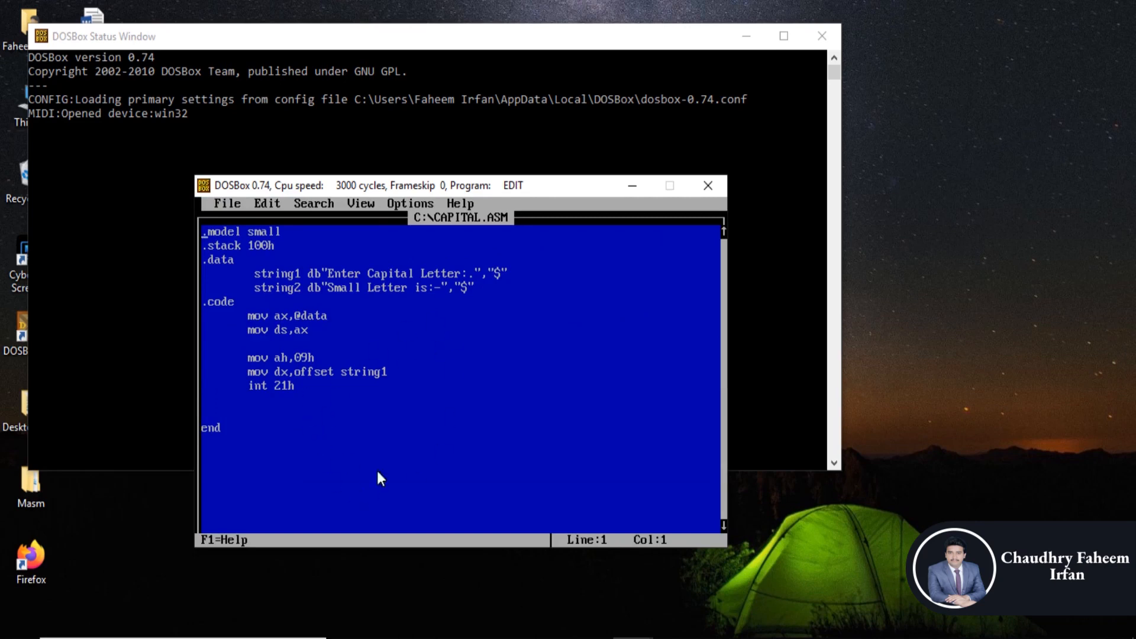
{"action": "mouse_move", "coordinate": [349, 443]}
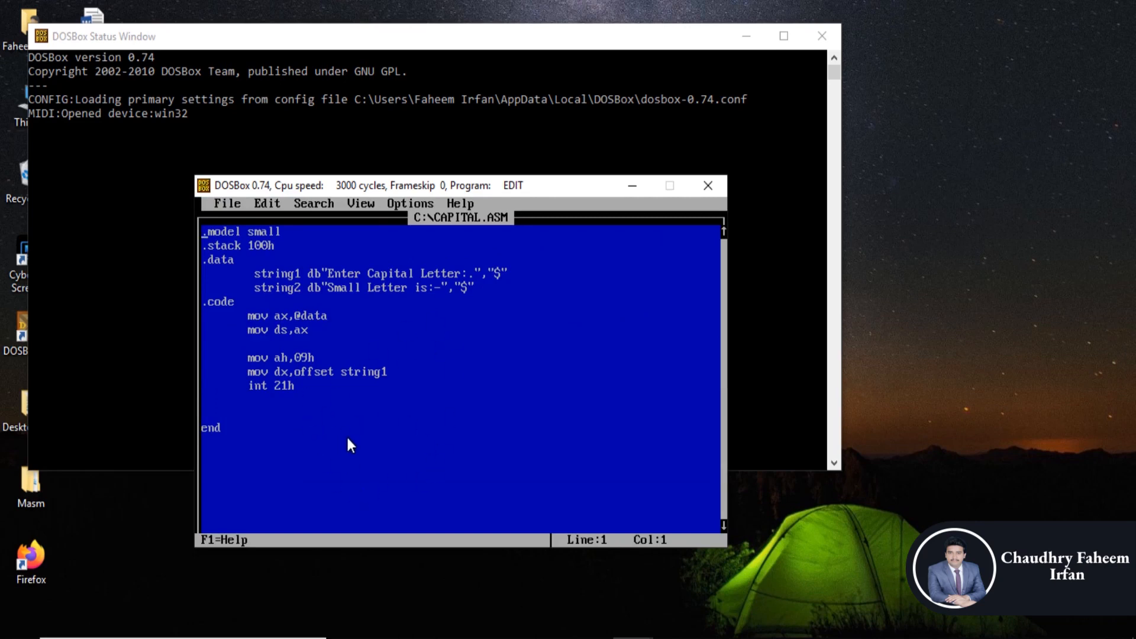
{"action": "mouse_move", "coordinate": [429, 454]}
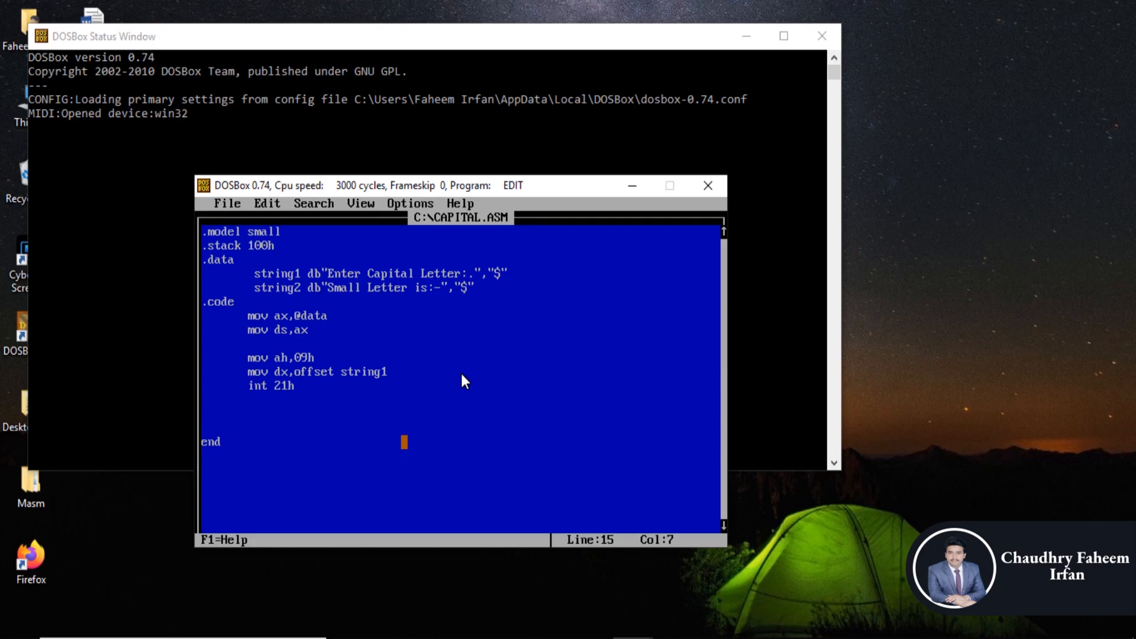
- Add mov ah,04ch and int21 before end, then bring up the File menu to save
{"action": "type", "text": "mov"}
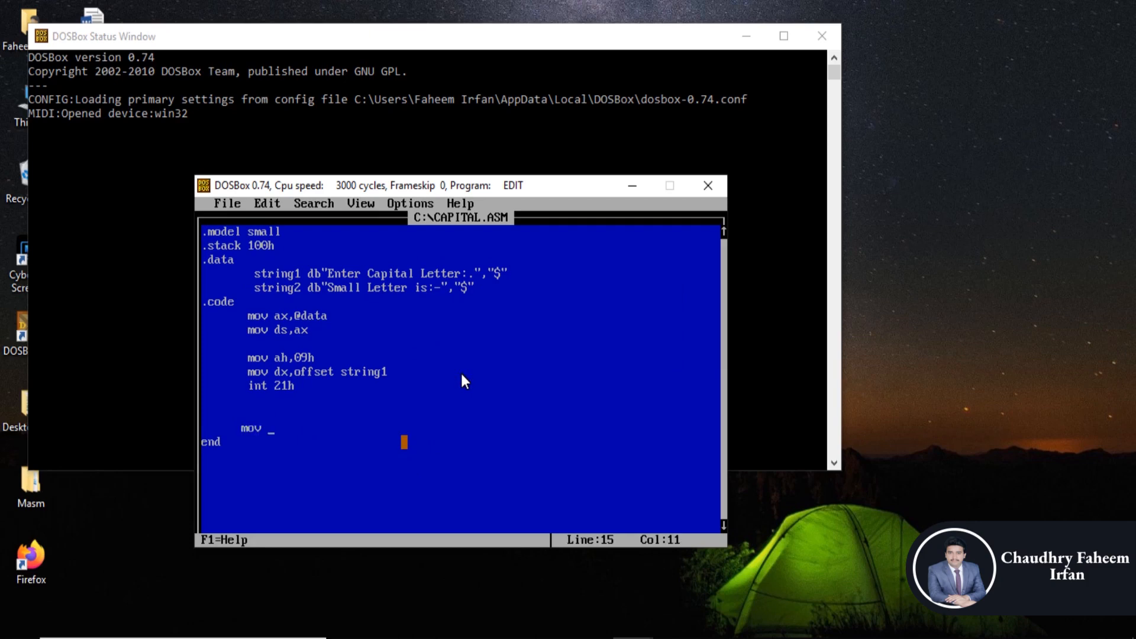
{"action": "type", "text": "ah,"}
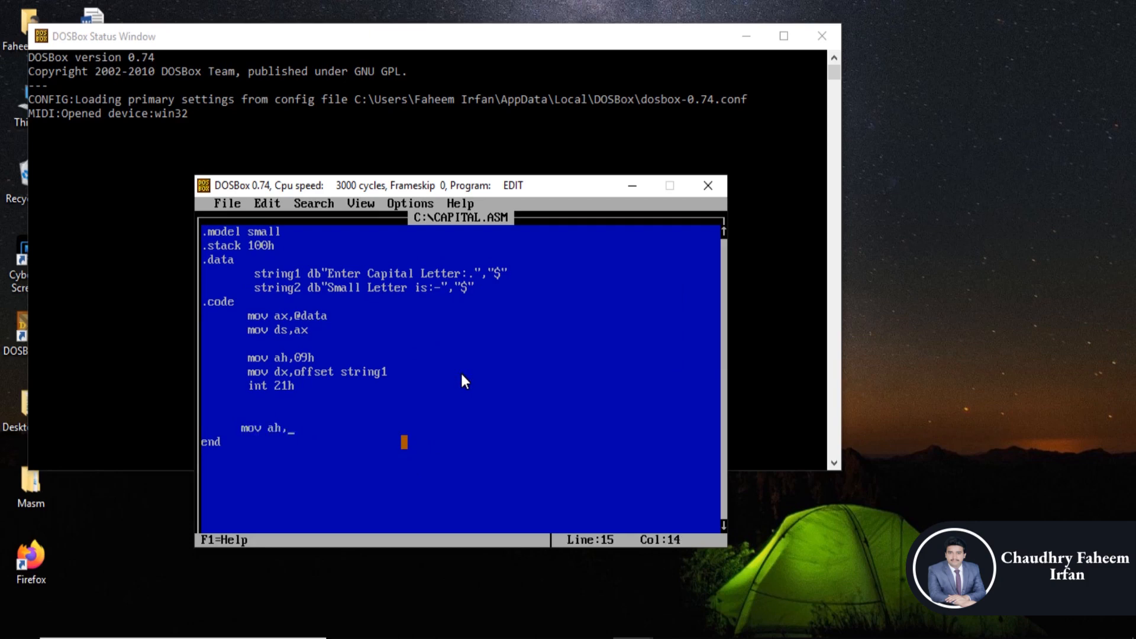
{"action": "type", "text": "04ch"}
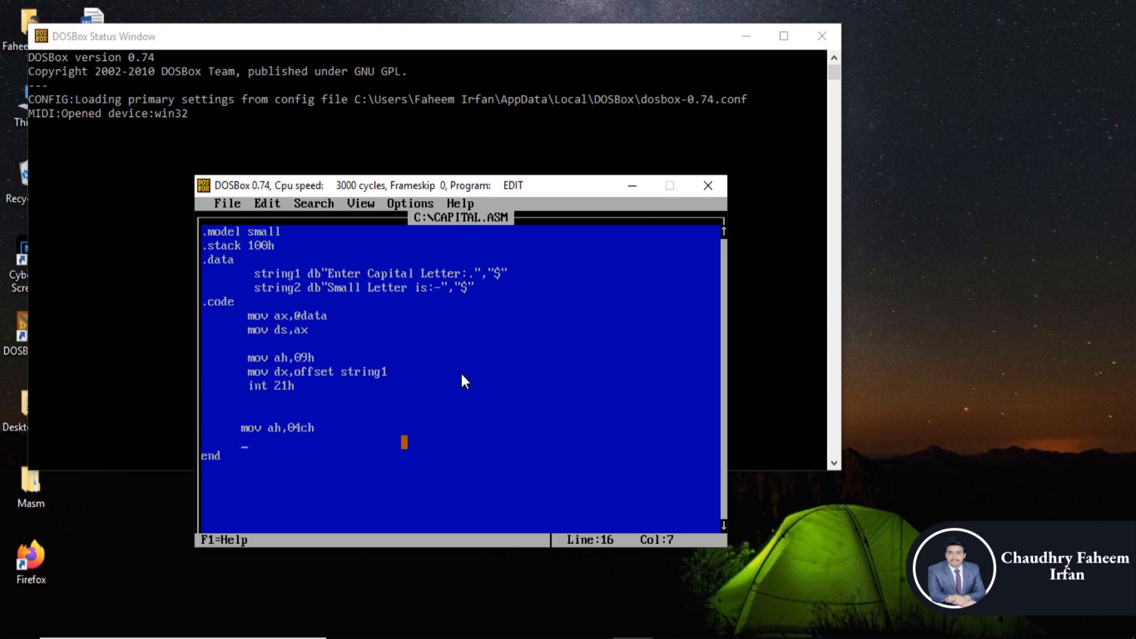
{"action": "type", "text": "int21"}
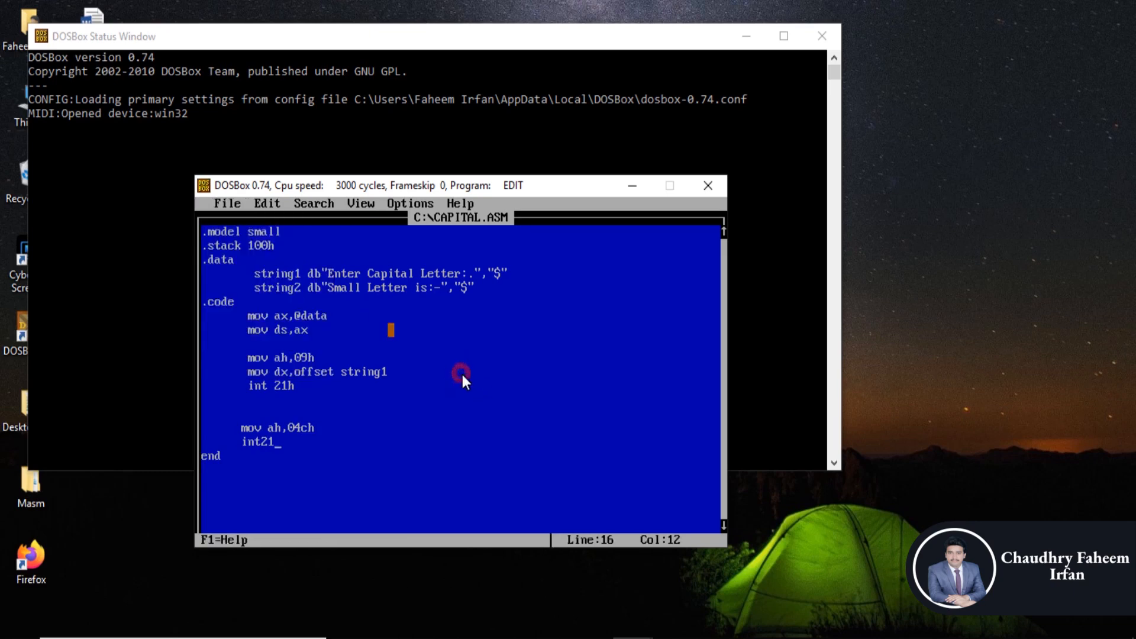
{"action": "left_click", "coordinate": [227, 203]}
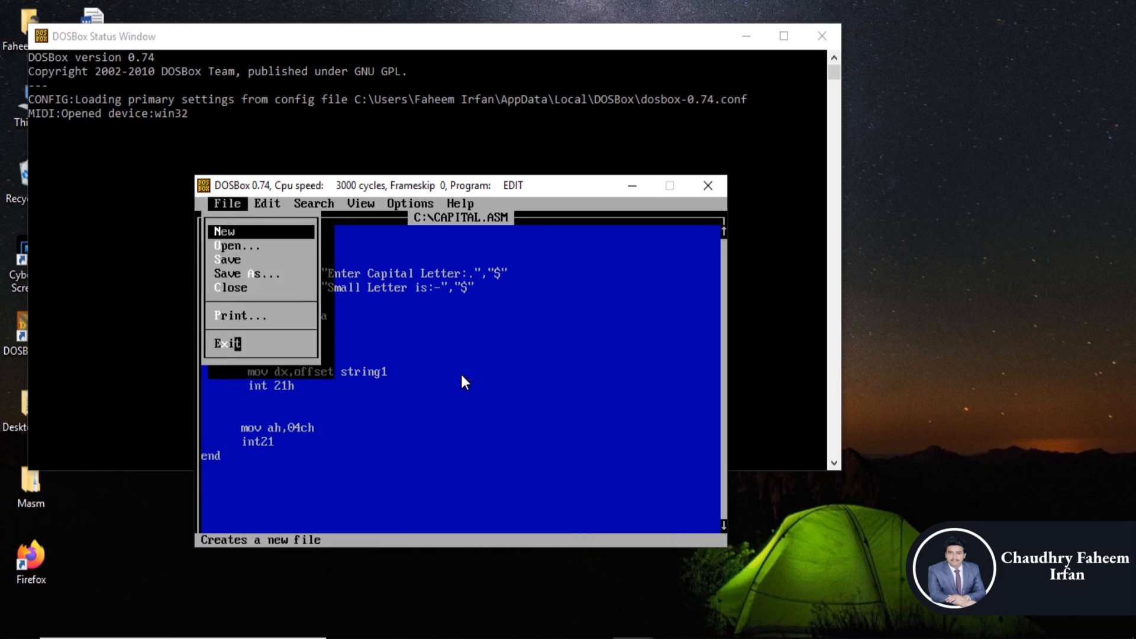
- Return to the prompt and assemble with masm capital.asm; int21 is flagged and capital.obj is not found
{"action": "left_click", "coordinate": [226, 343]}
{"action": "type", "text": "edit capital.a"}
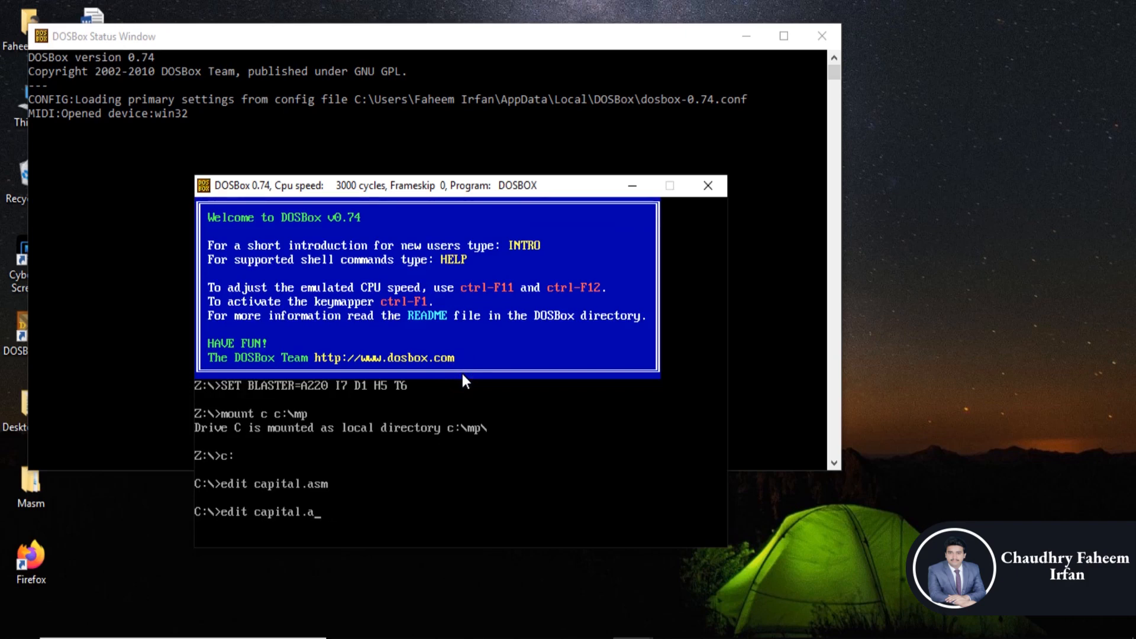
{"action": "type", "text": "m"}
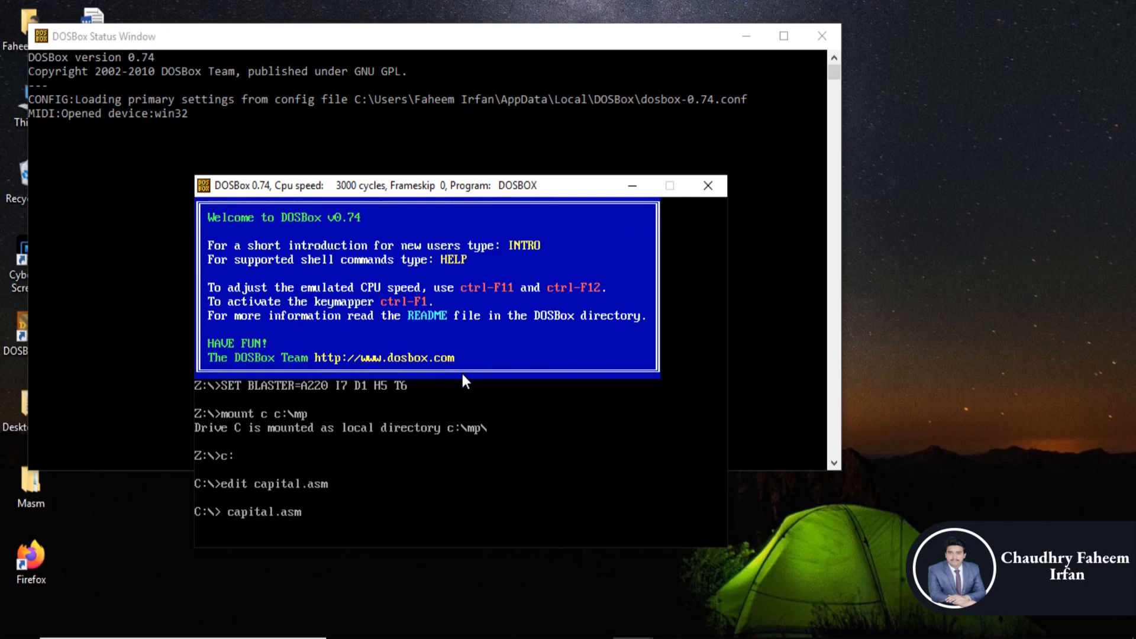
{"action": "type", "text": "masm capital.asm"}
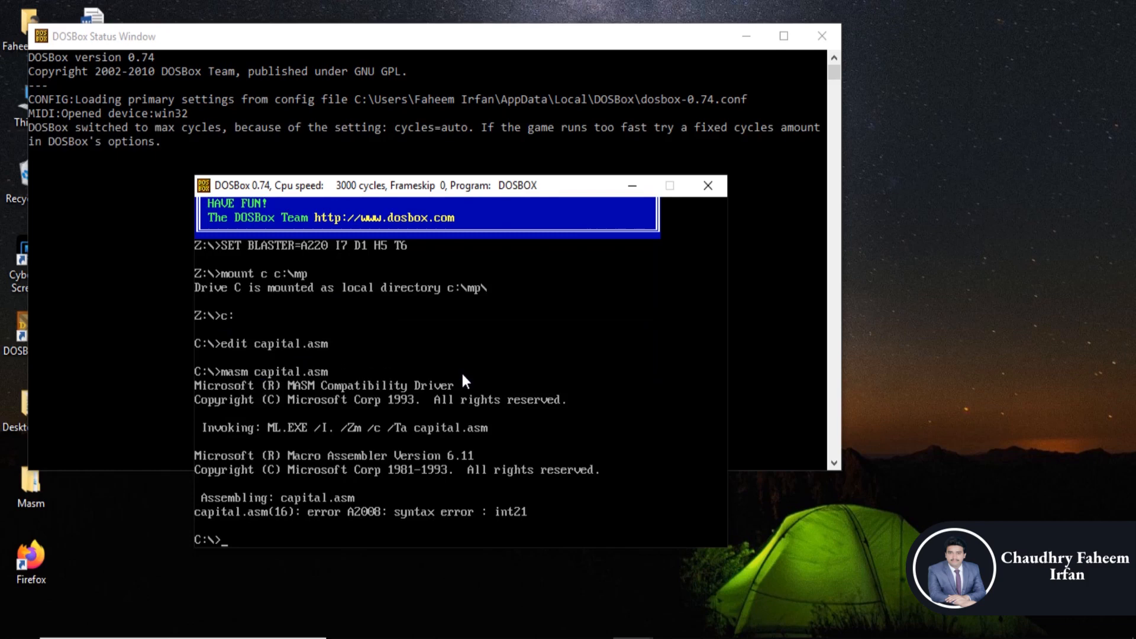
{"action": "type", "text": "masm capital.obj"}
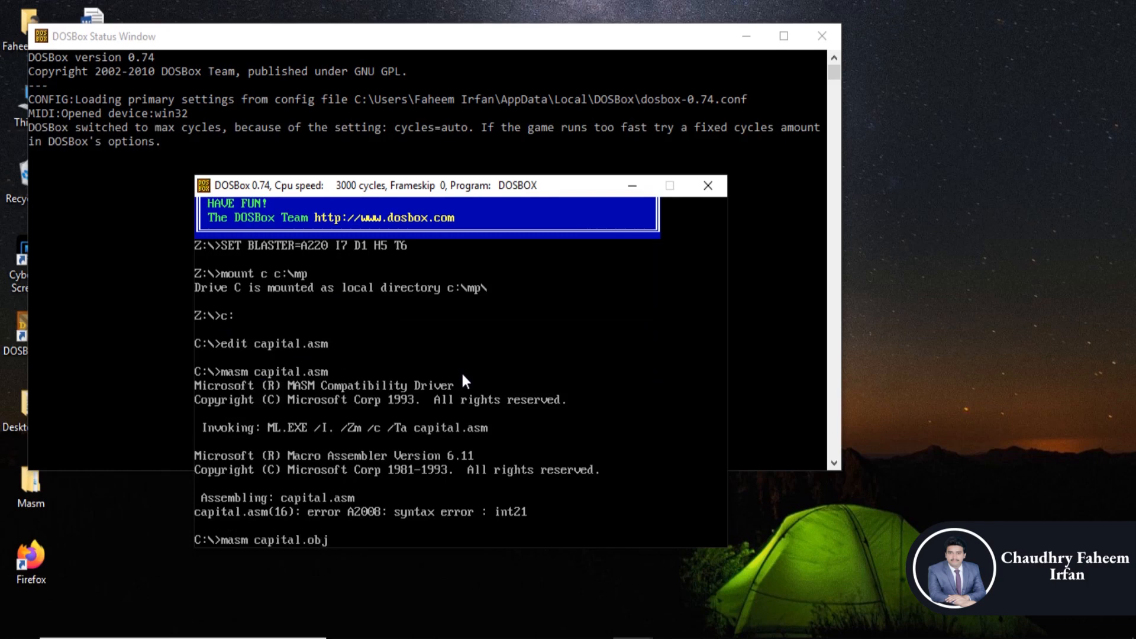
{"action": "key", "text": "backspace"}
{"action": "type", "text": "link"}
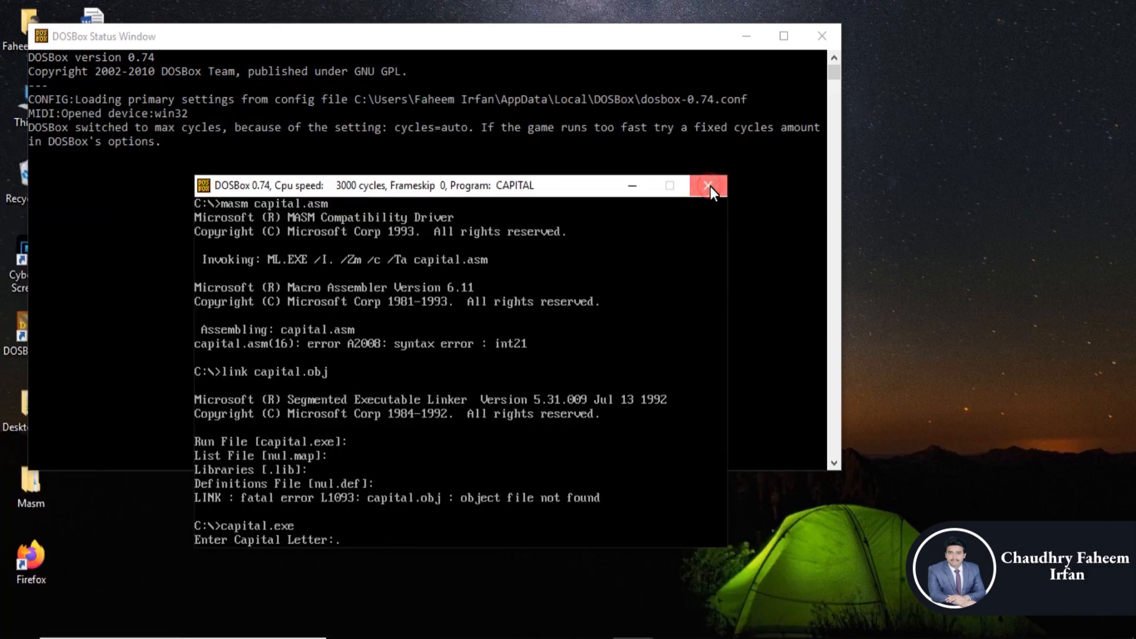
- Close the DOSBox window after capital.exe asks for a capital letter
{"action": "left_click", "coordinate": [706, 186]}
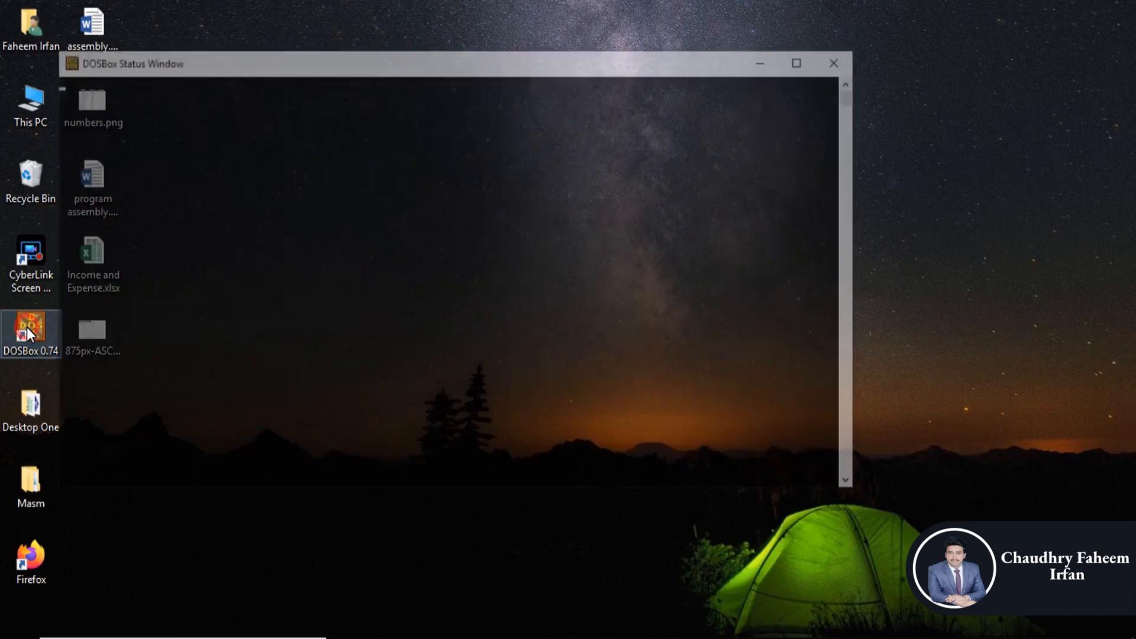
- Start a fresh DOSBox session and mount drive C from c:\mp
{"action": "double_click", "coordinate": [31, 330]}
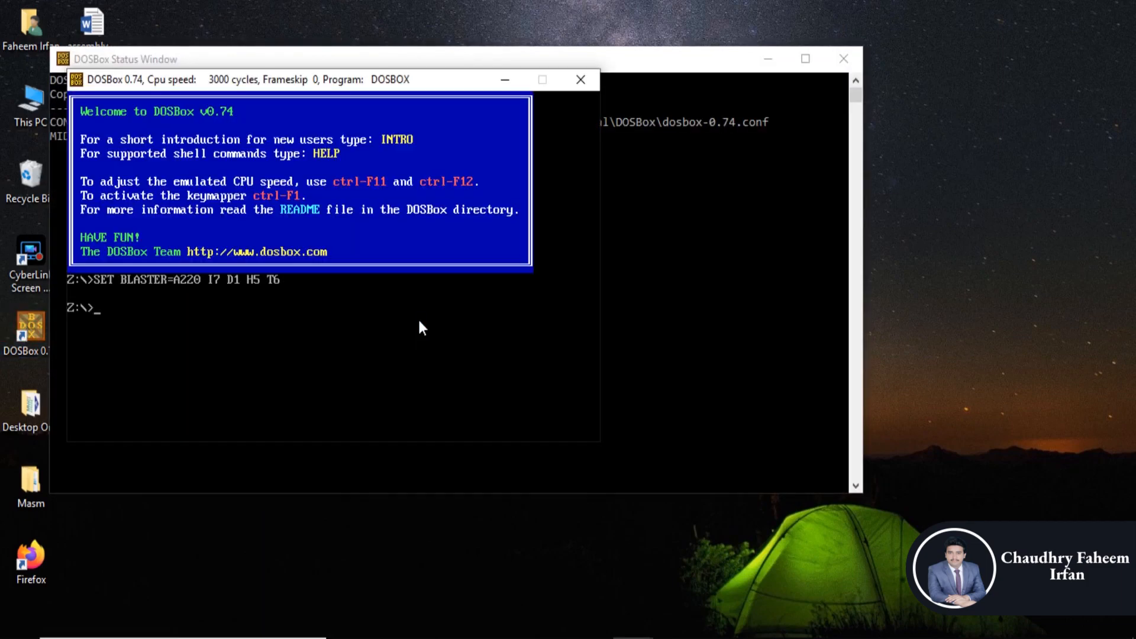
{"action": "type", "text": "mount"}
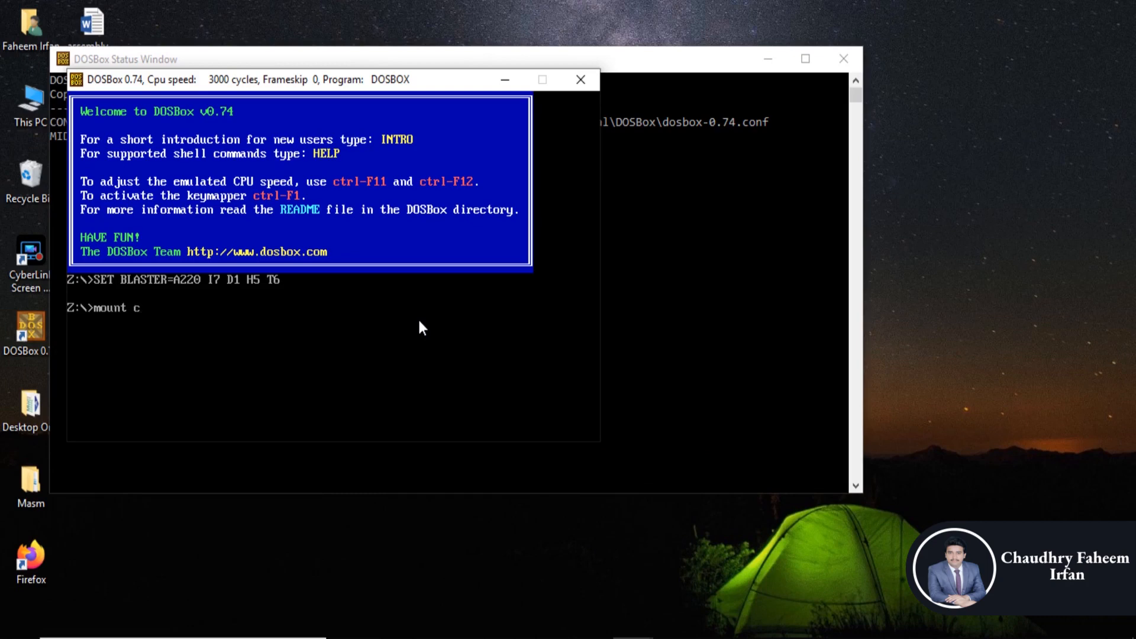
{"action": "type", "text": "c:\\mp"}
{"action": "type", "text": "e"}
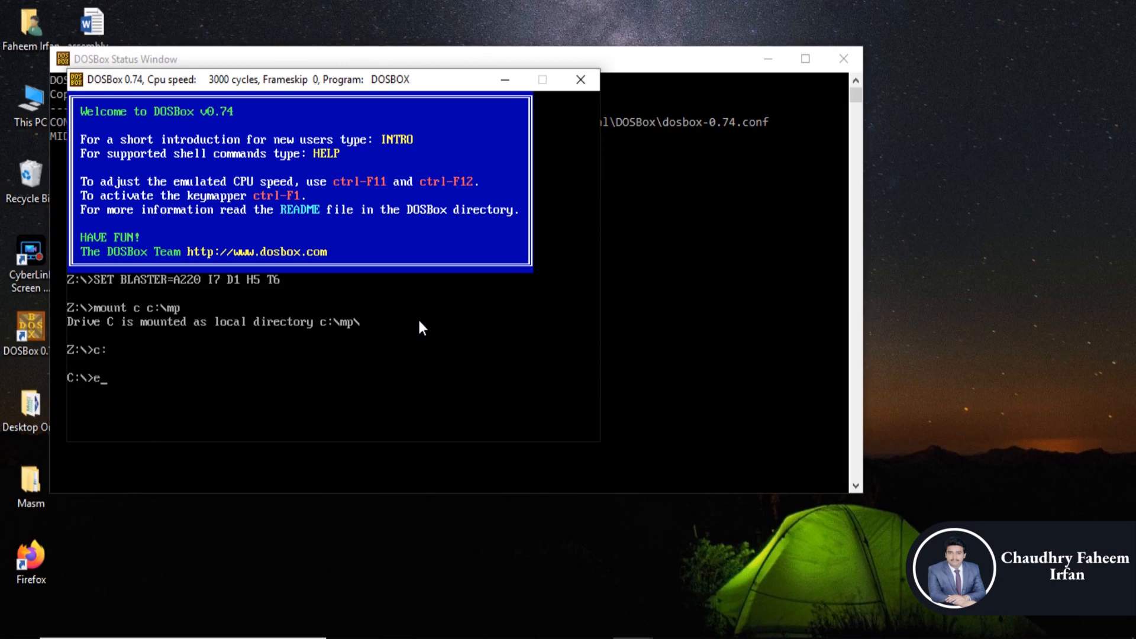
- Reopen capital.asm in the EDIT editor
{"action": "type", "text": "dit ca"}
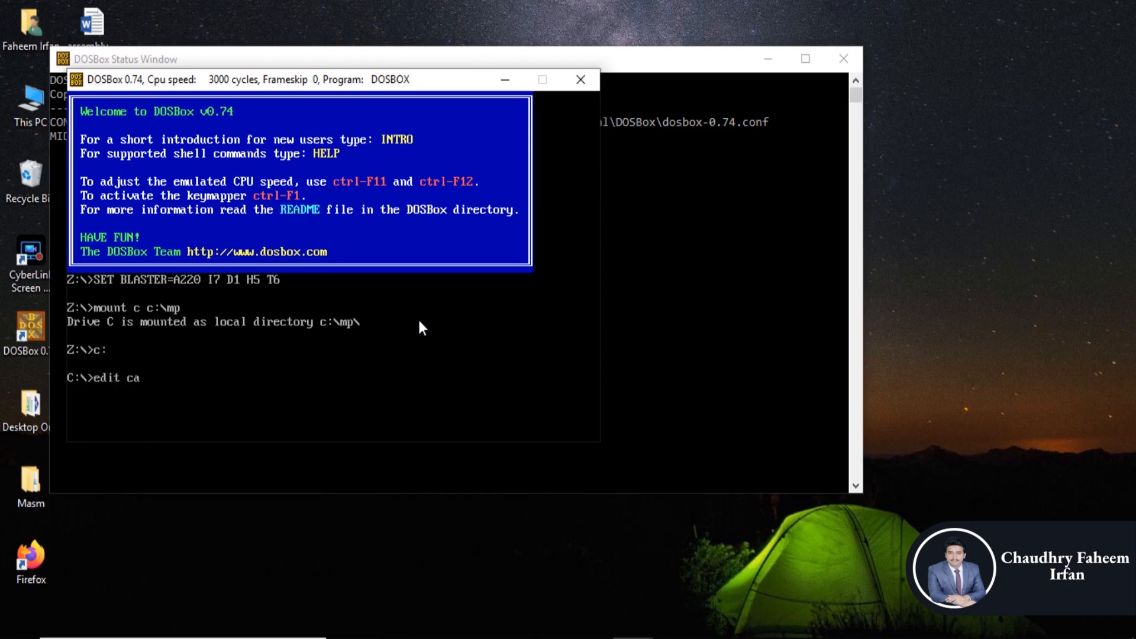
{"action": "type", "text": "pital,"}
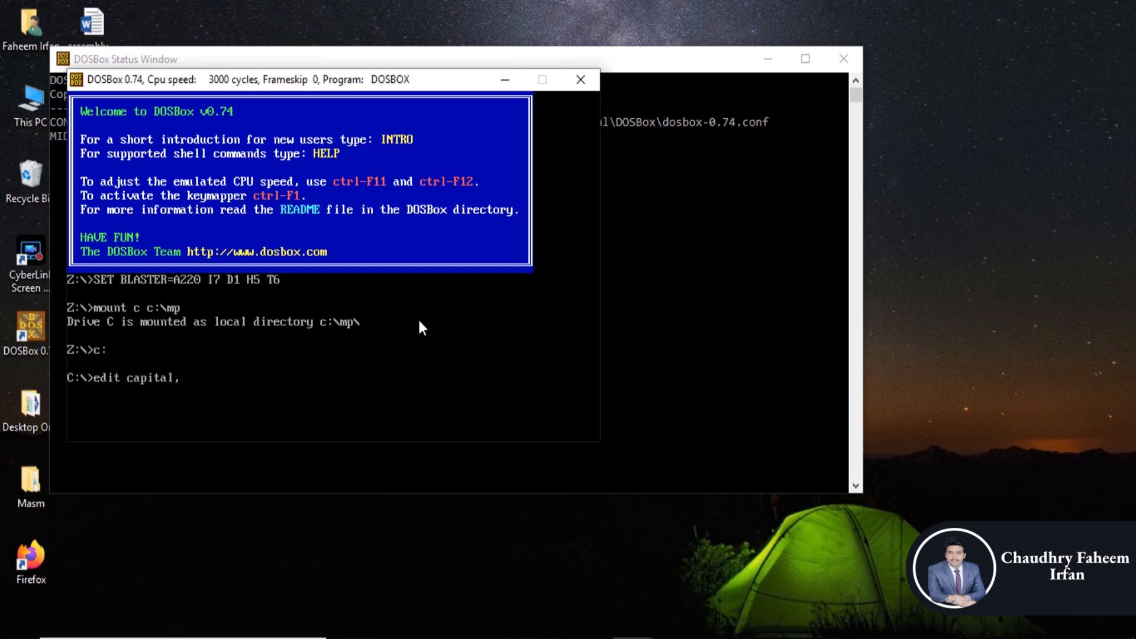
{"action": "type", "text": ".s"}
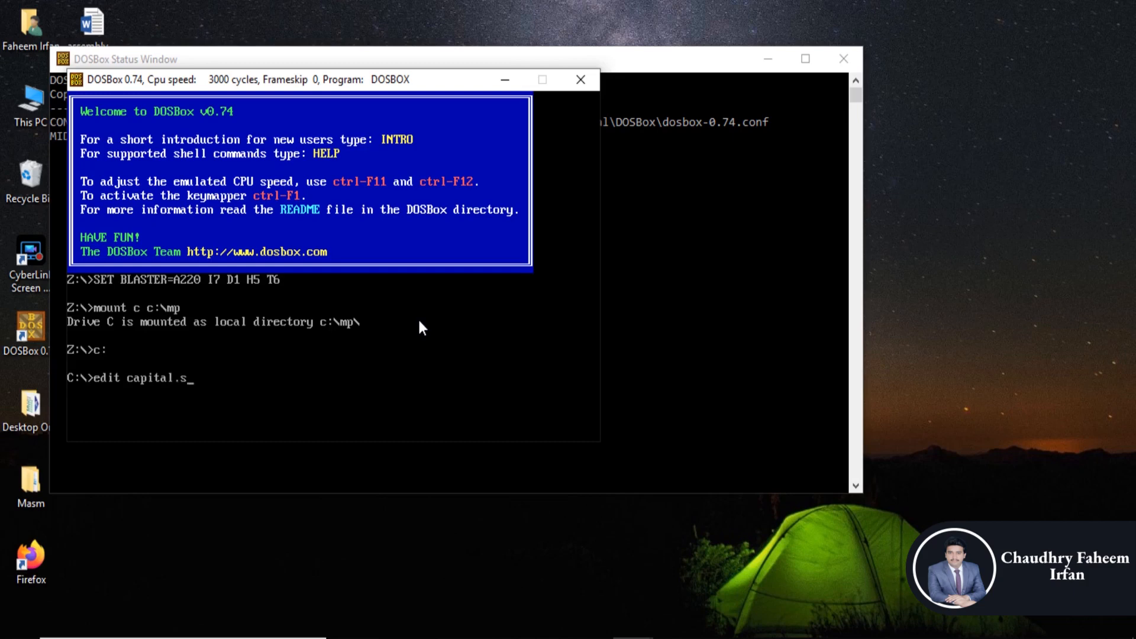
{"action": "type", "text": "asm"}
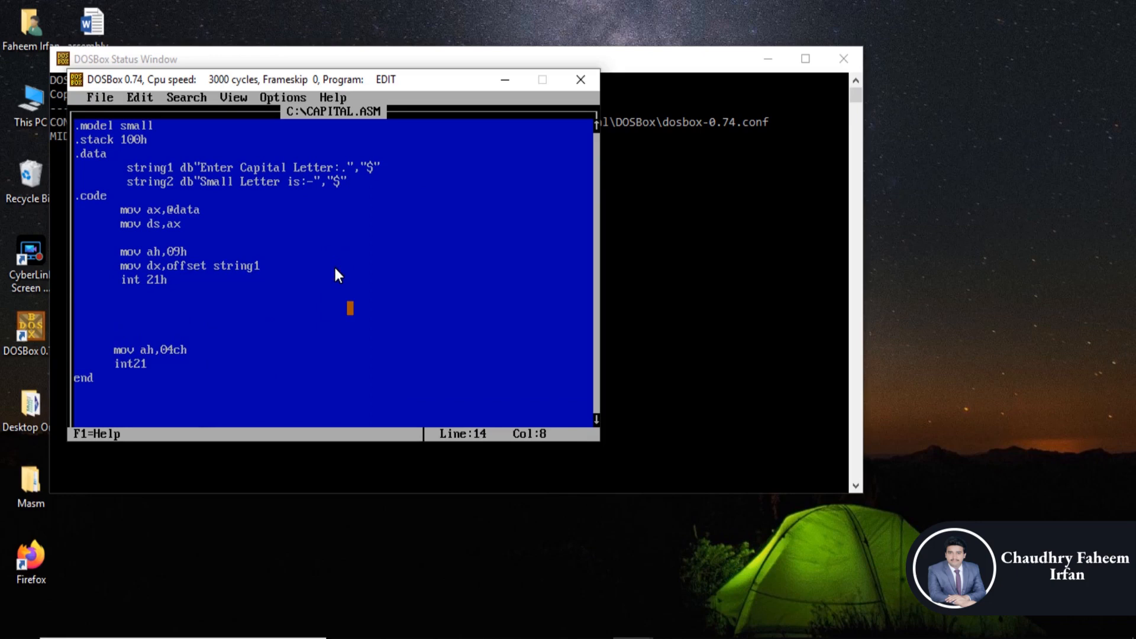
- Add mov ah,01h and int 21h to read a character from the keyboard
{"action": "type", "text": "mov a"}
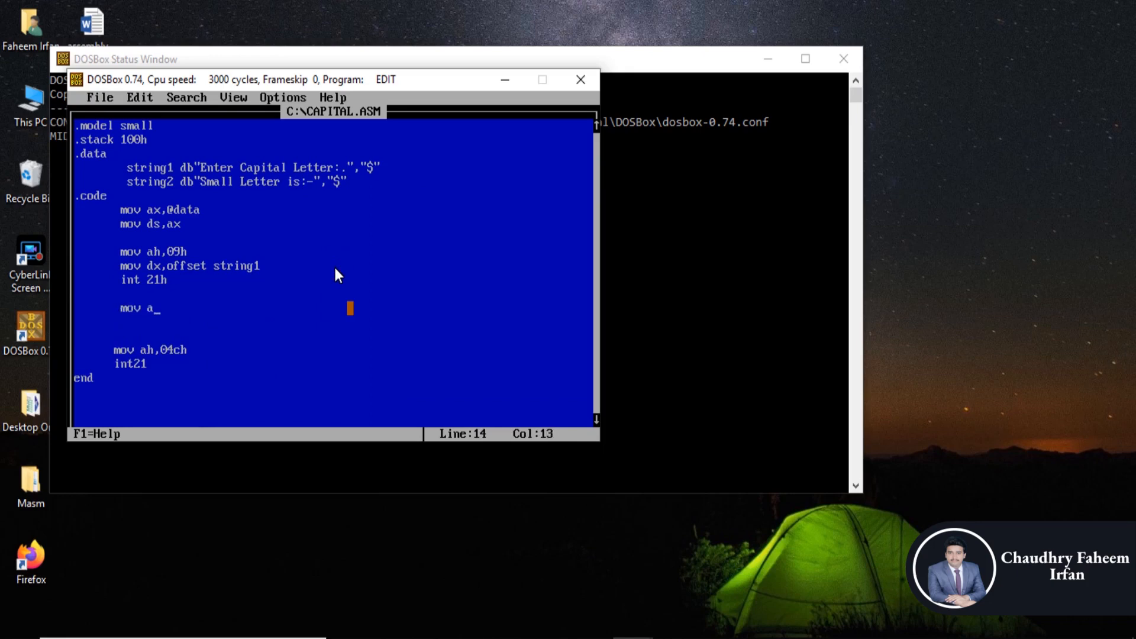
{"action": "type", "text": "h,"}
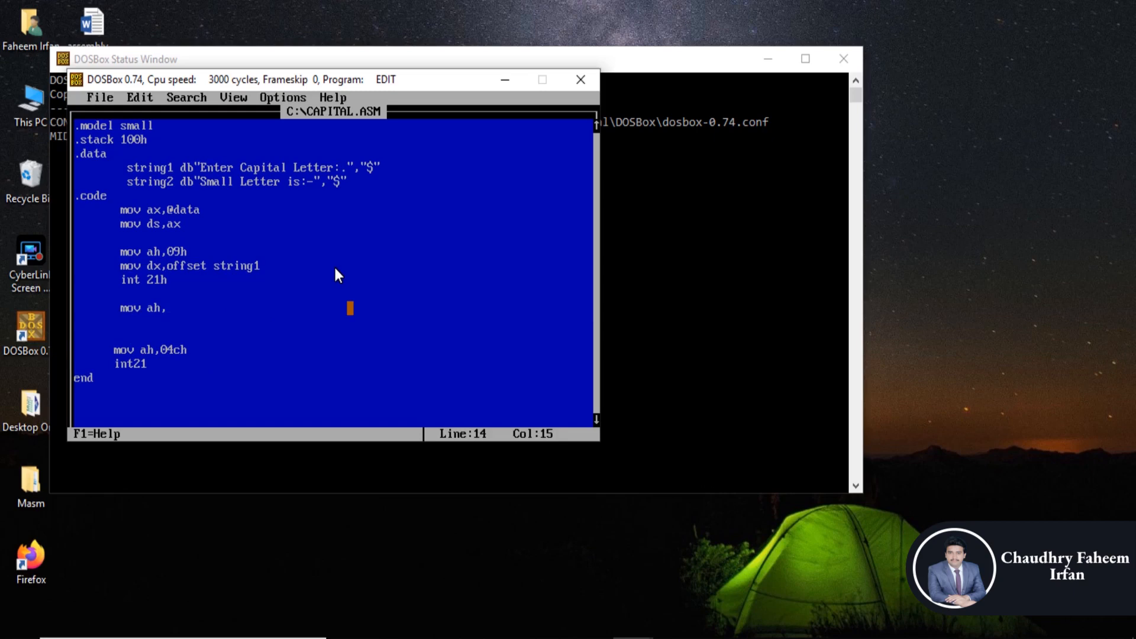
{"action": "type", "text": "02"}
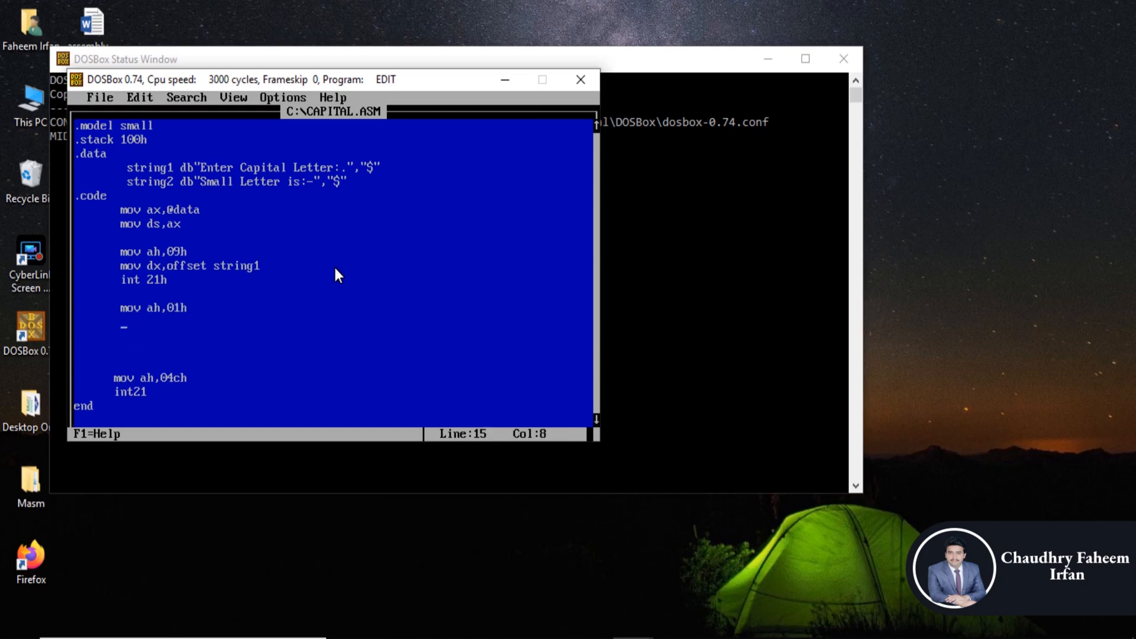
{"action": "type", "text": "int 2"}
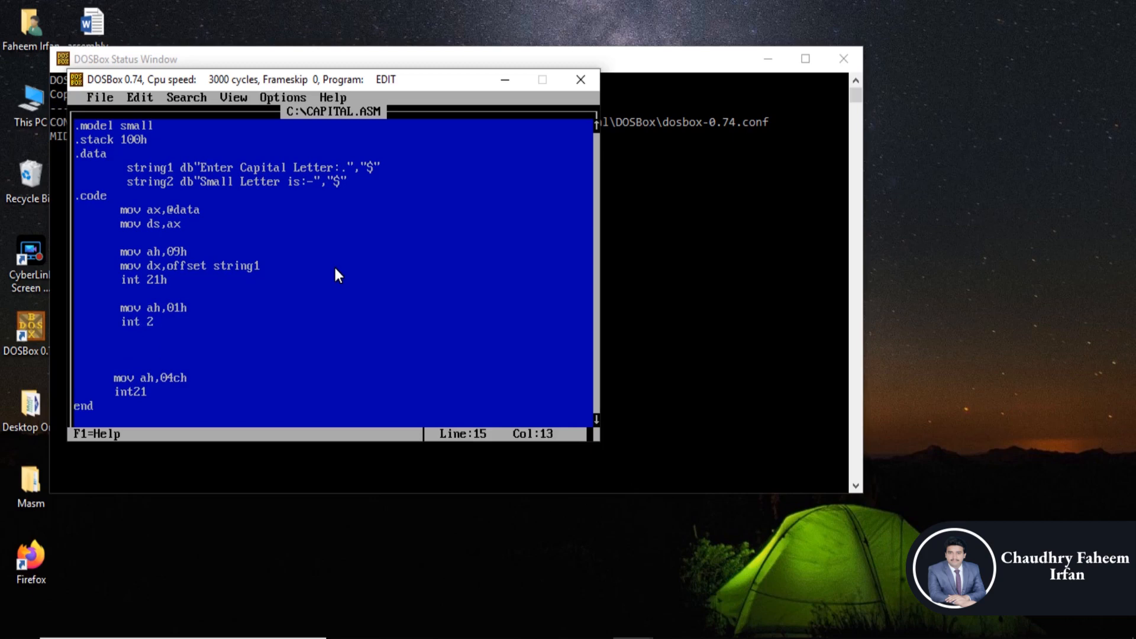
{"action": "type", "text": "1h"}
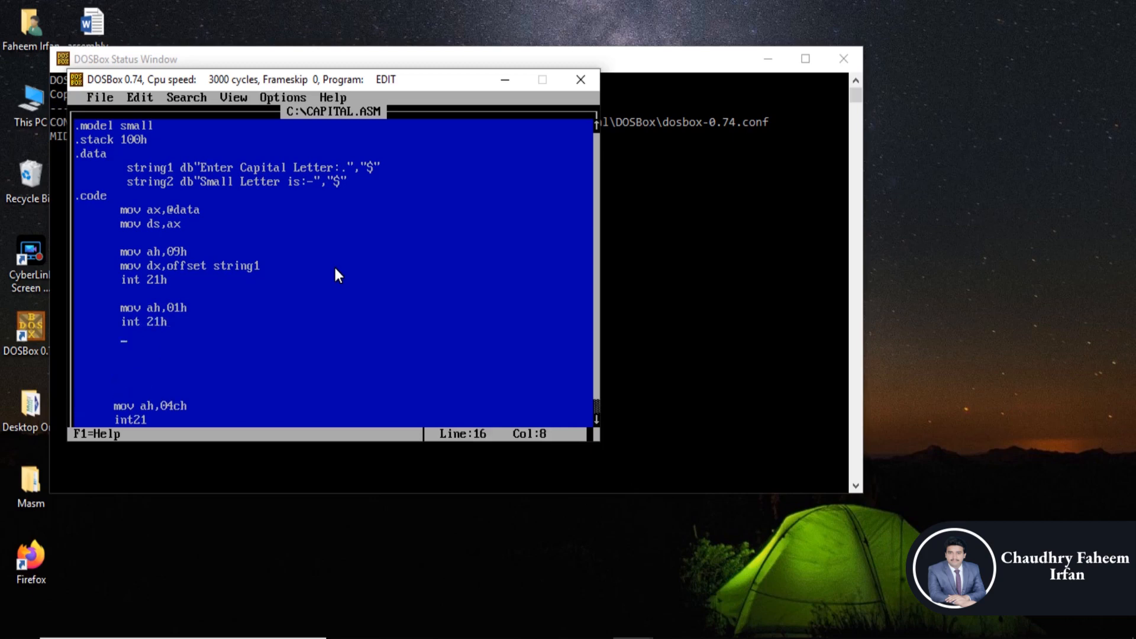
- Add mov bl,al and add bl,32 to convert the letter, then bring up the ASCII table
{"action": "type", "text": "mov b"}
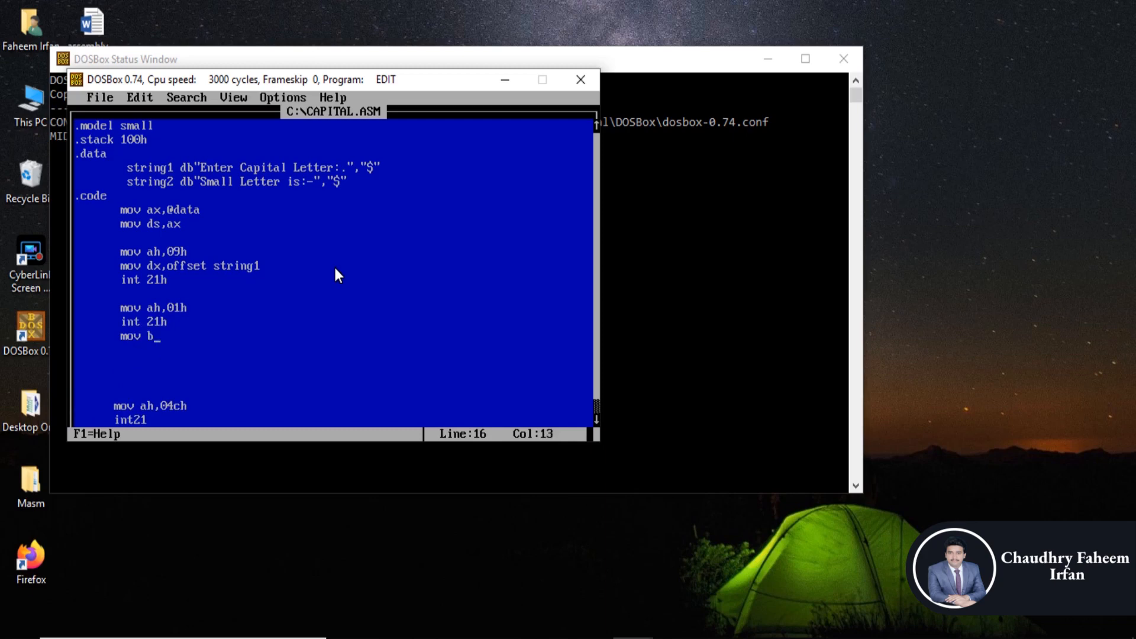
{"action": "type", "text": "l,al"}
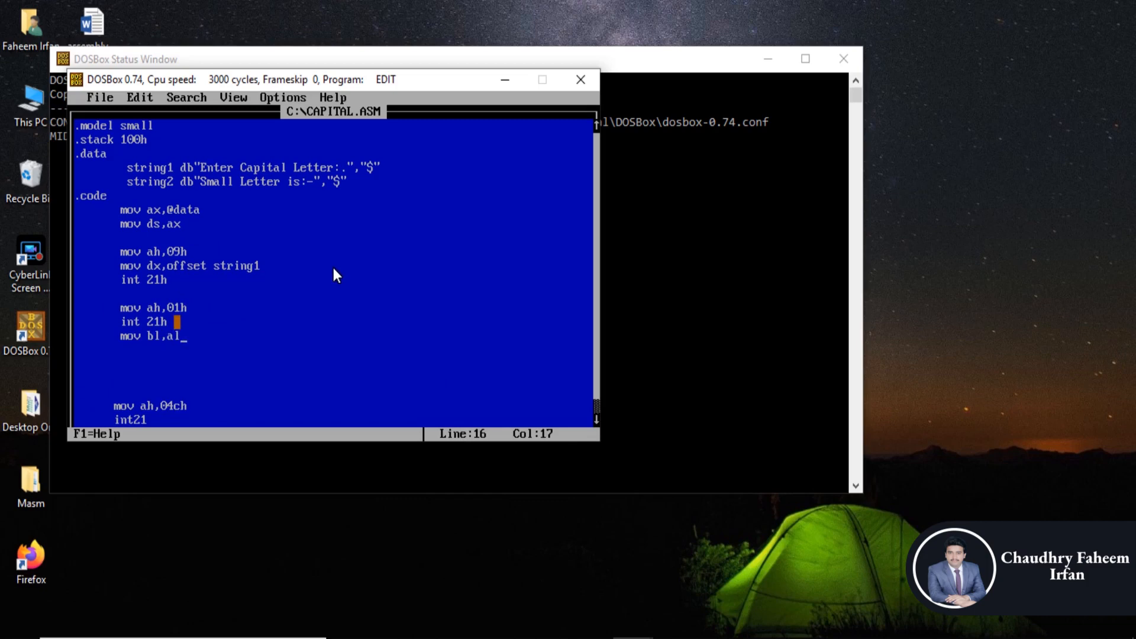
{"action": "key", "text": "enter"}
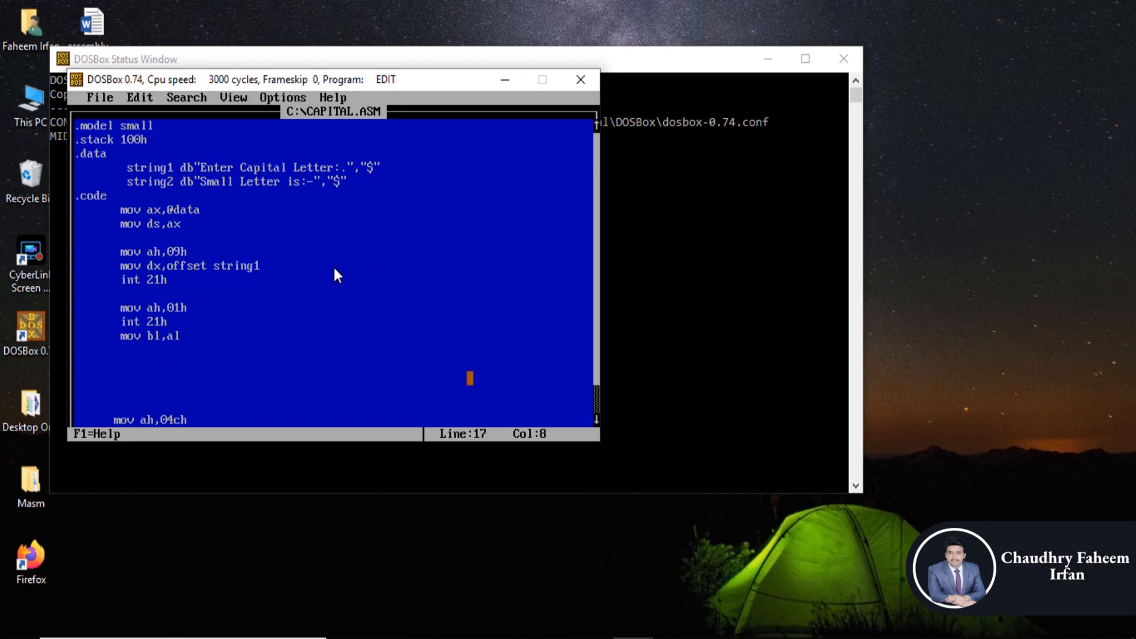
{"action": "type", "text": "add"}
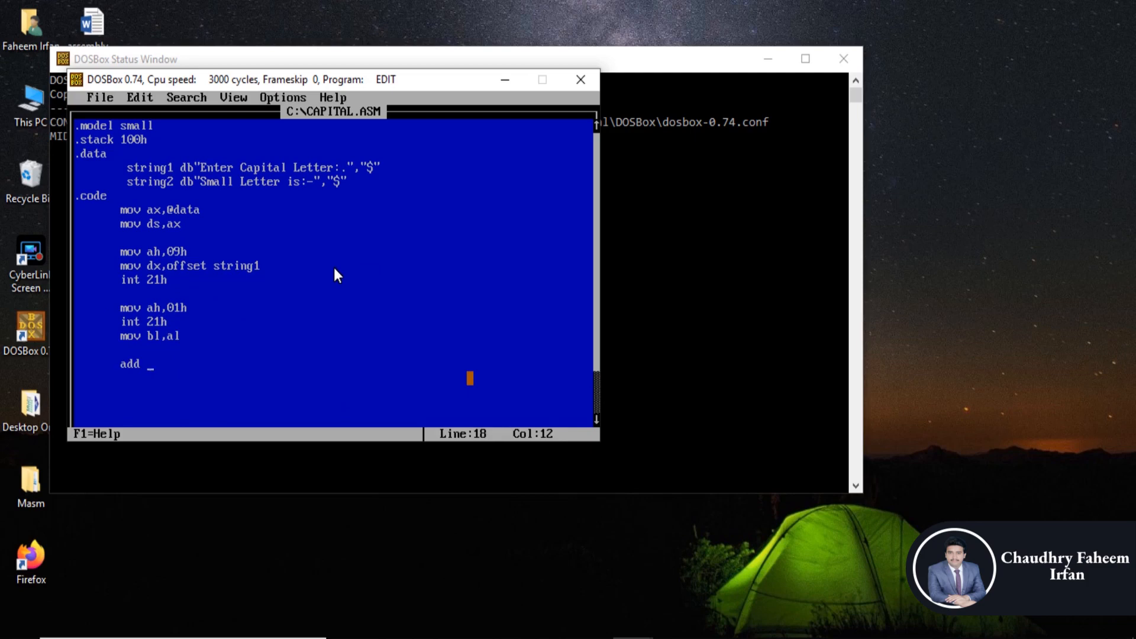
{"action": "type", "text": "bl,"}
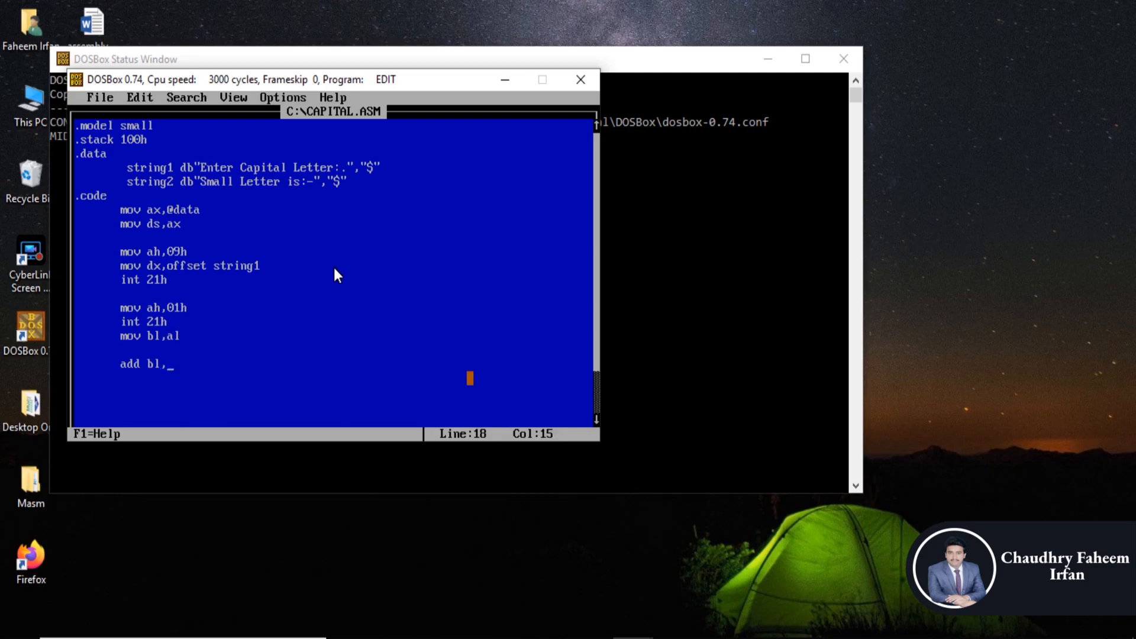
{"action": "type", "text": "32"}
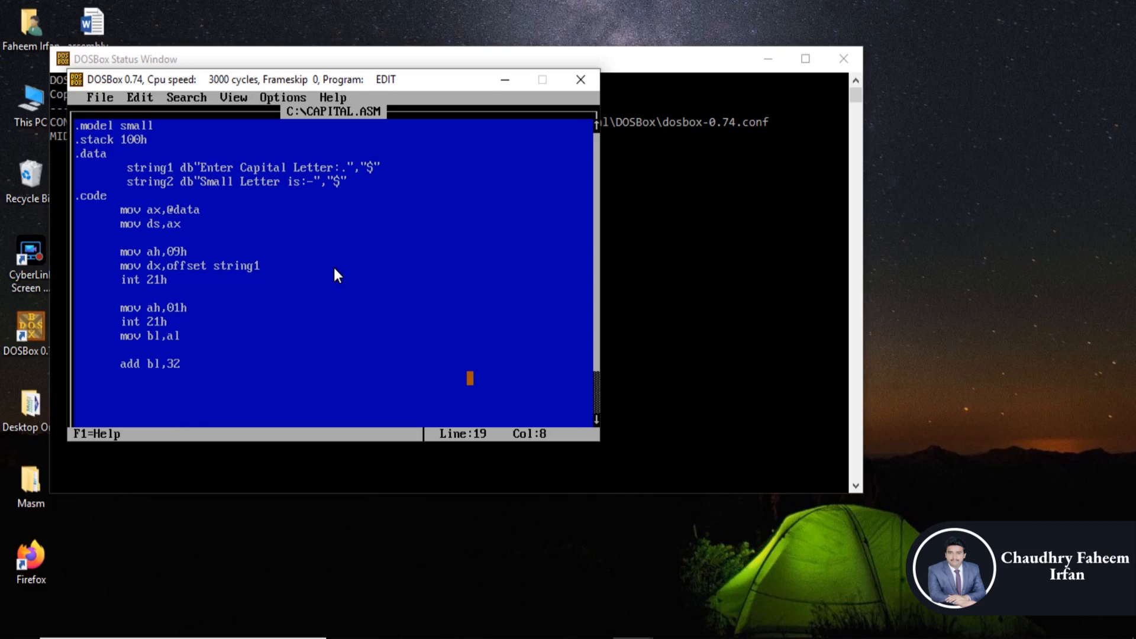
{"action": "left_click", "coordinate": [99, 97]}
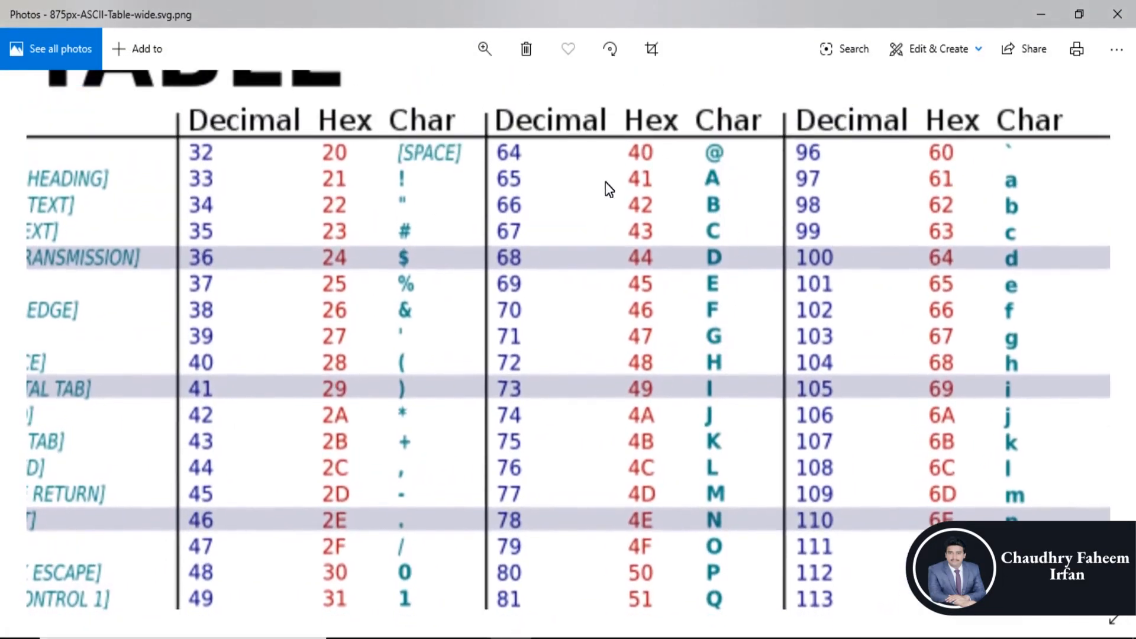
{"action": "mouse_move", "coordinate": [686, 198]}
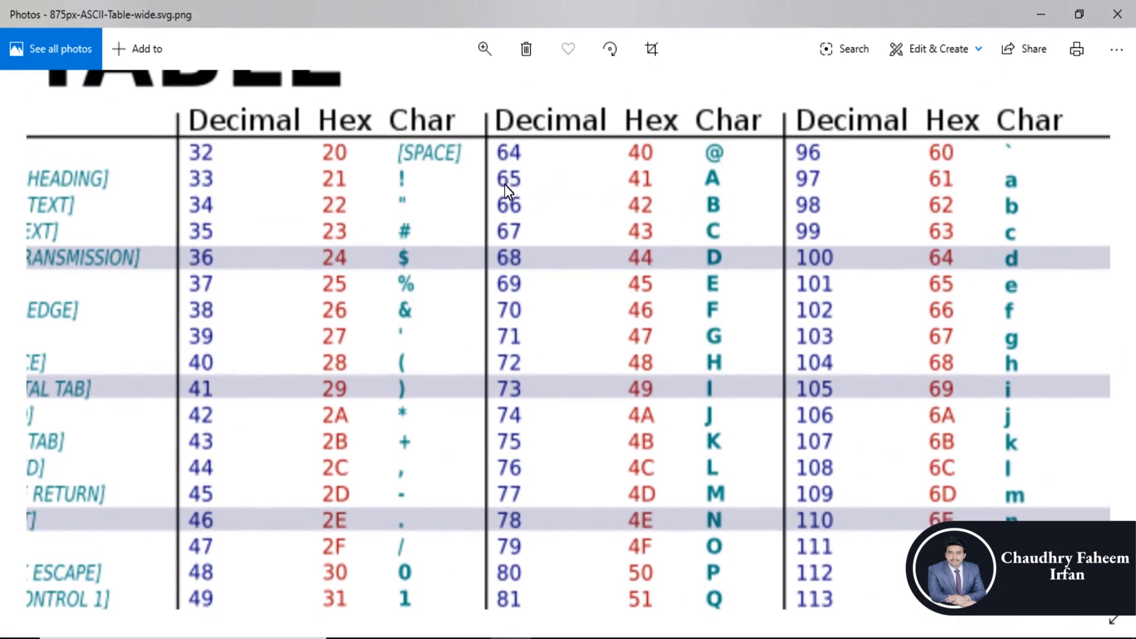
{"action": "mouse_move", "coordinate": [483, 201]}
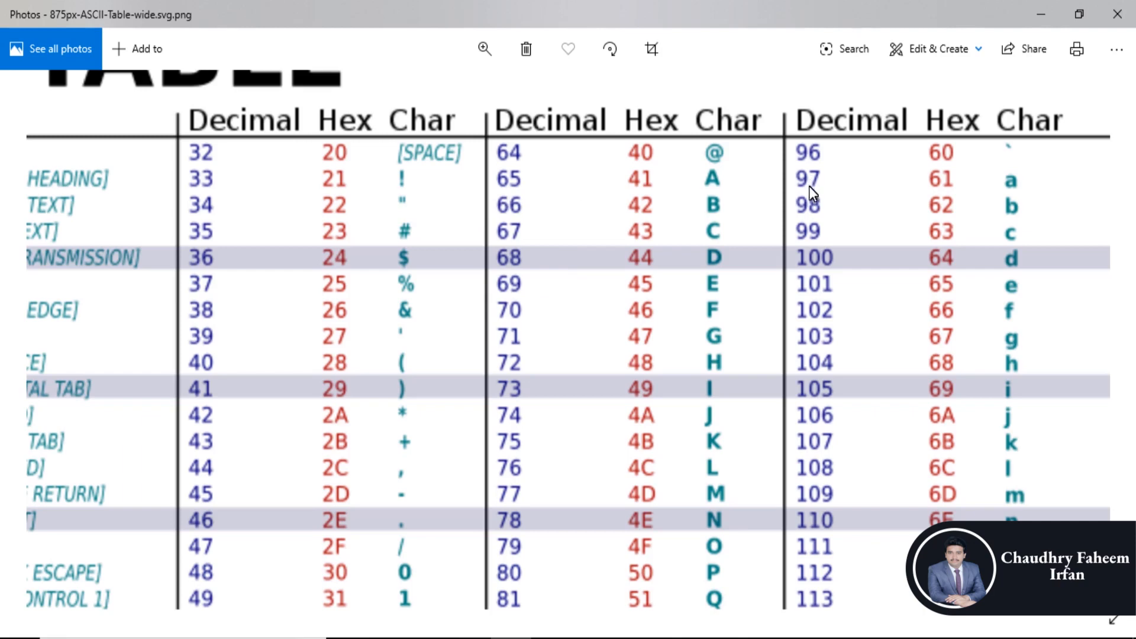
{"action": "mouse_move", "coordinate": [986, 170]}
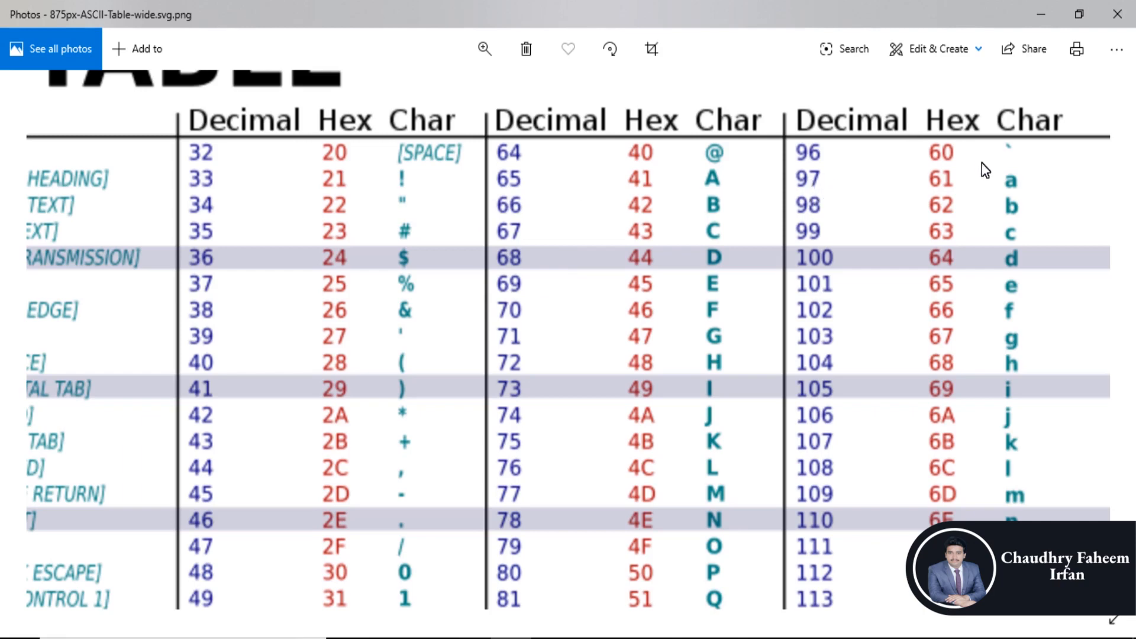
{"action": "mouse_move", "coordinate": [813, 195]}
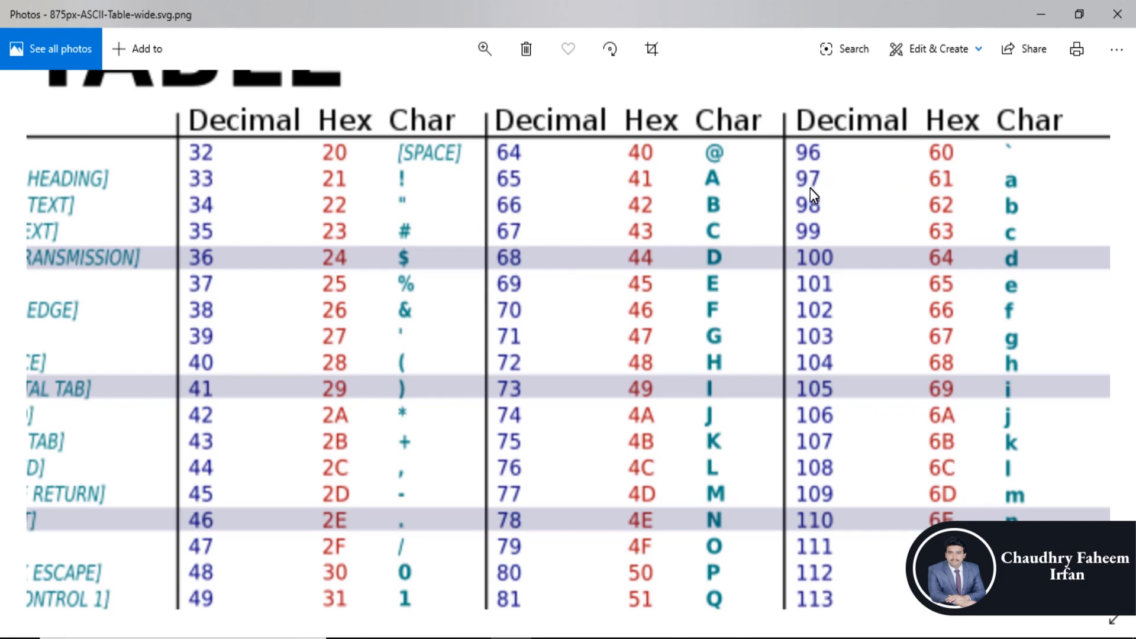
{"action": "mouse_move", "coordinate": [1018, 192]}
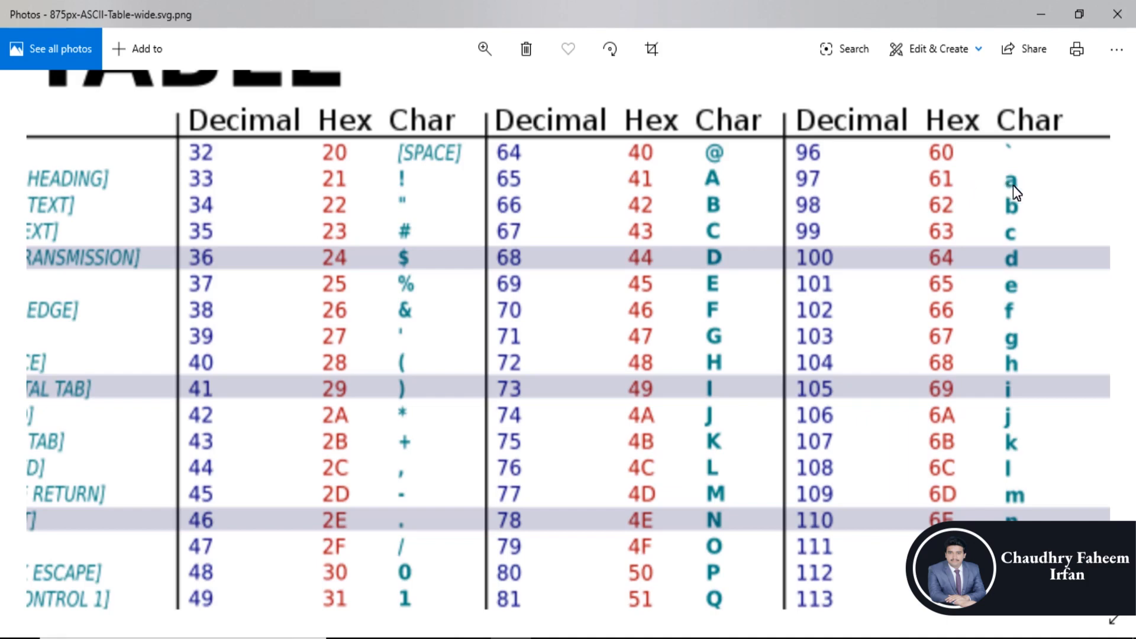
{"action": "mouse_move", "coordinate": [817, 197]}
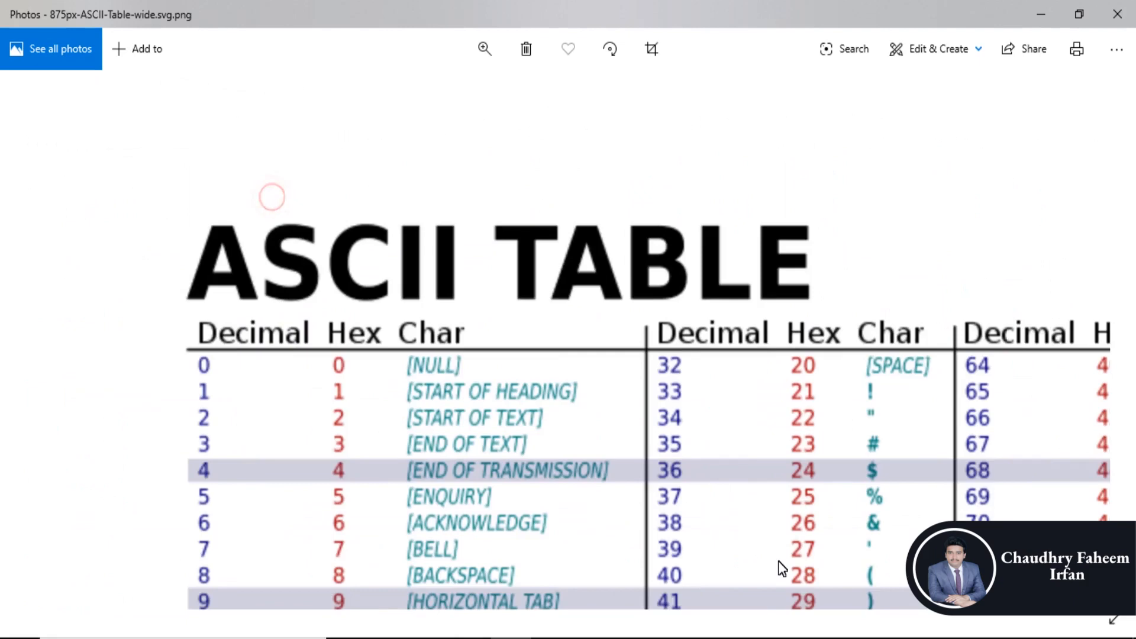
- Scroll the ASCII table to the A–Z (65–90) and a–z (97 onward) rows
{"action": "scroll", "scroll_direction": "down", "scroll_amount": 3}
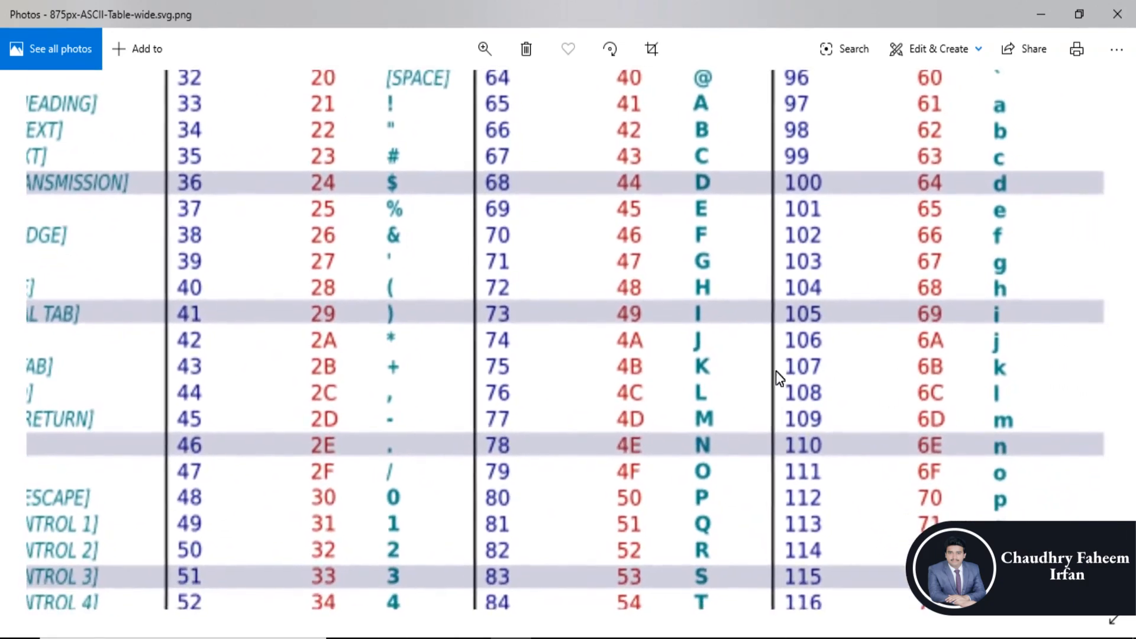
{"action": "scroll", "scroll_direction": "down", "scroll_amount": 3}
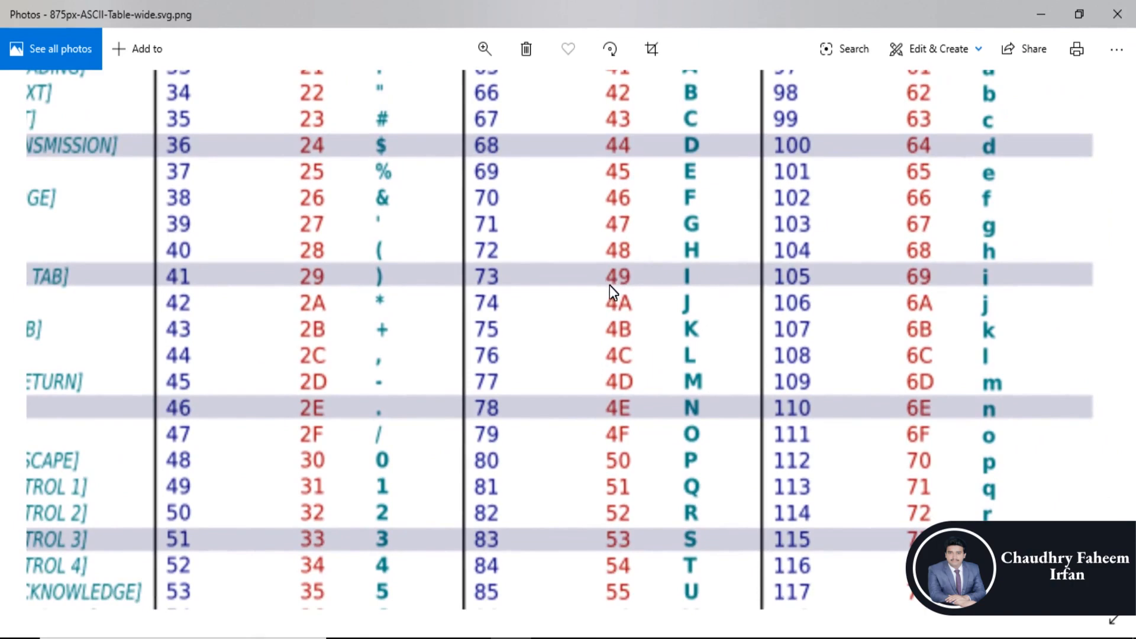
{"action": "mouse_move", "coordinate": [484, 293]}
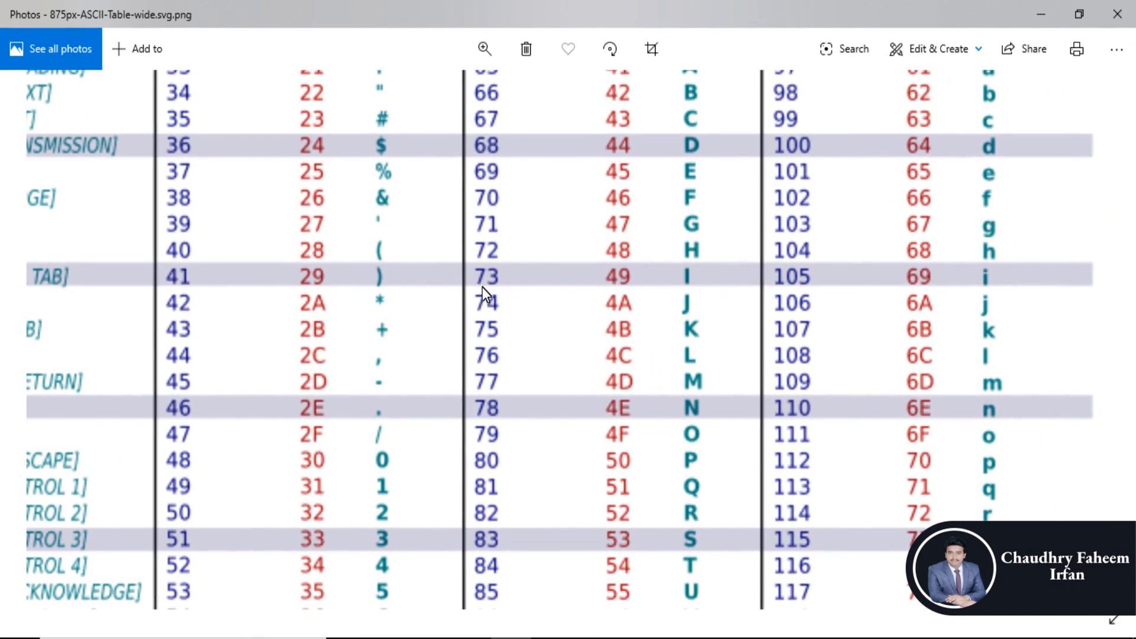
{"action": "mouse_move", "coordinate": [489, 296]}
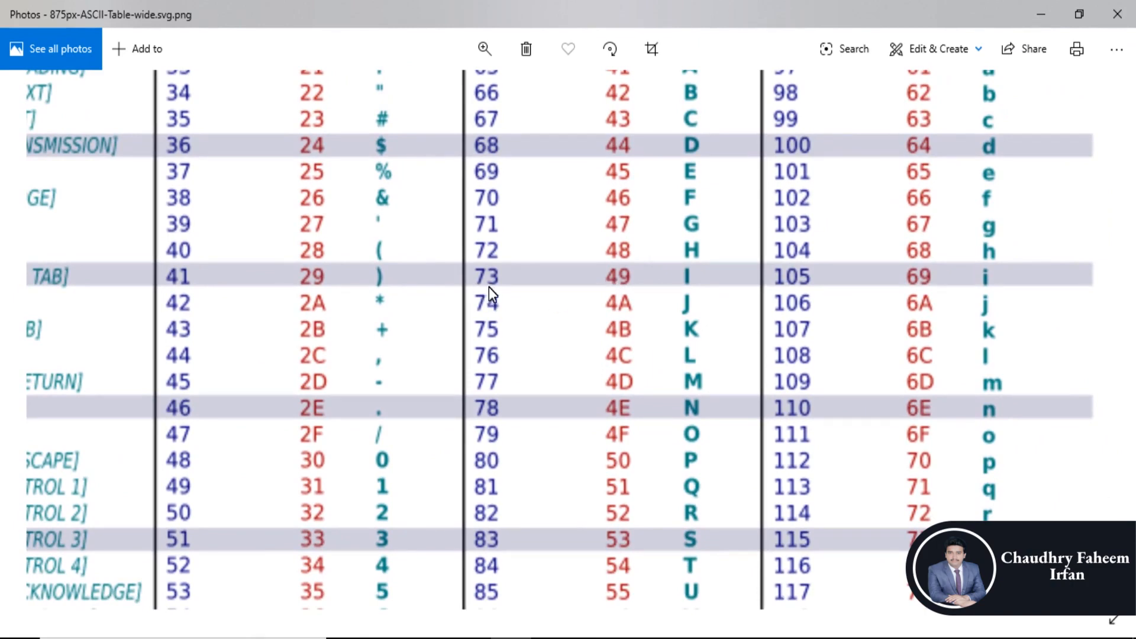
{"action": "mouse_move", "coordinate": [796, 294]}
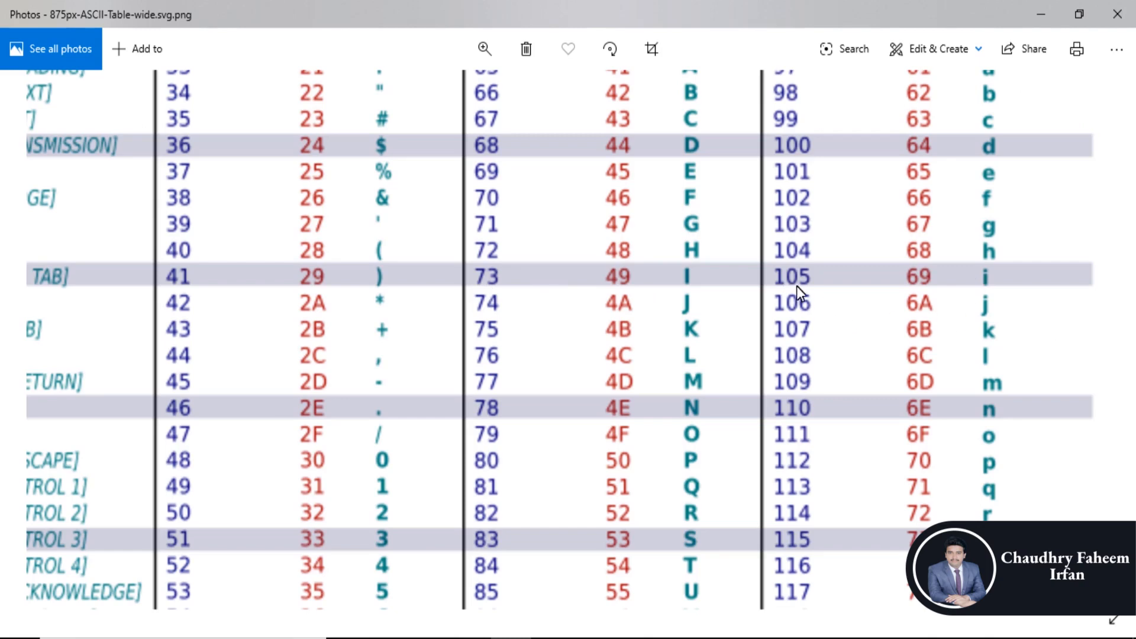
{"action": "mouse_move", "coordinate": [728, 296]}
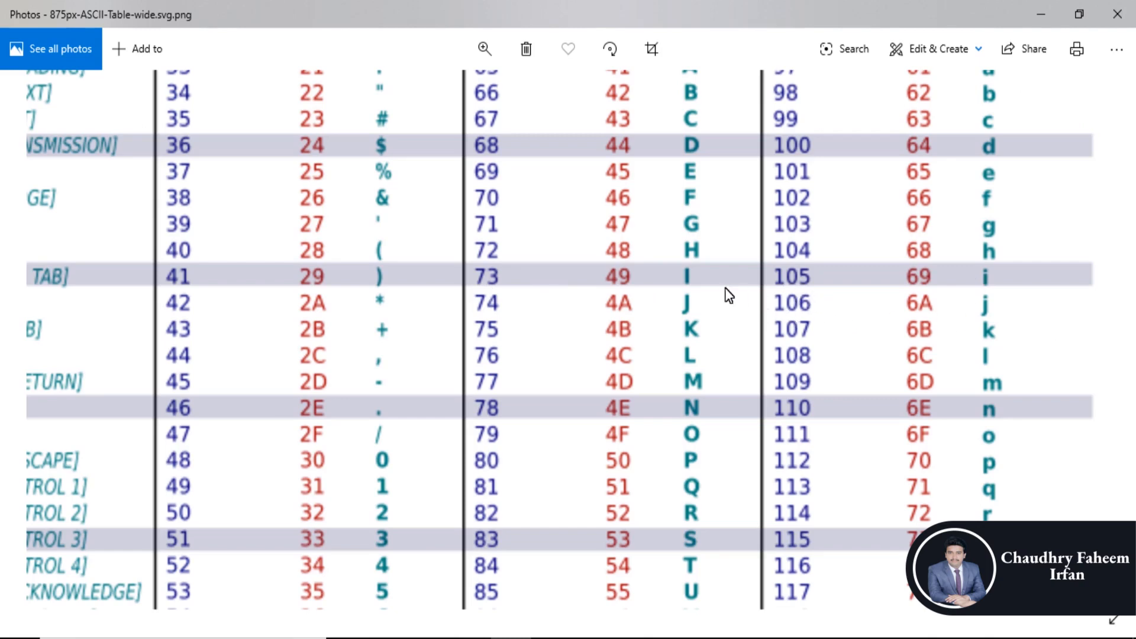
{"action": "mouse_move", "coordinate": [813, 270]}
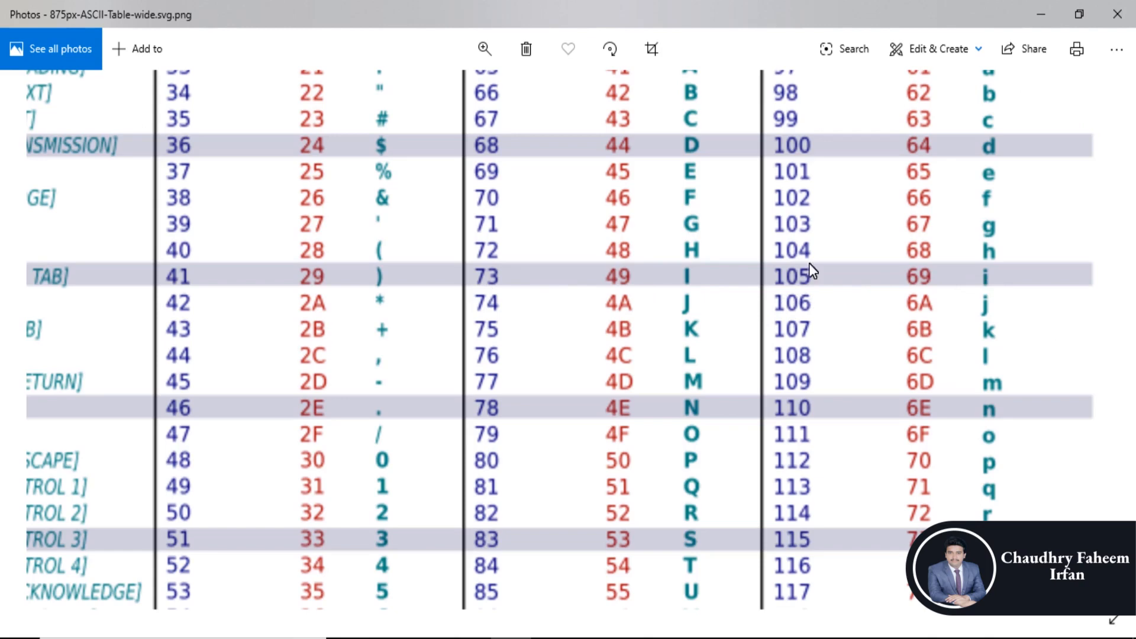
{"action": "mouse_move", "coordinate": [696, 282]}
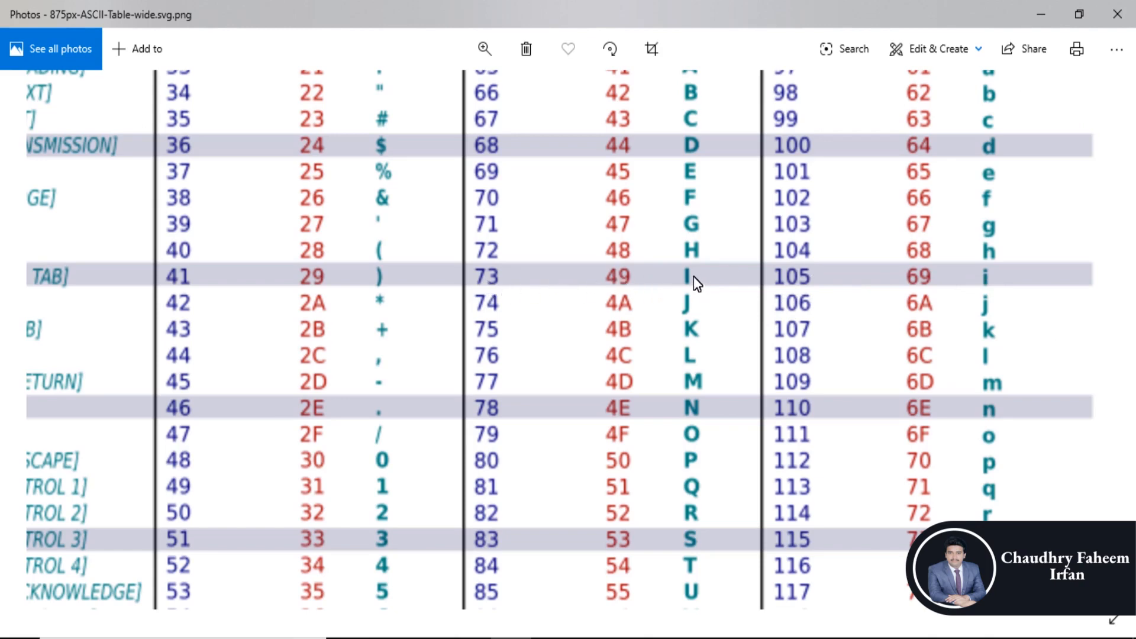
{"action": "mouse_move", "coordinate": [688, 284]}
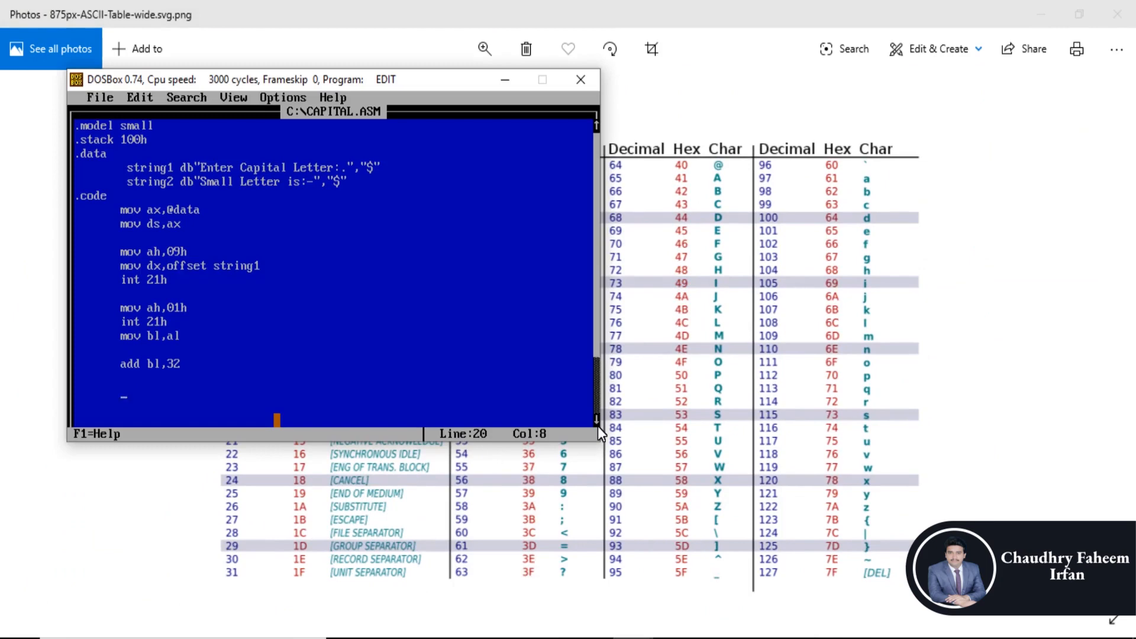
- Add mov ah,09h, mov dx,offset string2 and int 21h to print the second message
{"action": "type", "text": "mov"}
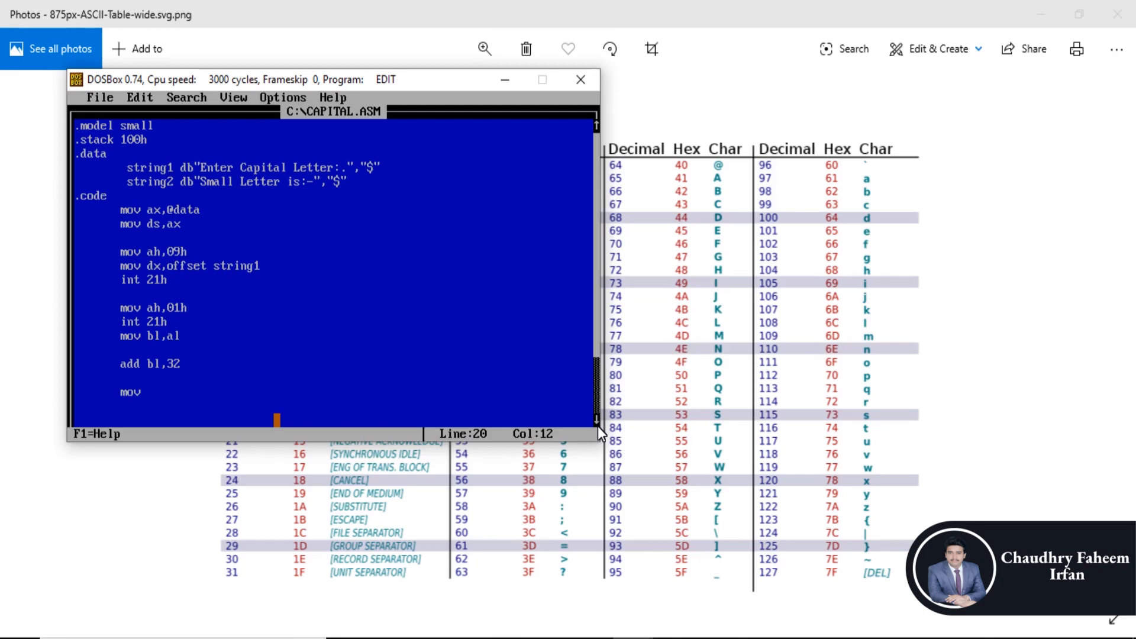
{"action": "type", "text": "ah,"}
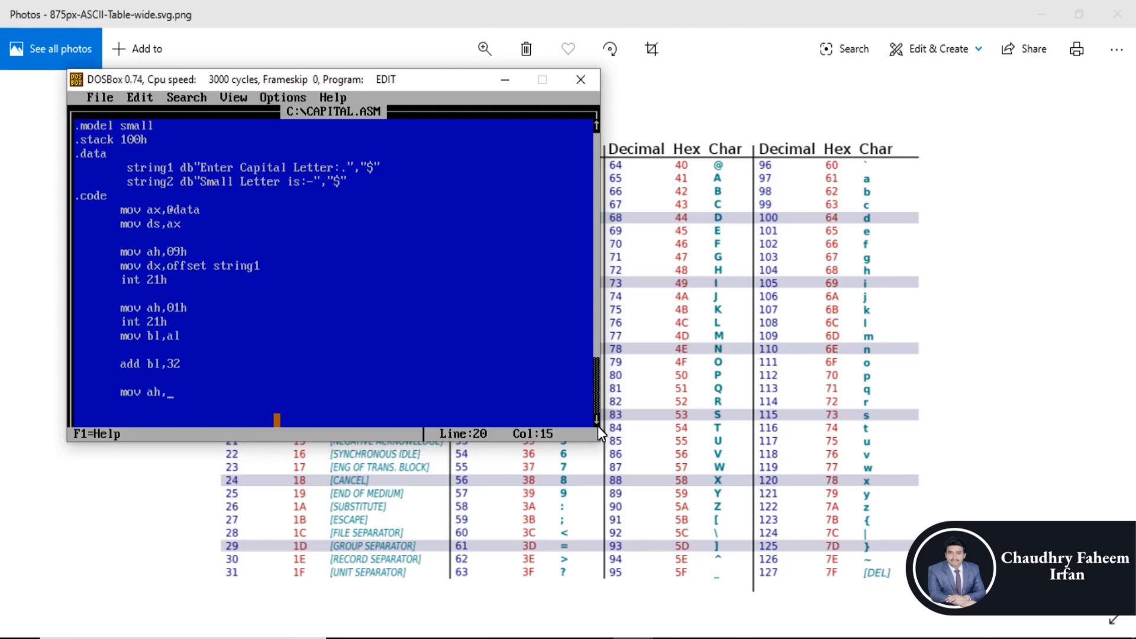
{"action": "type", "text": "09h"}
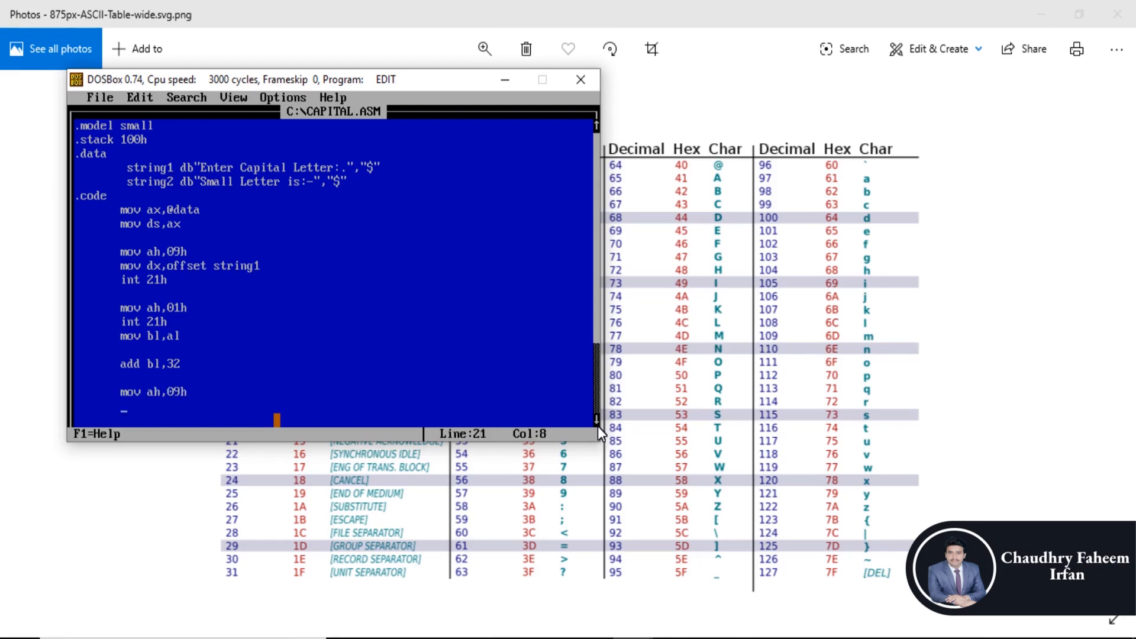
{"action": "type", "text": "mov"}
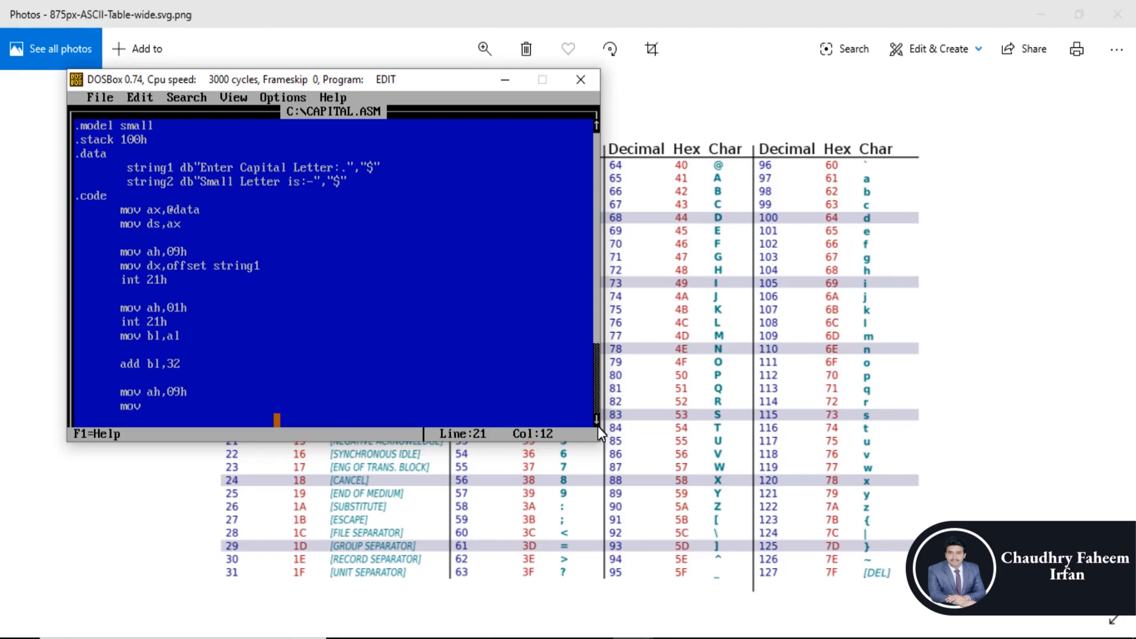
{"action": "type", "text": "dx,"}
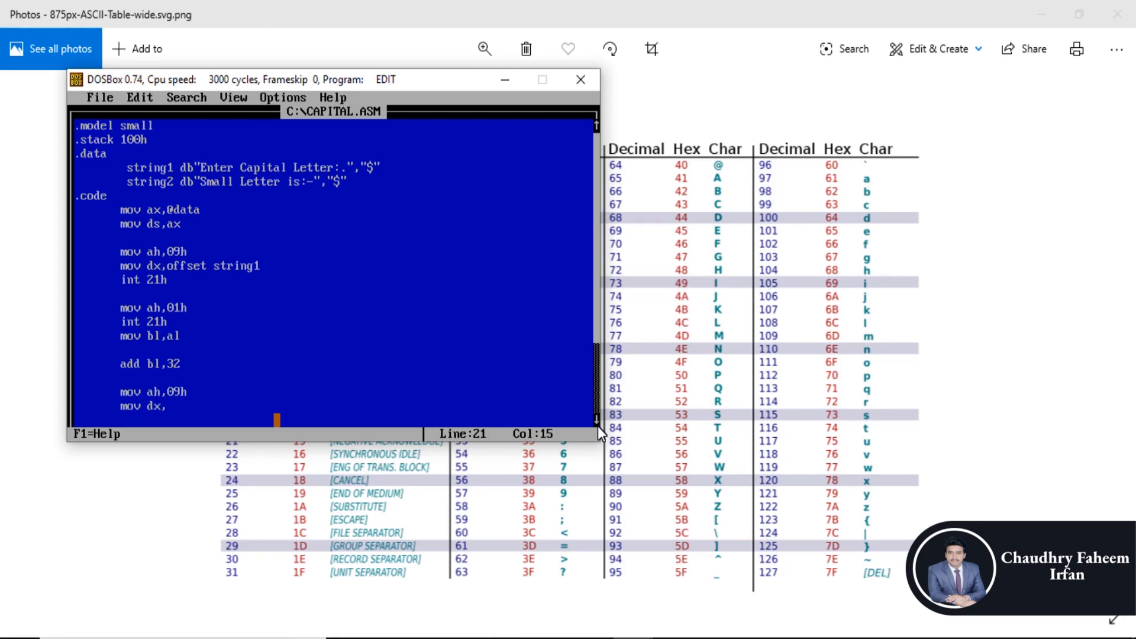
{"action": "type", "text": "offset"}
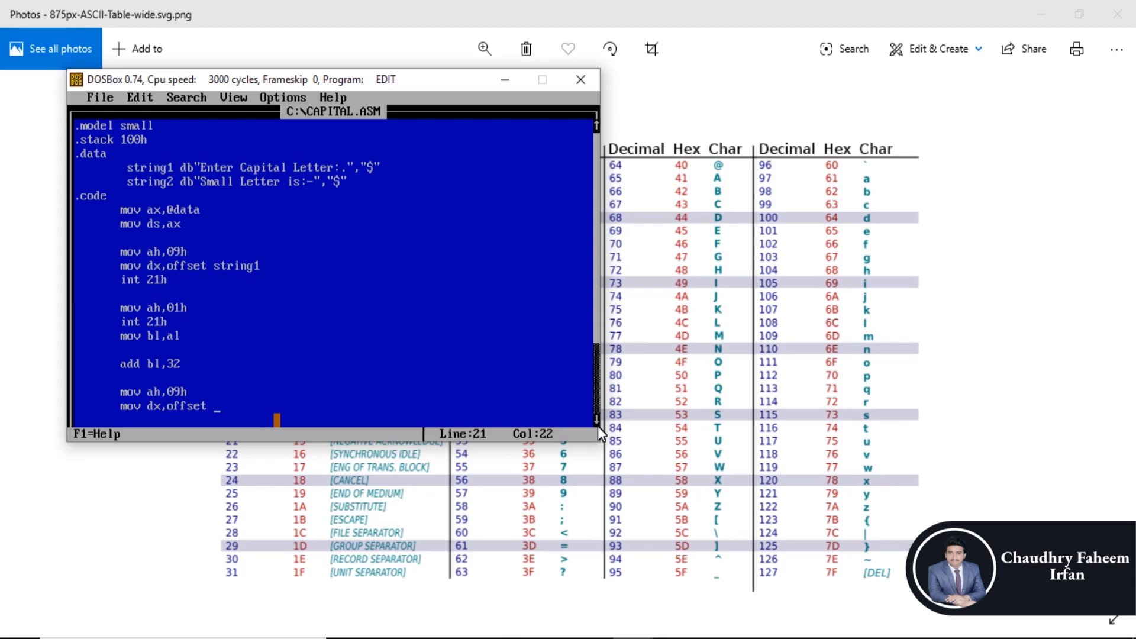
{"action": "type", "text": "string2"}
{"action": "left_click", "coordinate": [331, 419]}
{"action": "type", "text": "int 21h"}
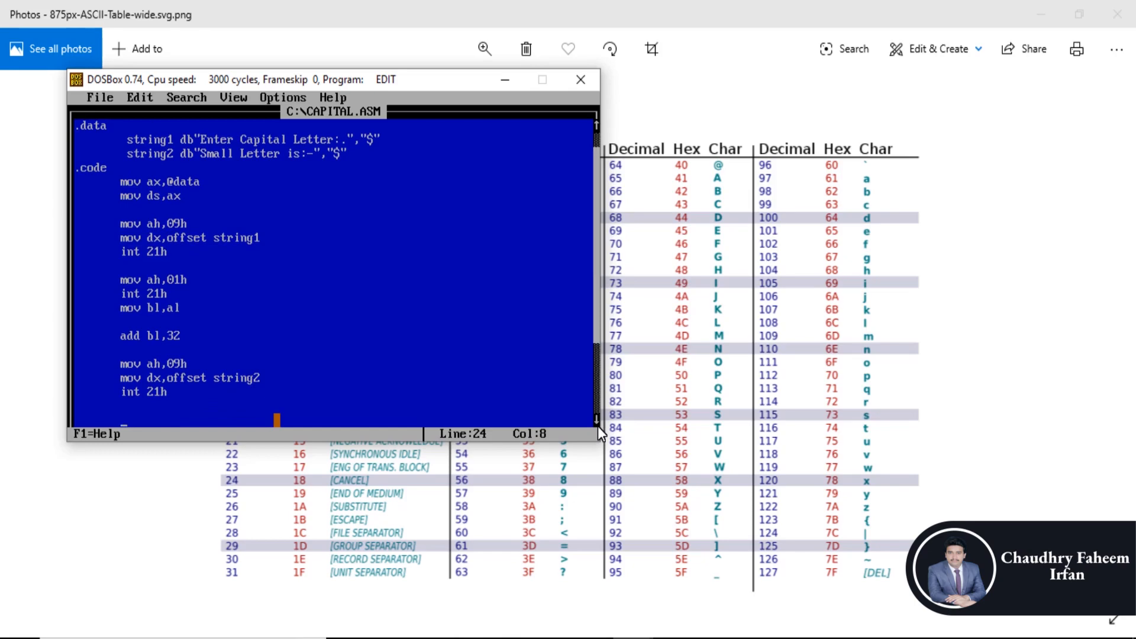
- Add mov dl,bl, mov ah,02h and int 21 to display the converted small letter
{"action": "type", "text": "mov"}
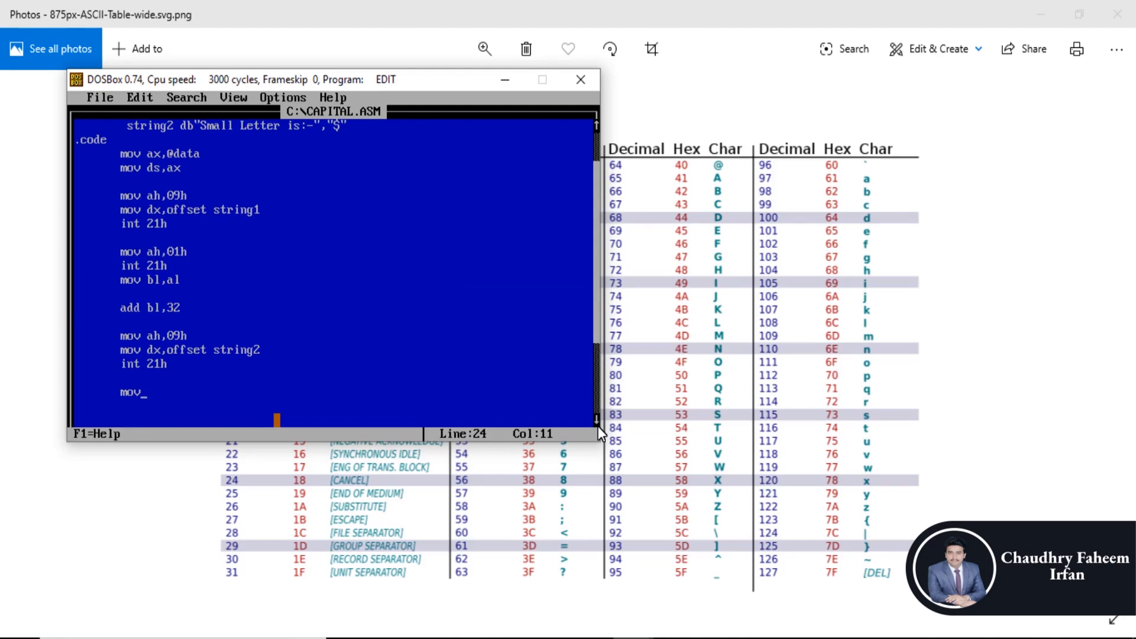
{"action": "type", "text": "dl,bl"}
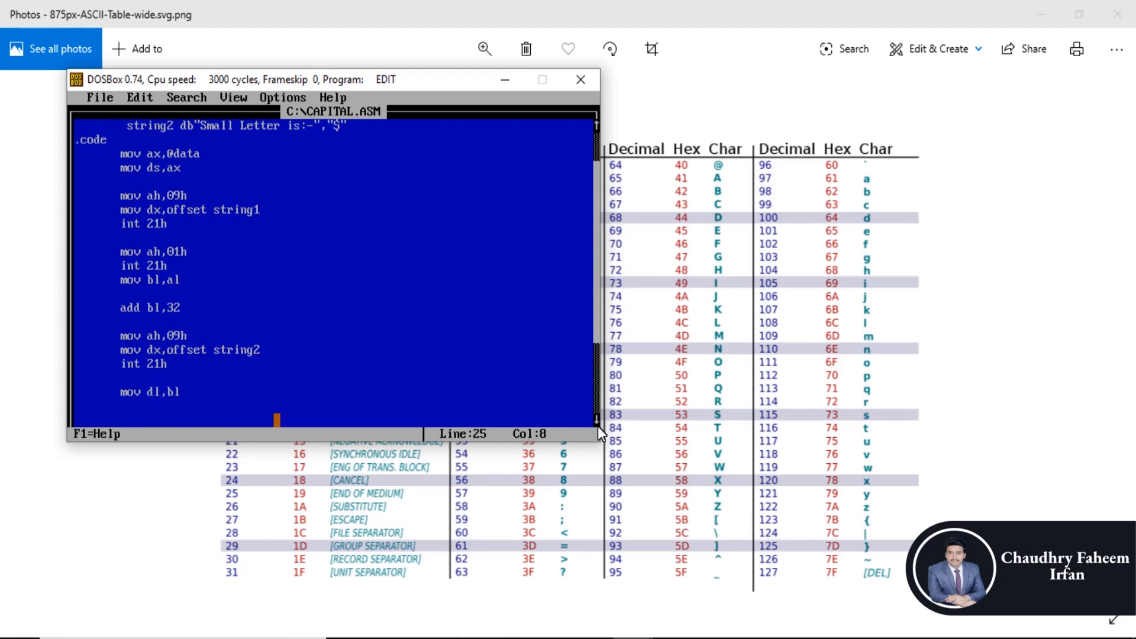
{"action": "type", "text": "mov ah"}
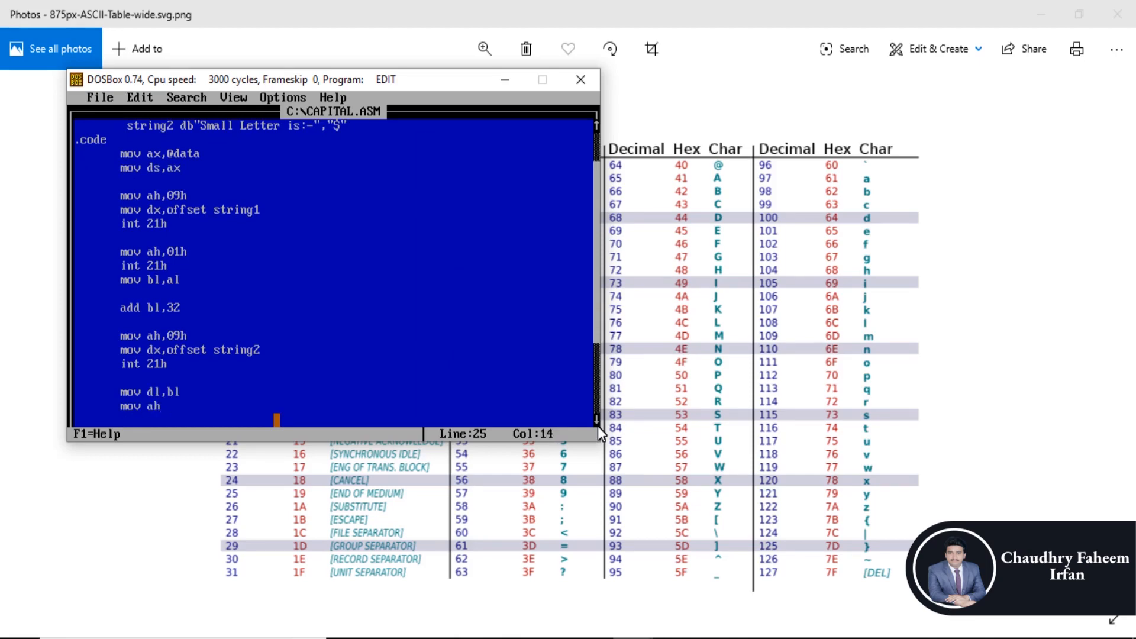
{"action": "type", "text": "02h"}
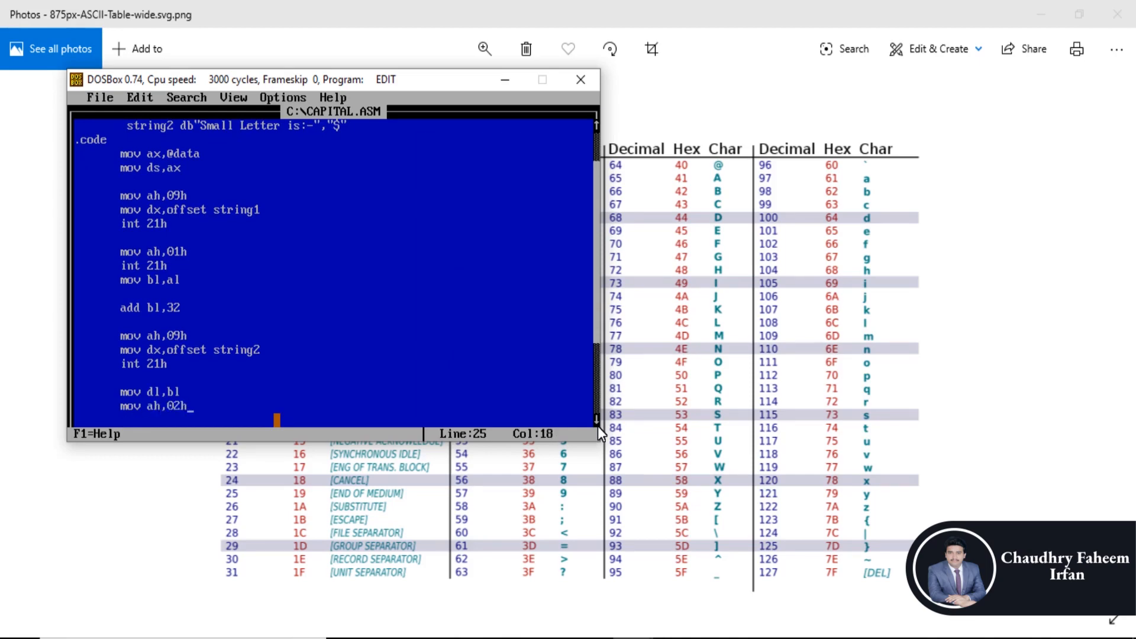
{"action": "type", "text": "int 21h"}
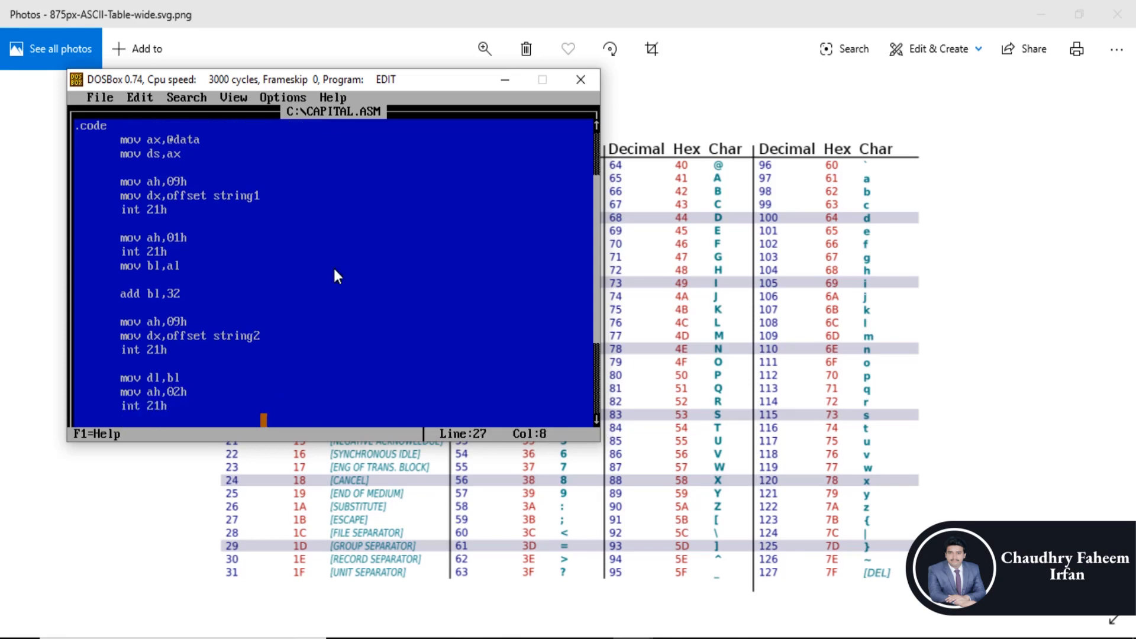
{"action": "left_click", "coordinate": [343, 308]}
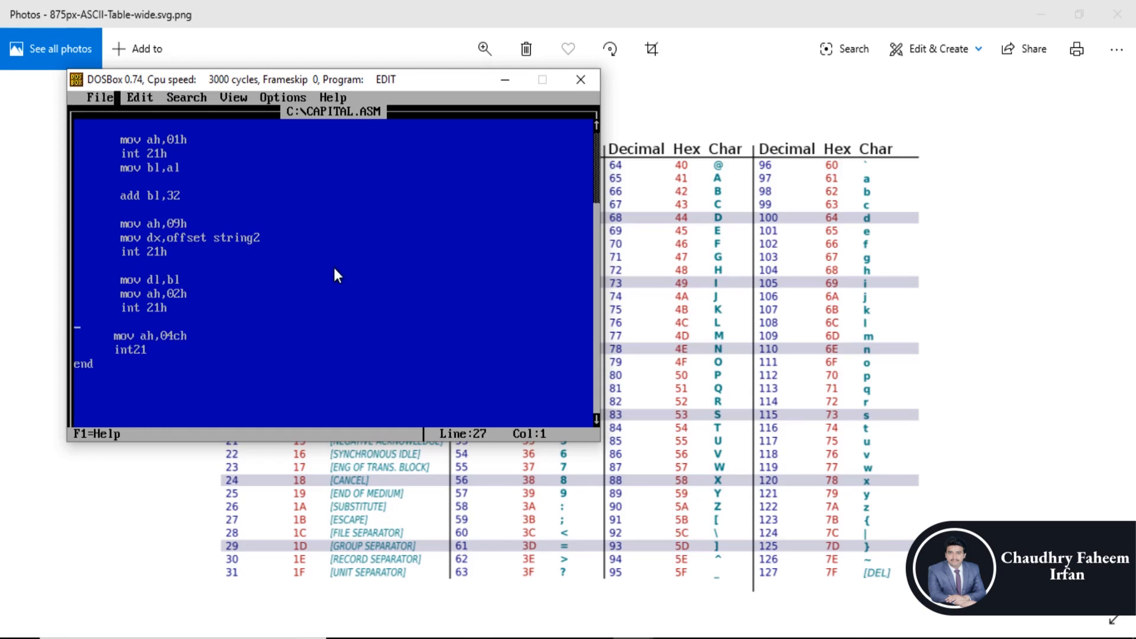
- Save and exit the editor, then assemble with masm capital.asm
{"action": "left_click", "coordinate": [98, 97]}
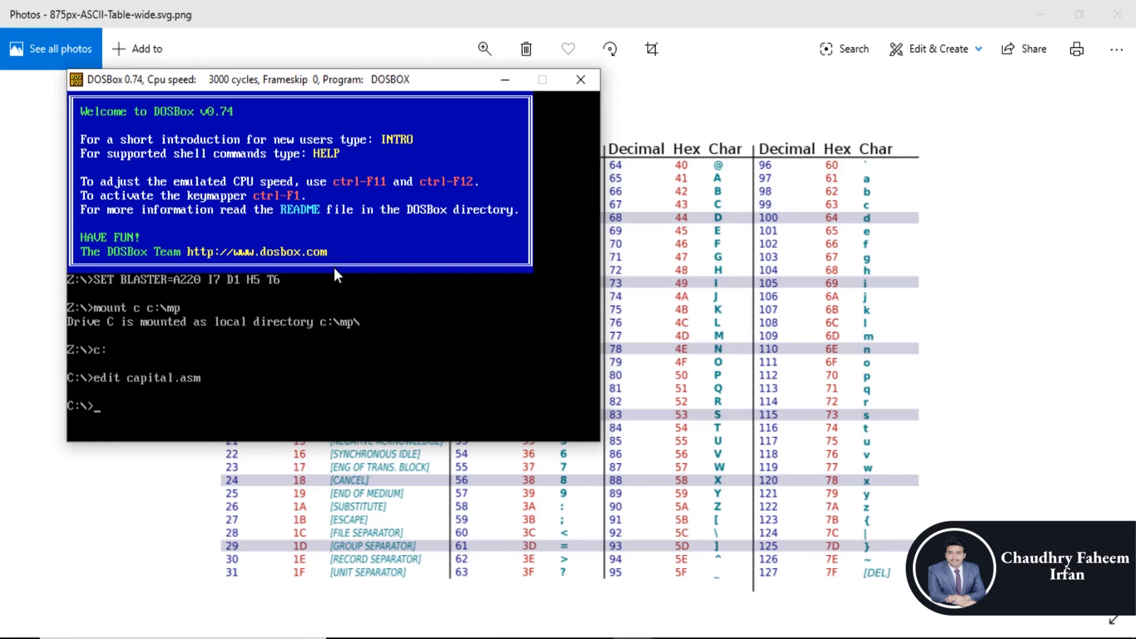
{"action": "type", "text": "masm"}
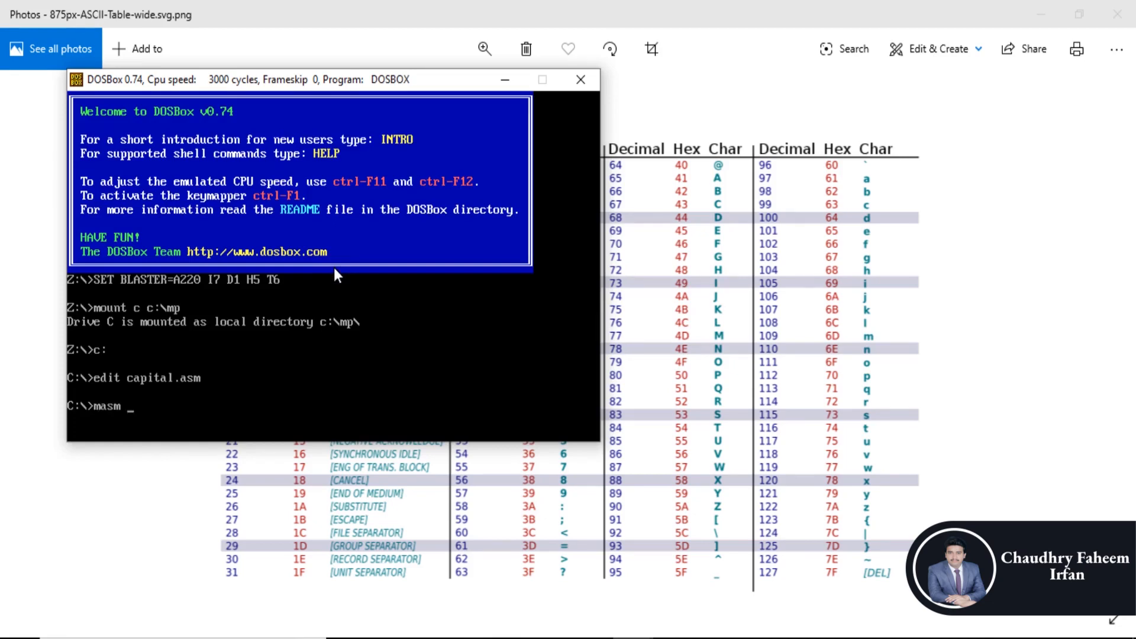
{"action": "type", "text": "capital.asm"}
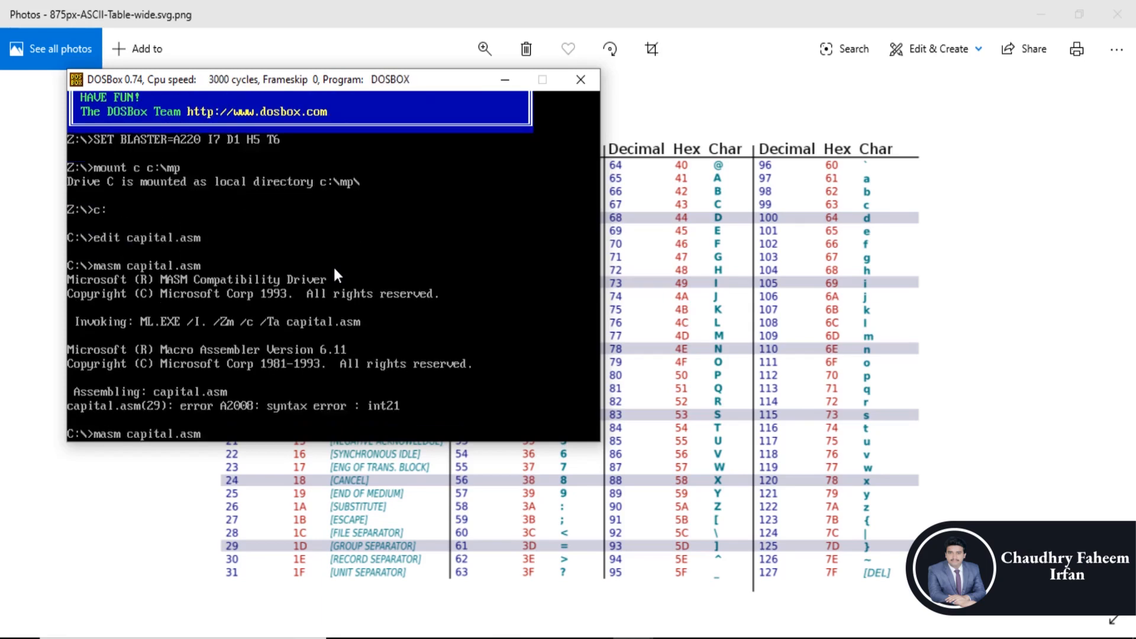
{"action": "type", "text": "capital.obj"}
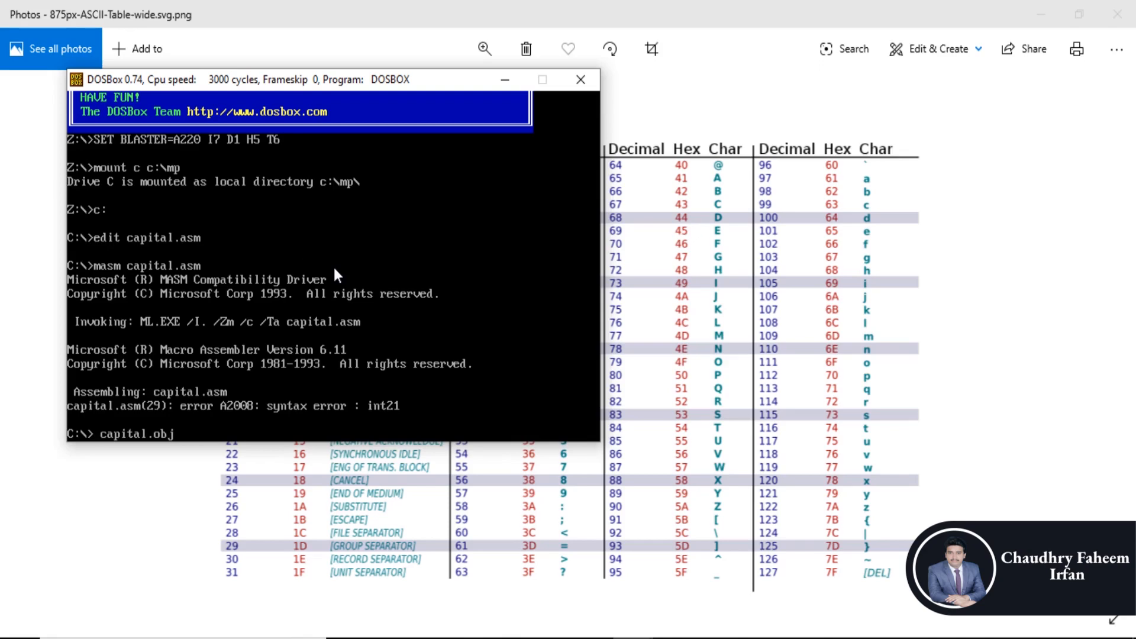
- Run link capital.obj and capital.exe; the program asks 'Enter Capital Letter:'
{"action": "type", "text": "link capital.obj"}
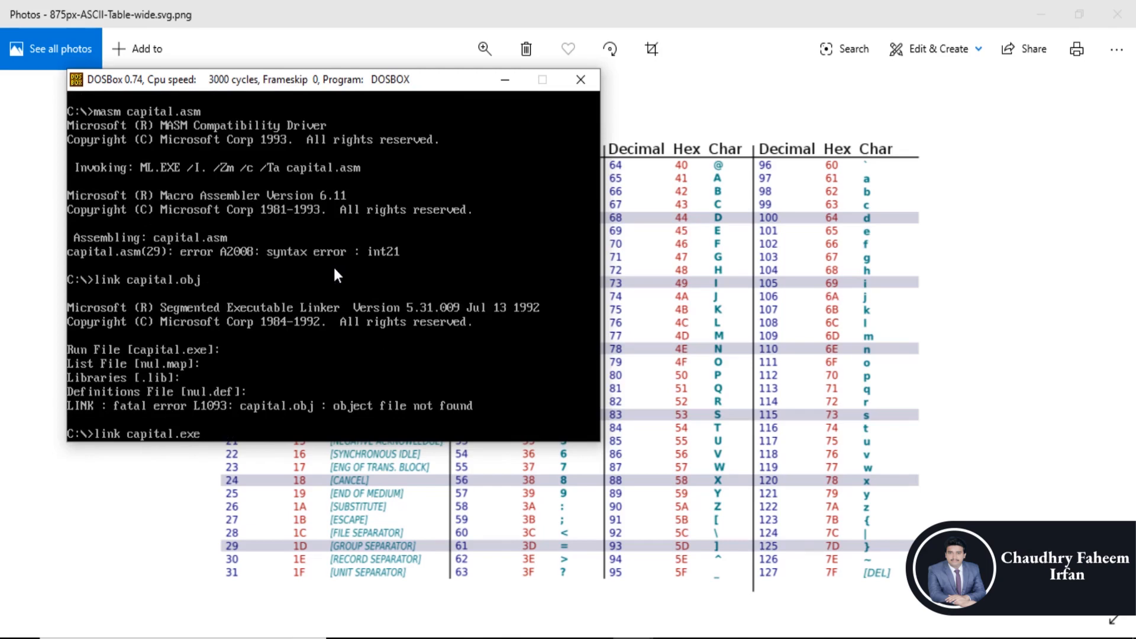
{"action": "type", "text": "capital.exe"}
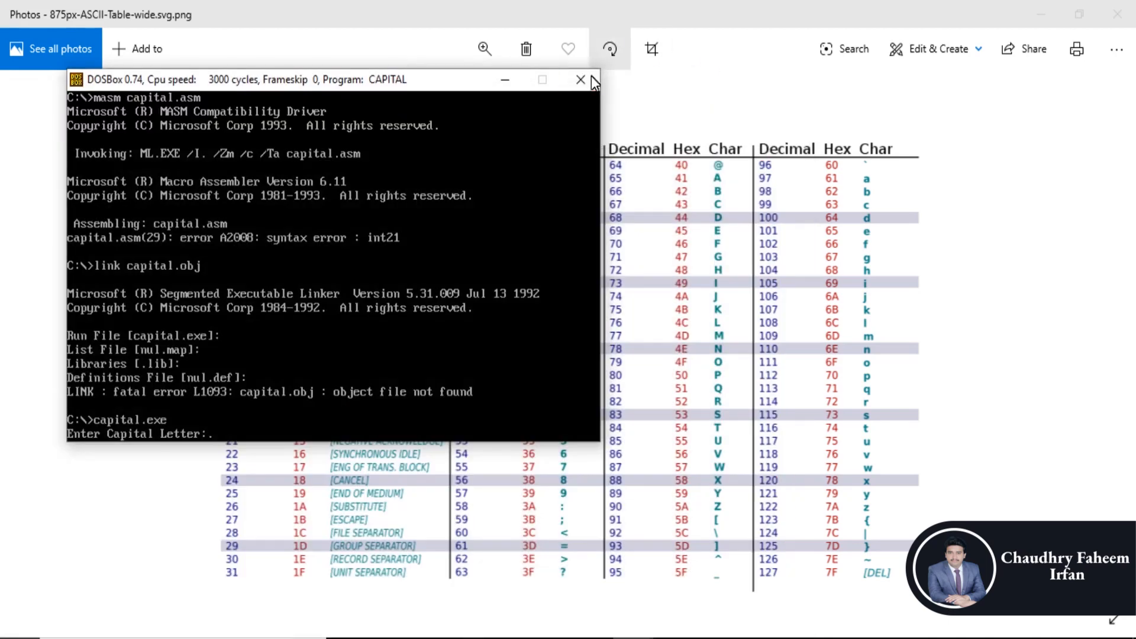
- Restart the stuck session, correct the last interrupt to int 21h, and save via File
{"action": "left_click", "coordinate": [580, 79]}
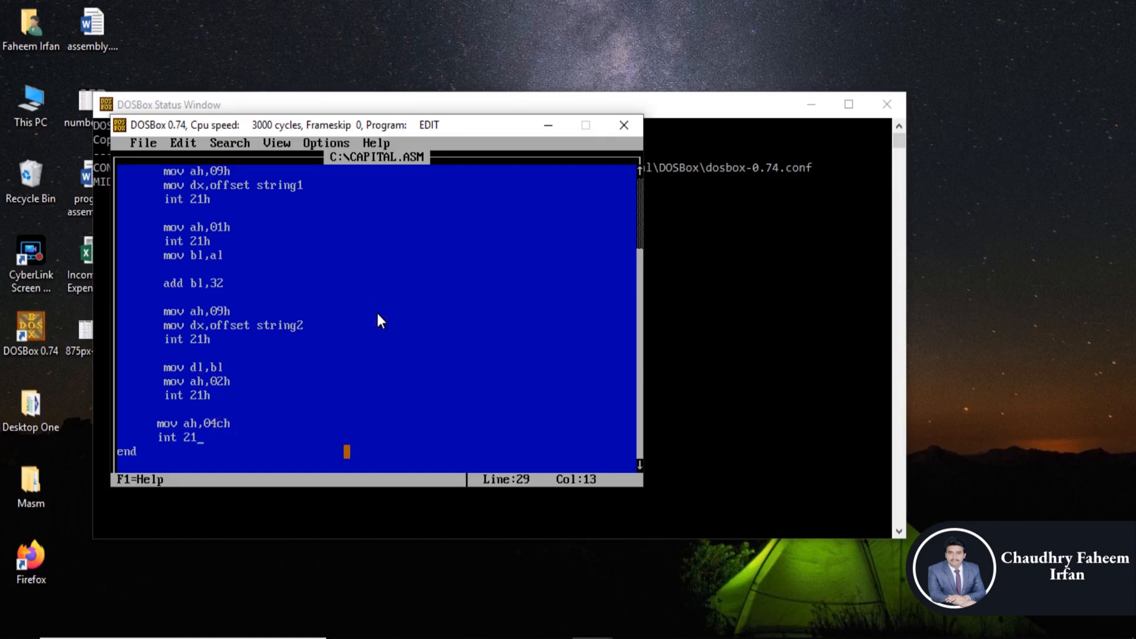
{"action": "type", "text": "h"}
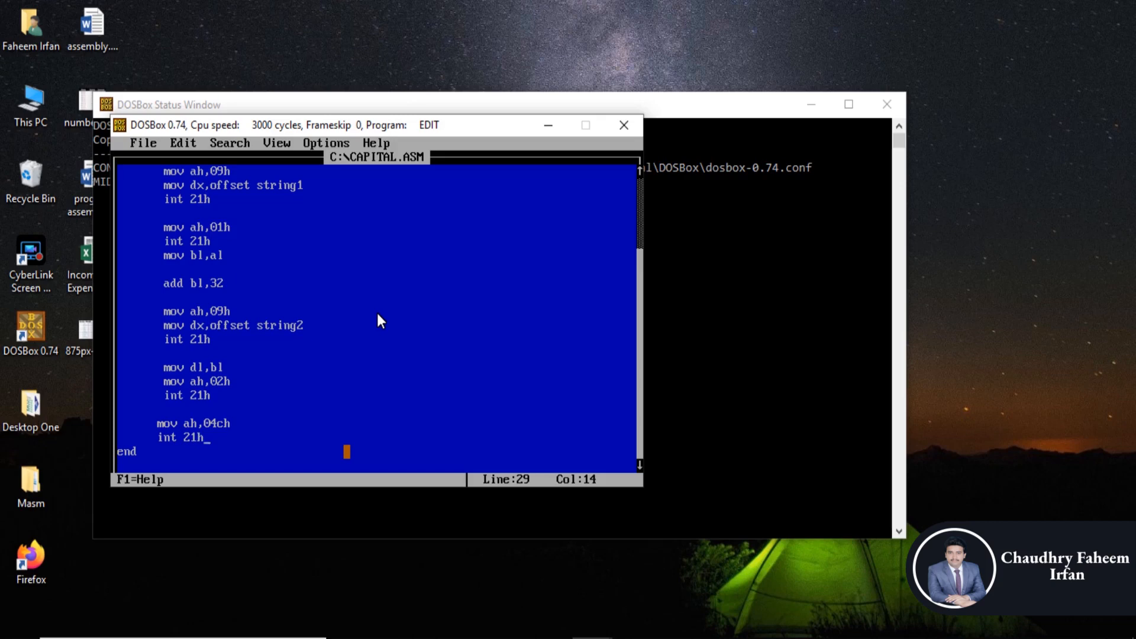
{"action": "left_click", "coordinate": [143, 143]}
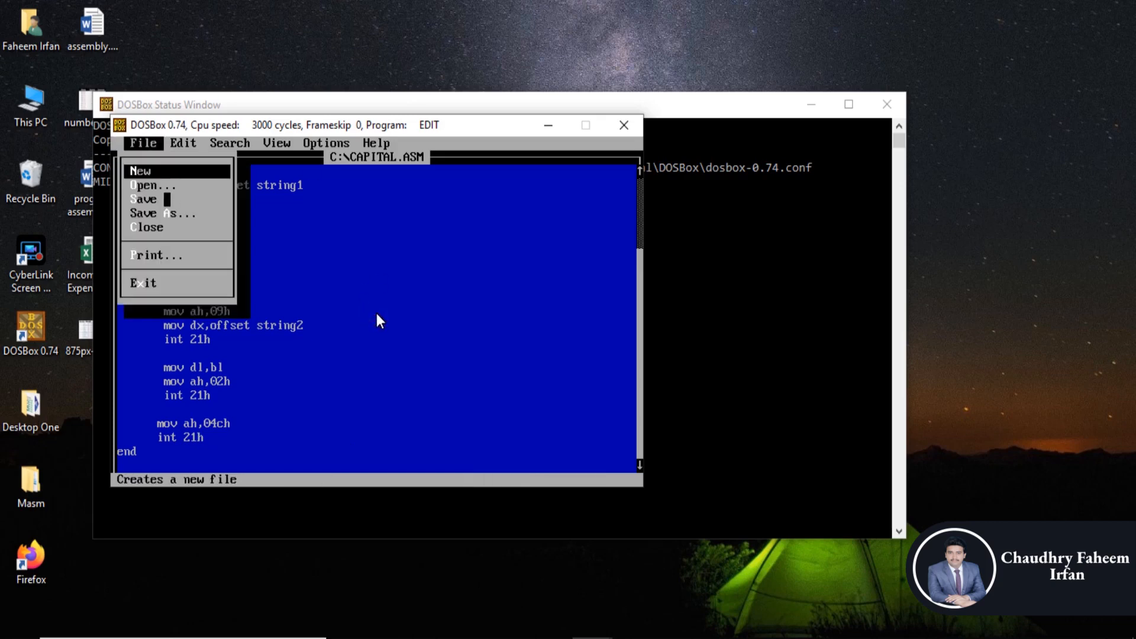
{"action": "left_click", "coordinate": [143, 282]}
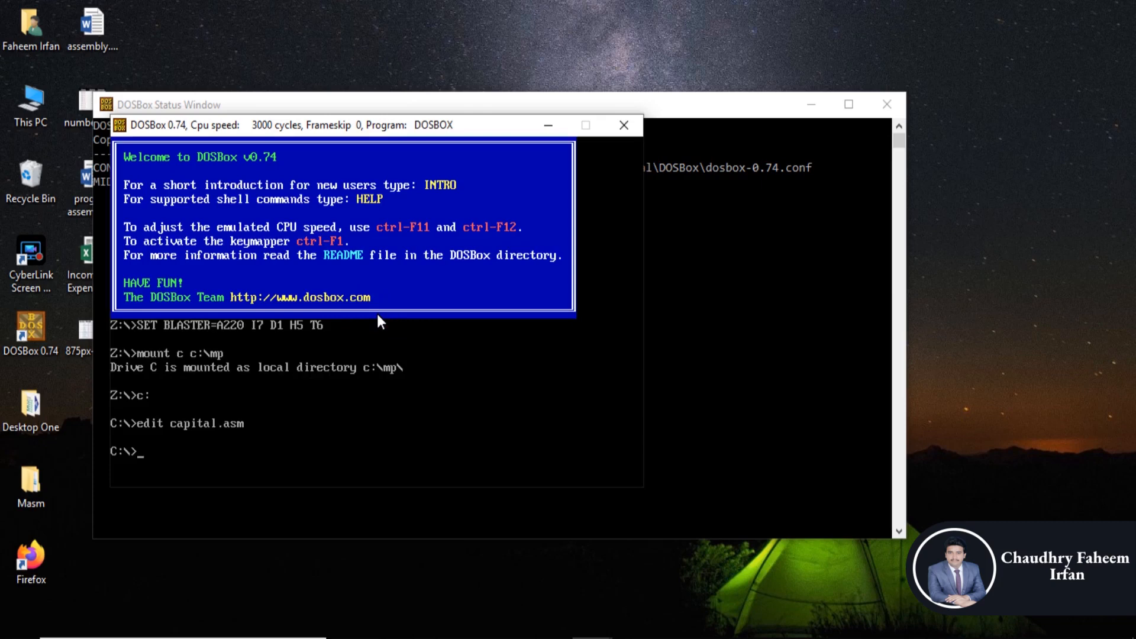
- Assemble with masm capital.asm cleanly, then try link capital.asm, hitting error L1101
{"action": "type", "text": "masm cap"}
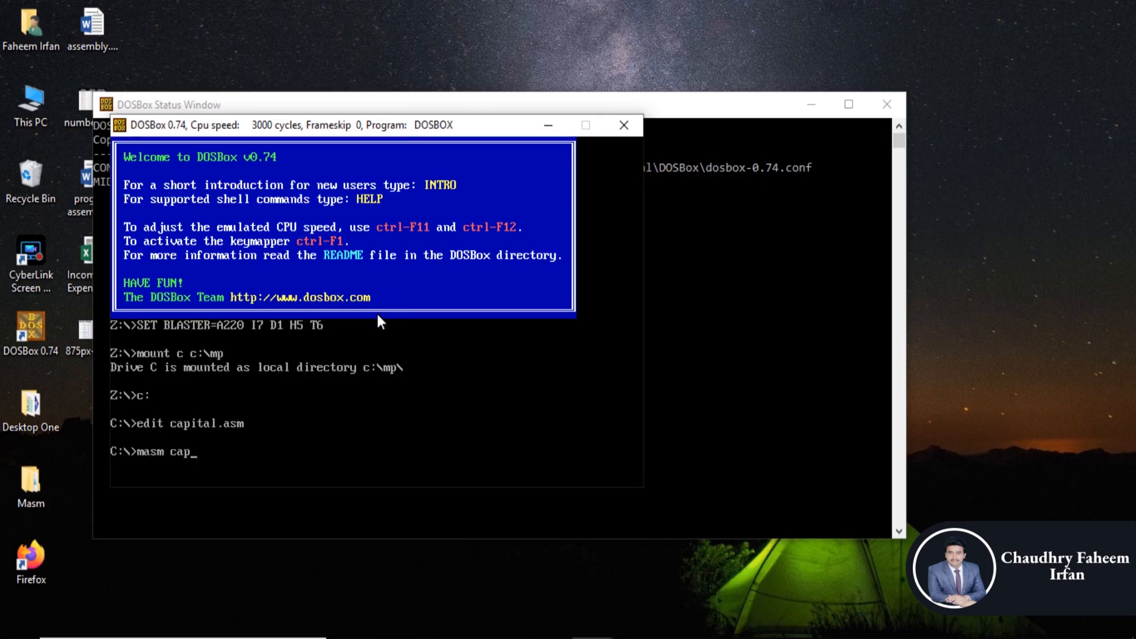
{"action": "type", "text": "ti"}
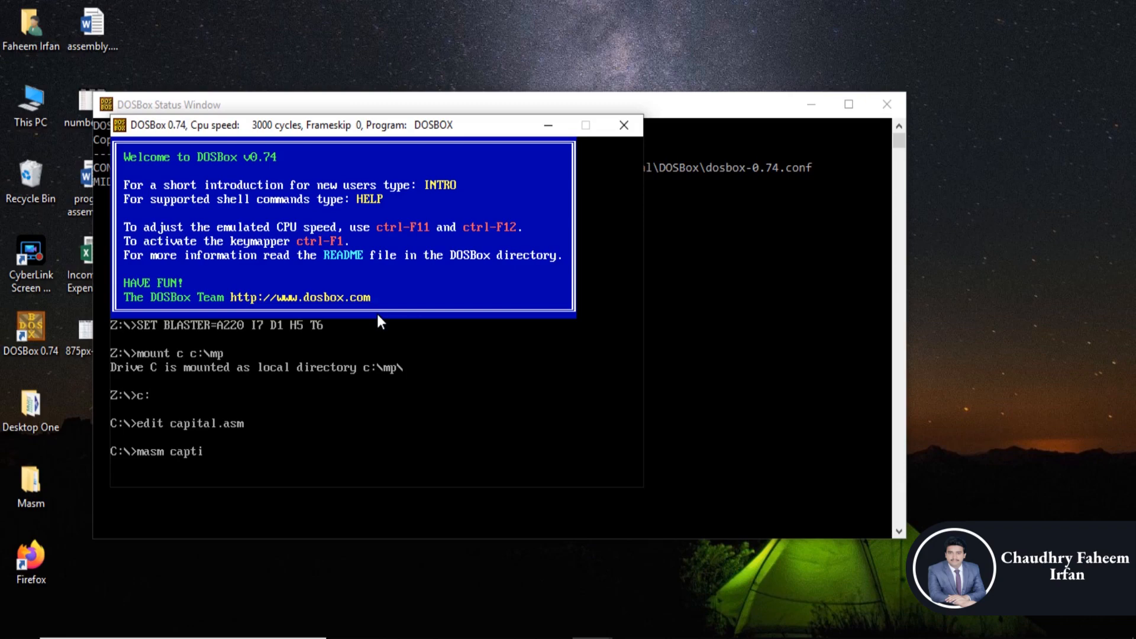
{"action": "type", "text": "al.asm"}
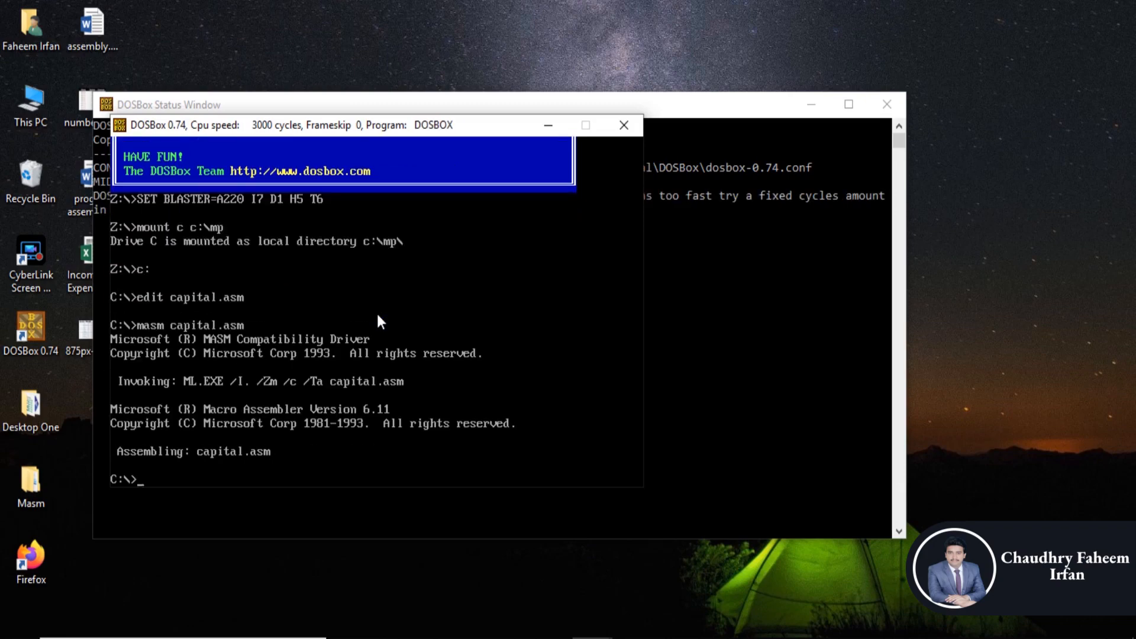
{"action": "type", "text": "lin"}
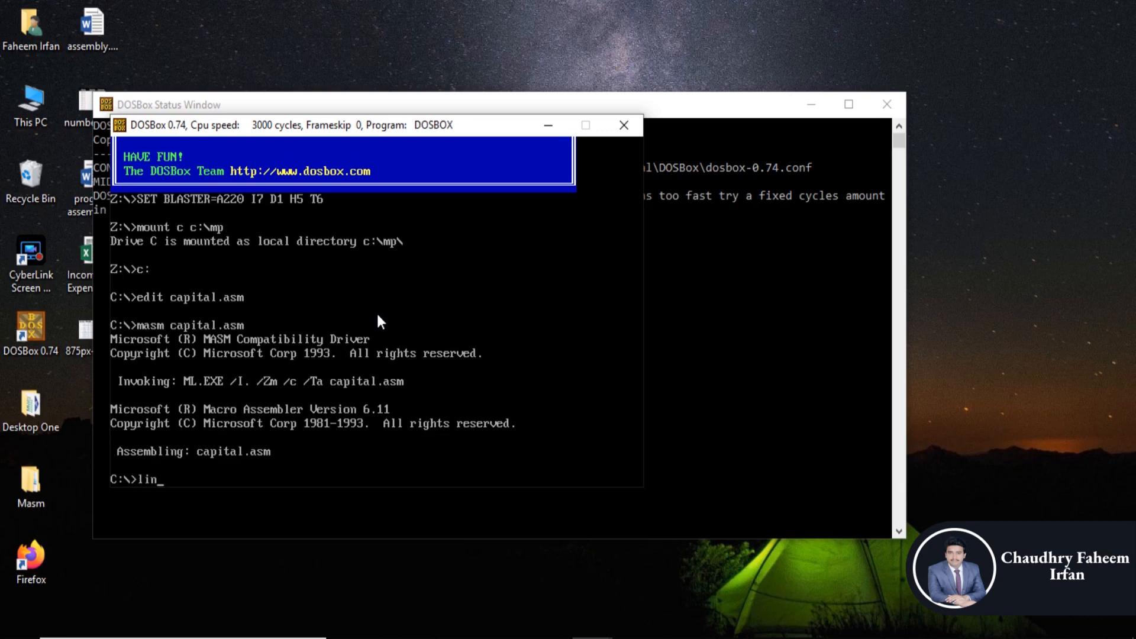
{"action": "type", "text": "k"}
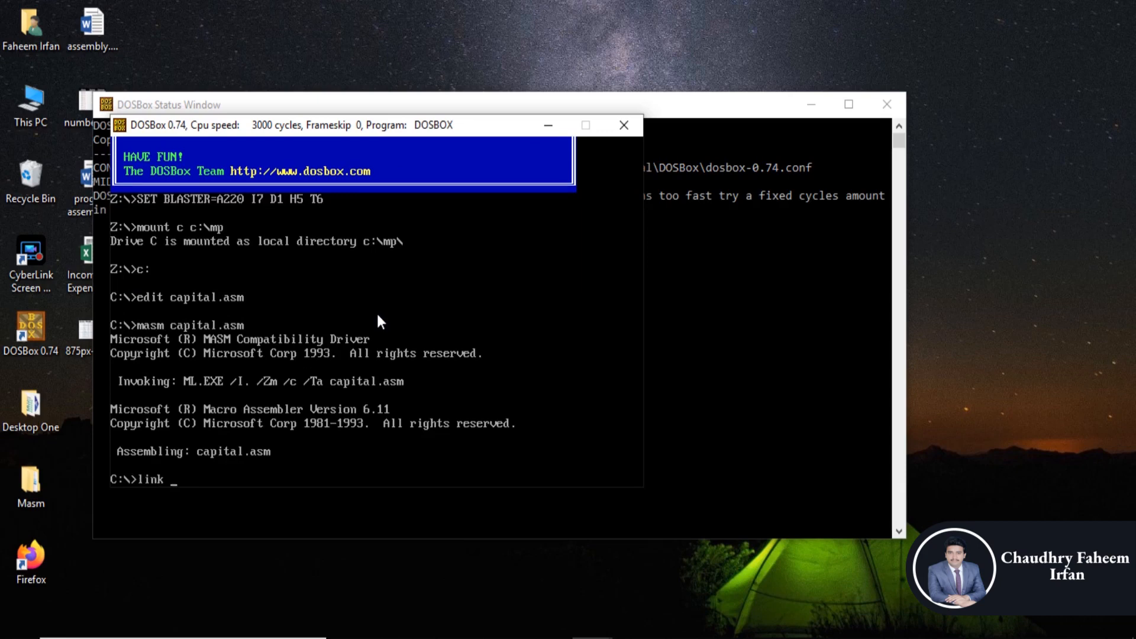
{"action": "type", "text": "capital.asm"}
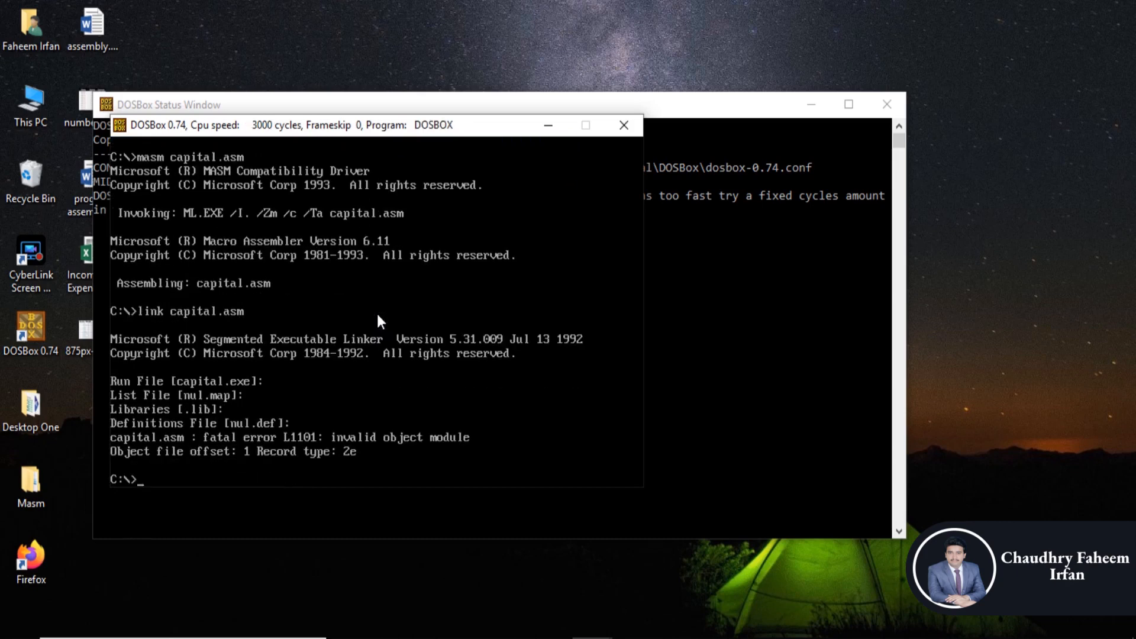
- Run capital.exe so it prompts 'Enter Capital Letter:'
{"action": "type", "text": "cap"}
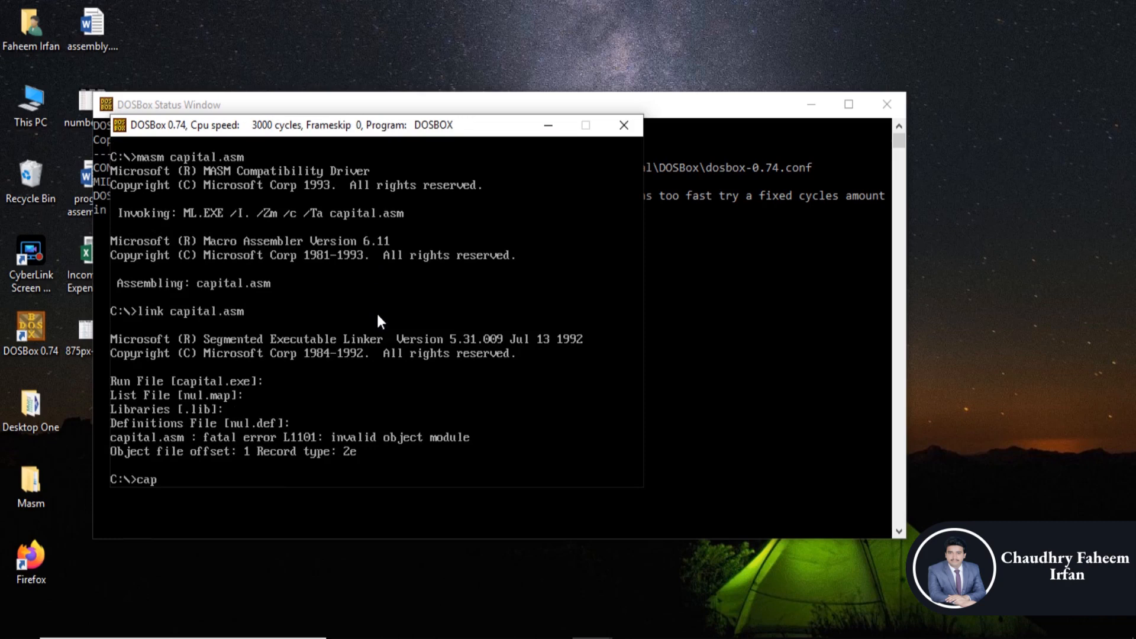
{"action": "type", "text": "ital.exe"}
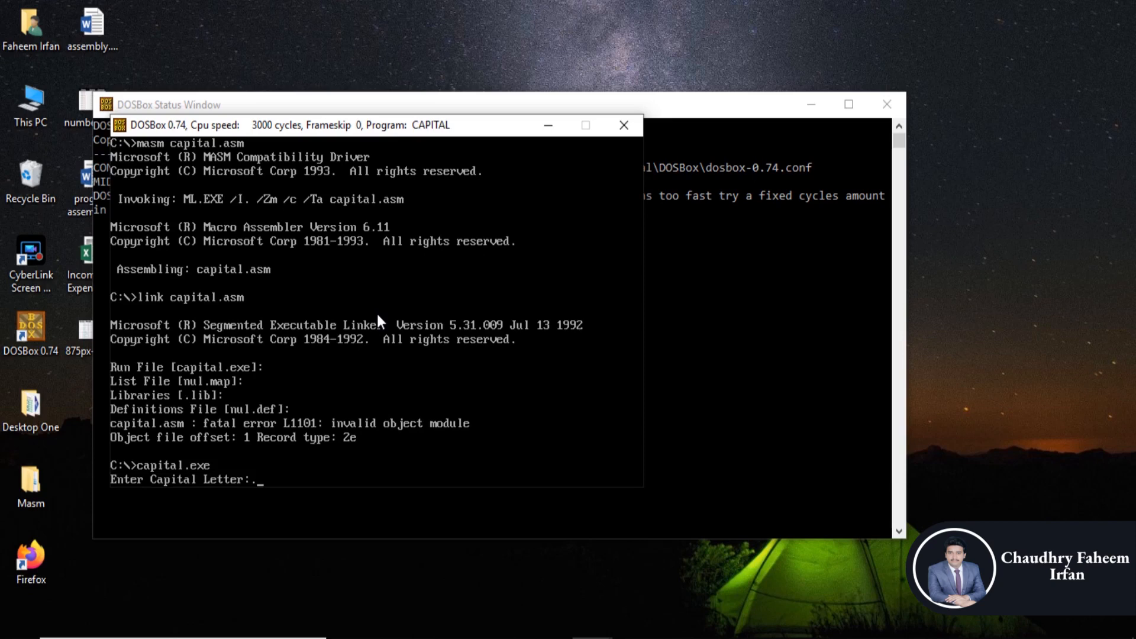
{"action": "mouse_move", "coordinate": [416, 312]}
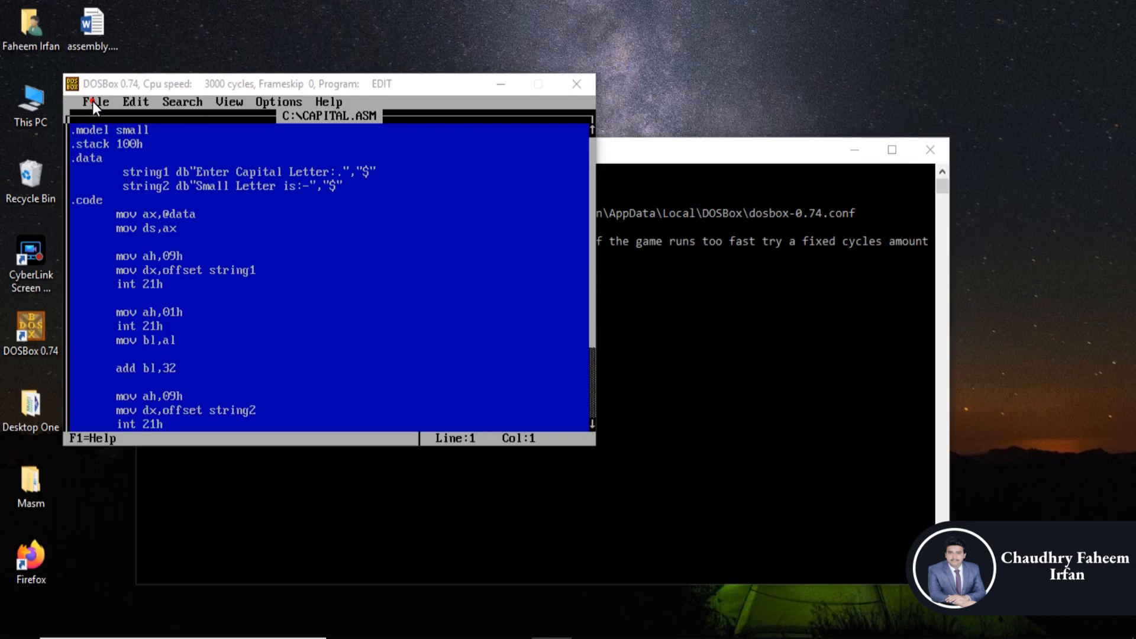
- Exit EDIT via File > Exit after reviewing CAPITAL.ASM, returning to the DOS prompt
{"action": "left_click", "coordinate": [94, 102]}
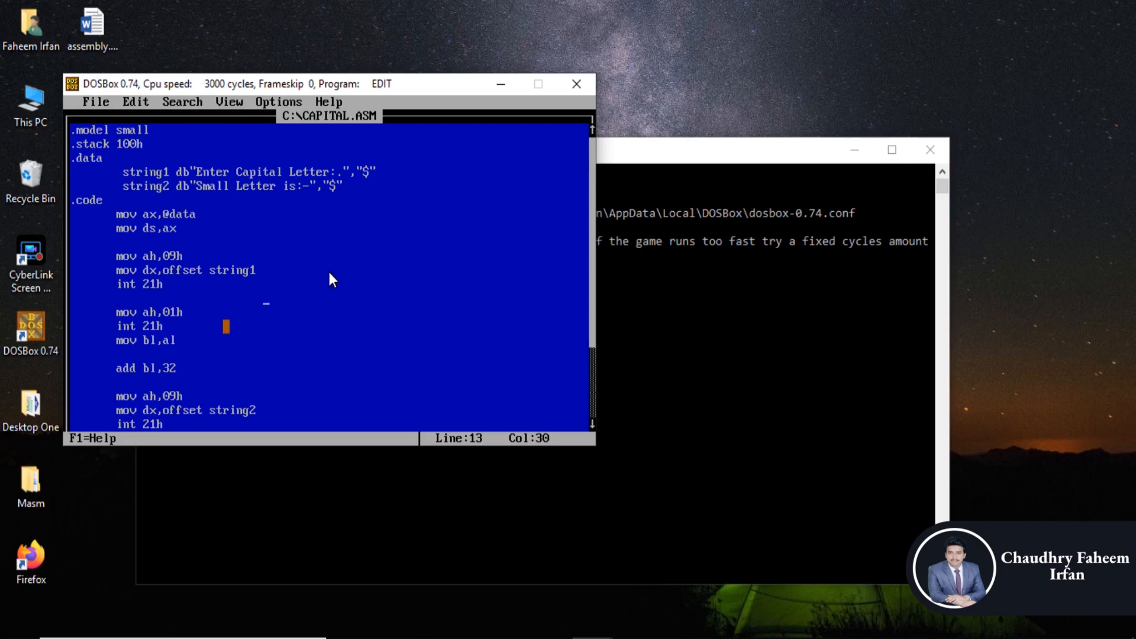
{"action": "scroll", "scroll_direction": "down", "scroll_amount": 3}
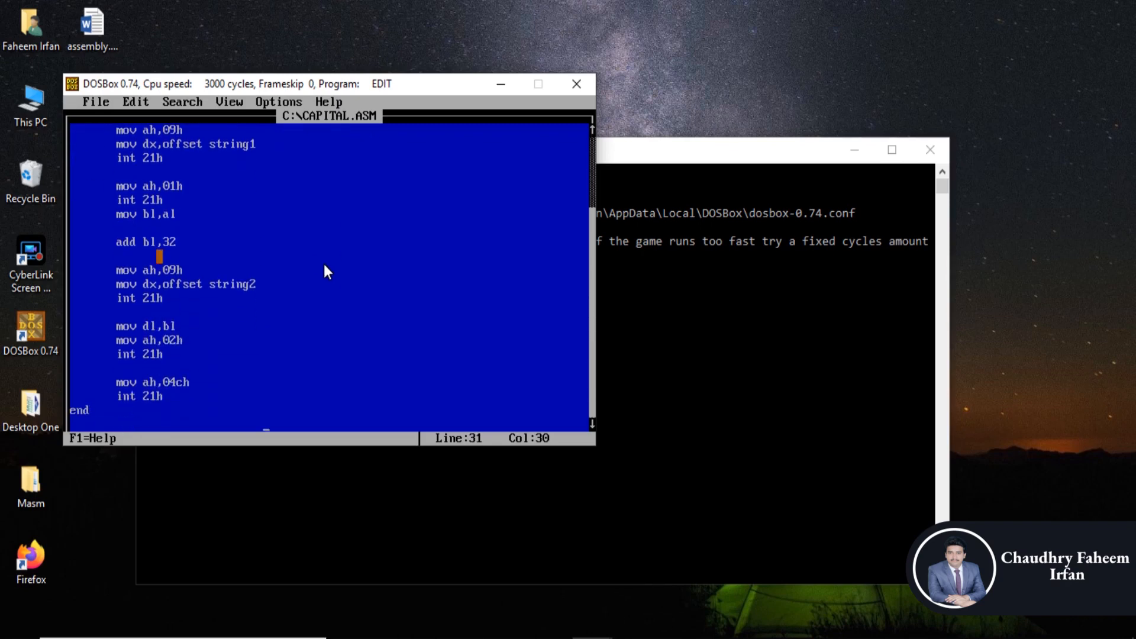
{"action": "left_click", "coordinate": [94, 102]}
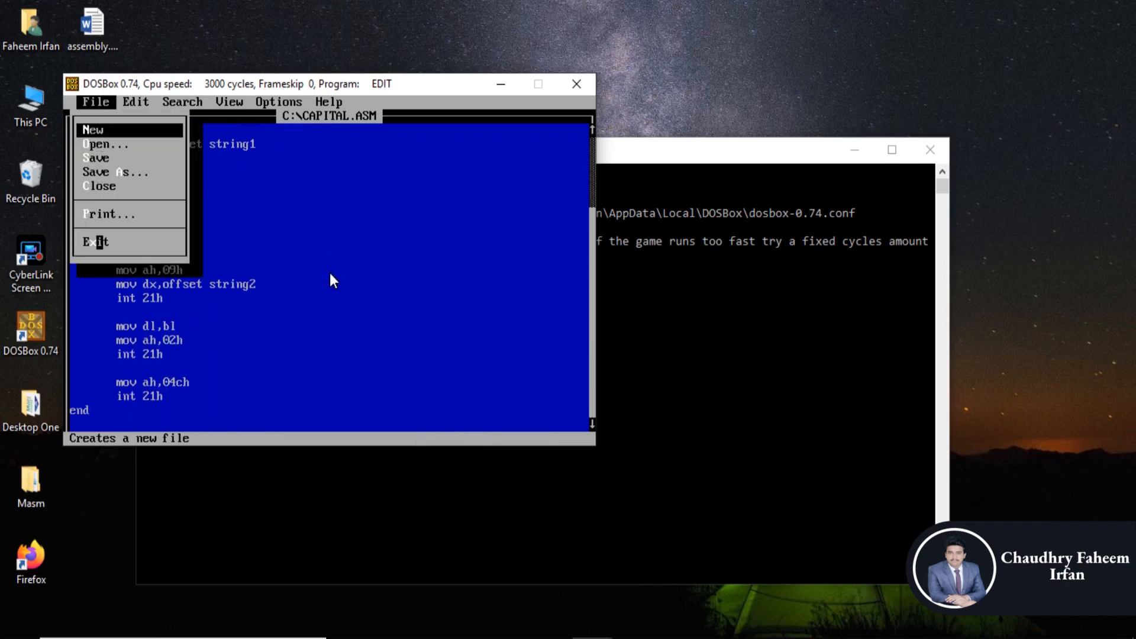
{"action": "left_click", "coordinate": [95, 241]}
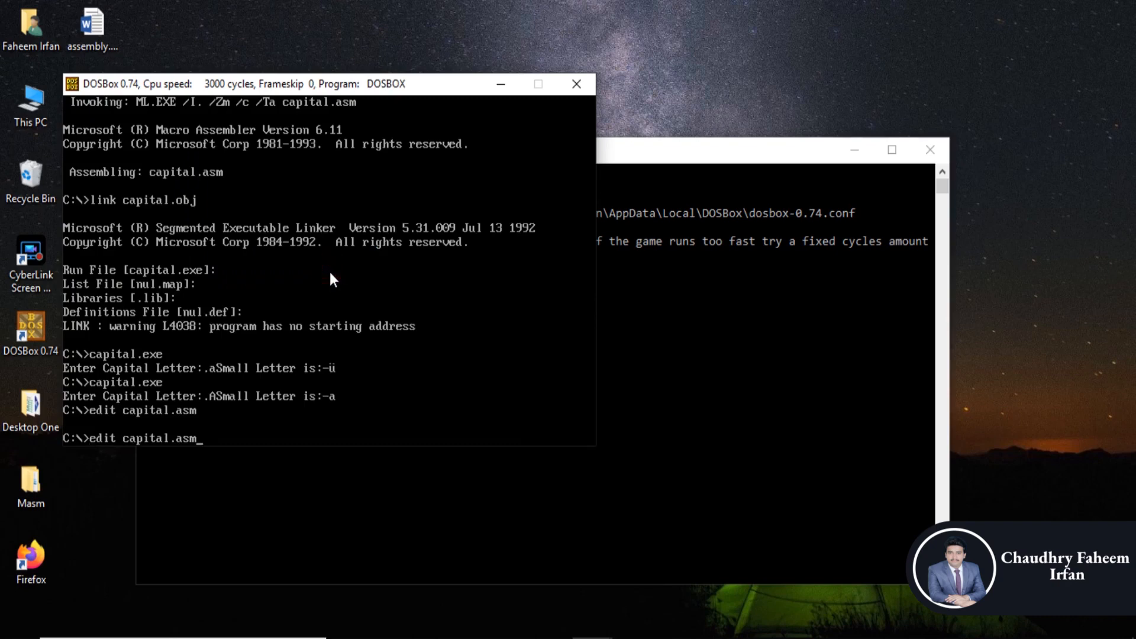
- Assemble capital.asm with MASM and link capital.obj accepting the linker's default file names
{"action": "type", "text": "masm capital.asm"}
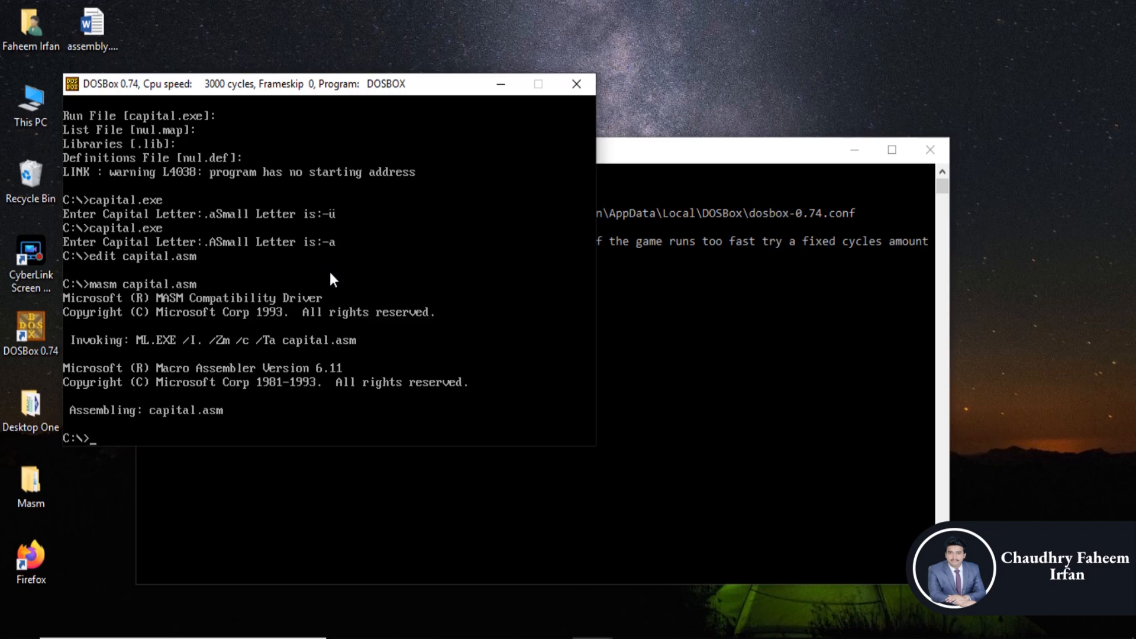
{"action": "type", "text": "capital.exe"}
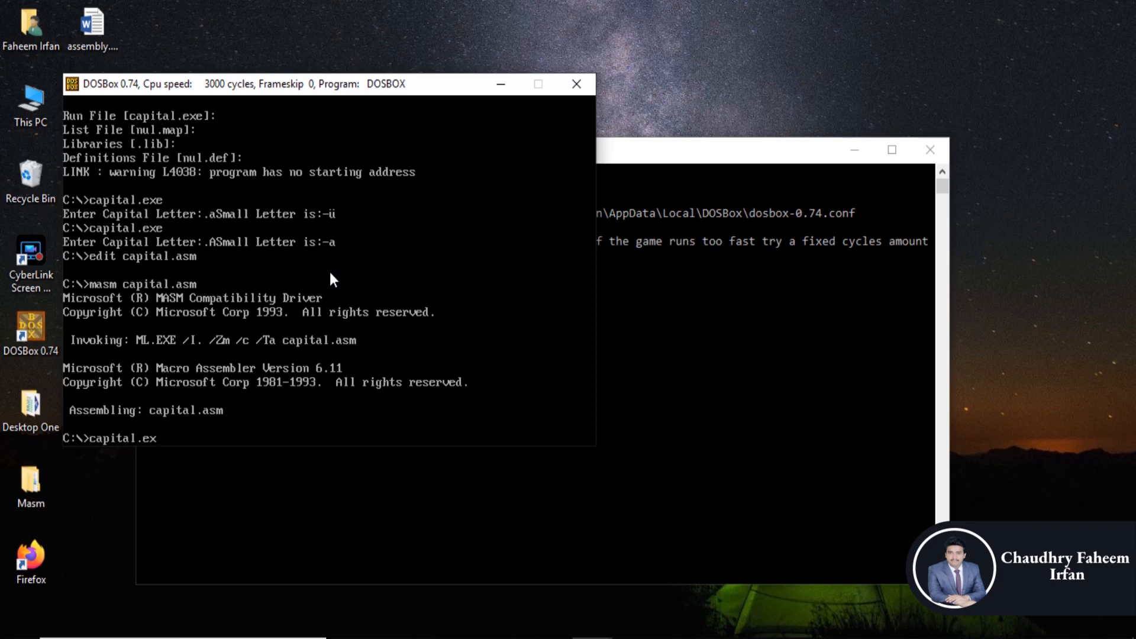
{"action": "type", "text": "link"}
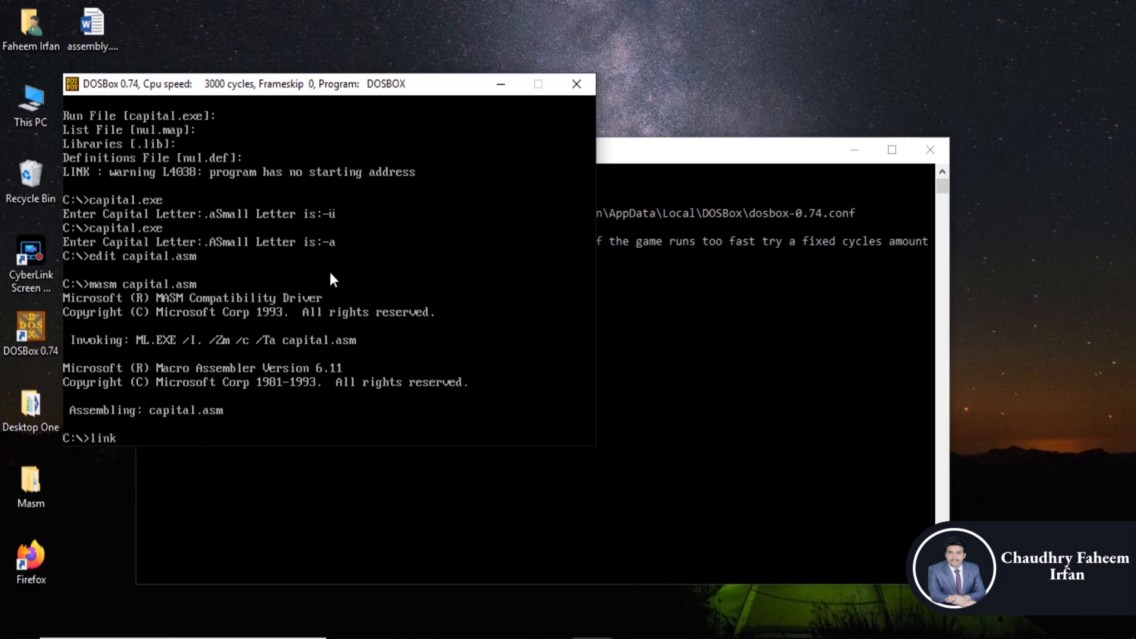
{"action": "type", "text": "capital.obj"}
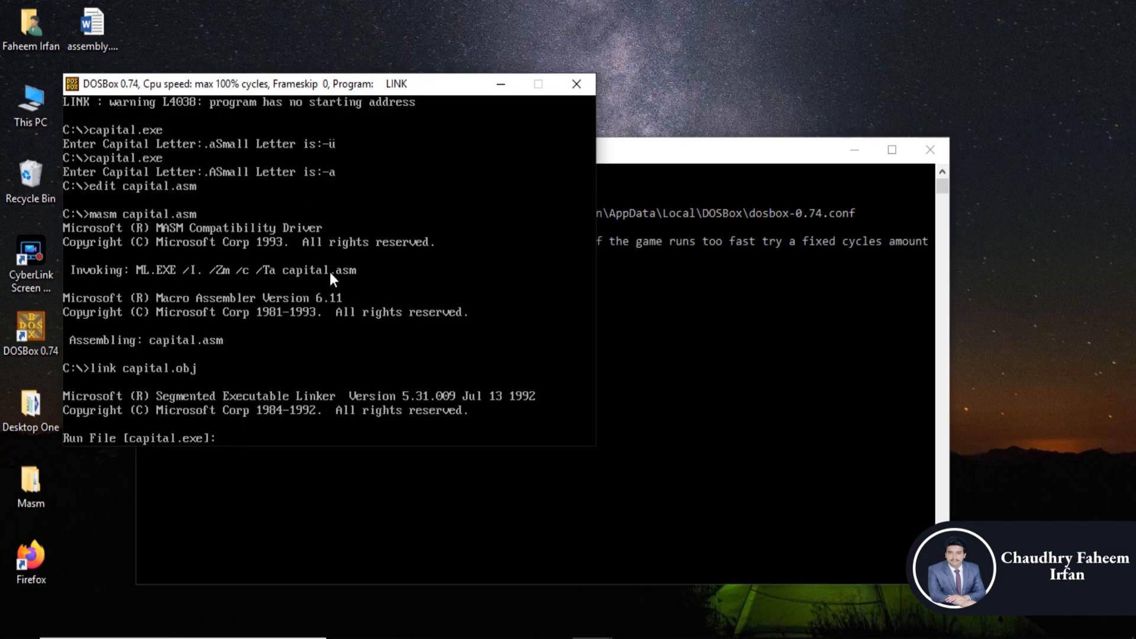
{"action": "key", "text": "enter"}
{"action": "type", "text": "capital.exe"}
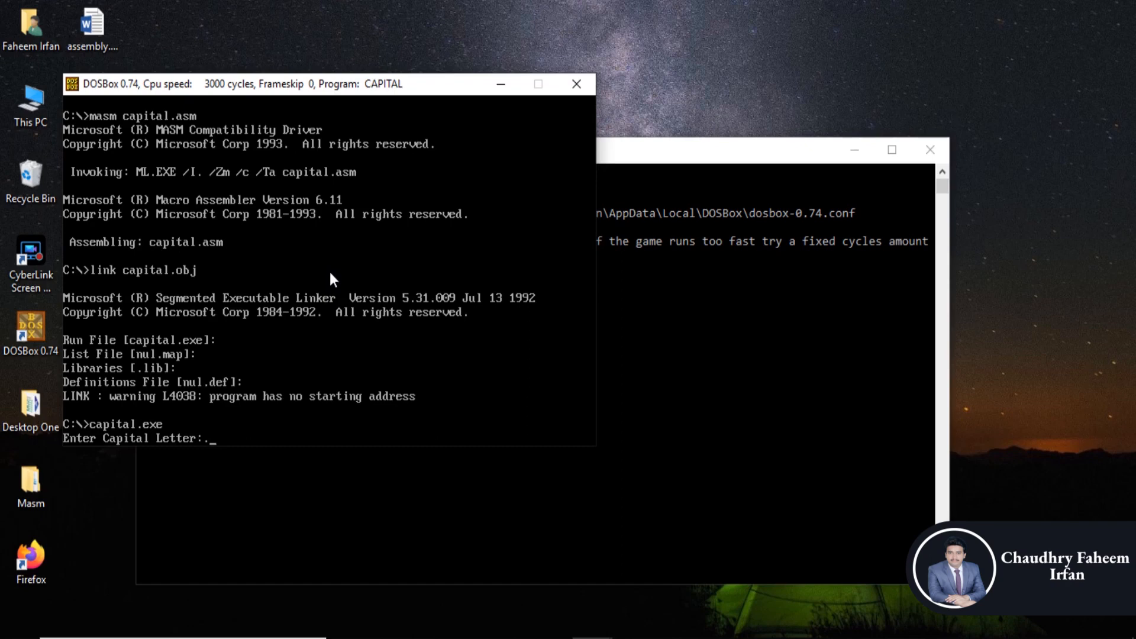
- Run capital.exe and enter C to get 'Small Letter is:-c'
{"action": "type", "text": "CSmall Letter is:-c"}
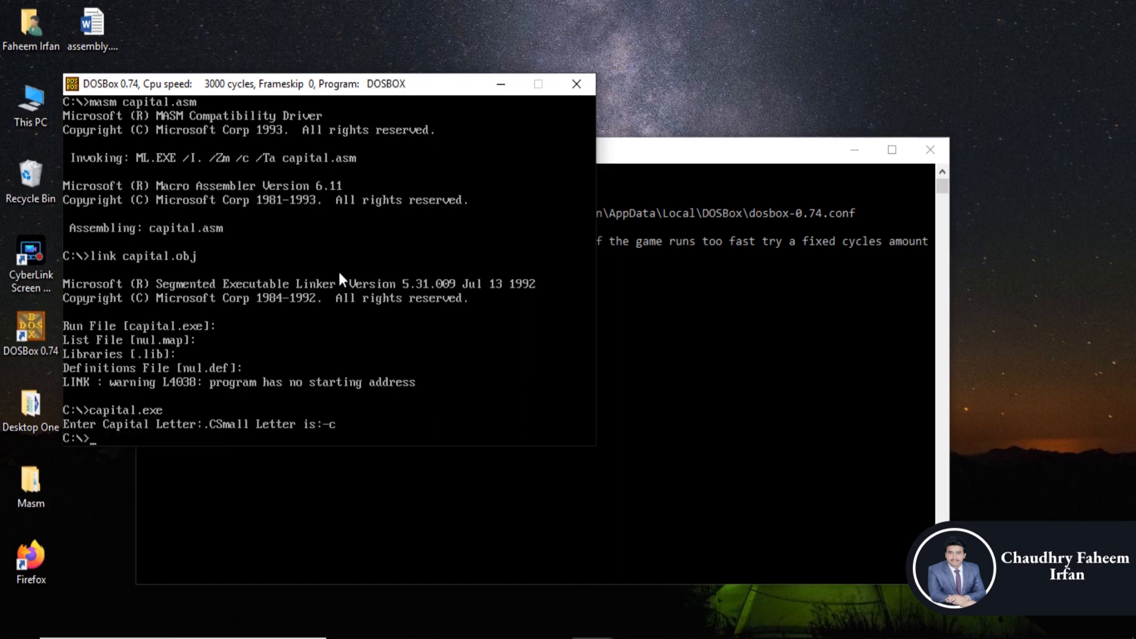
{"action": "mouse_move", "coordinate": [337, 279]}
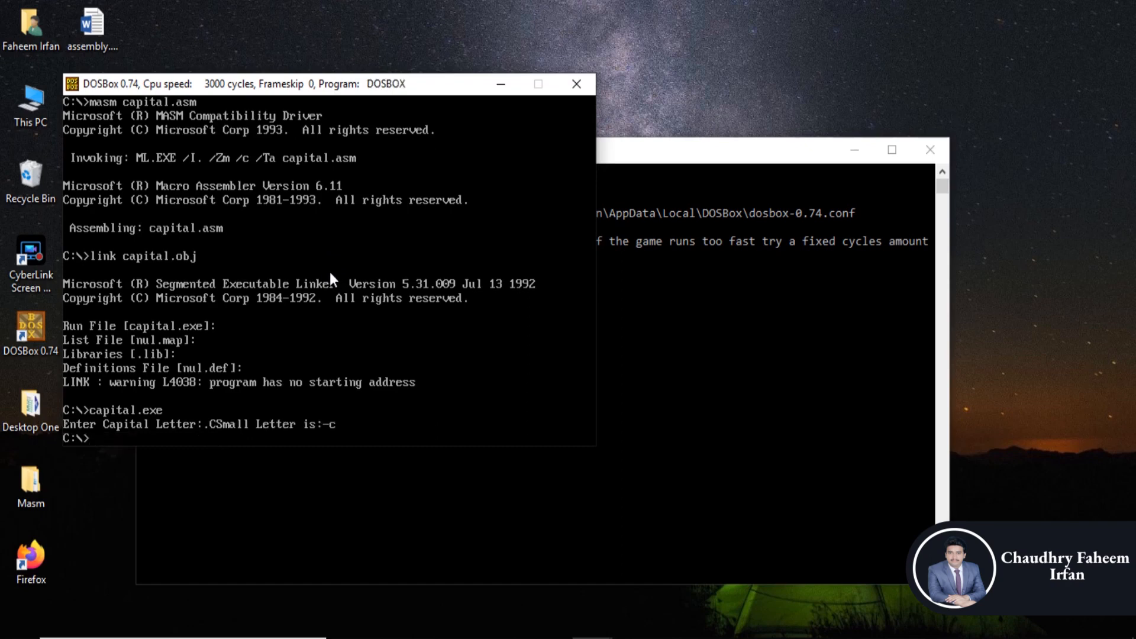